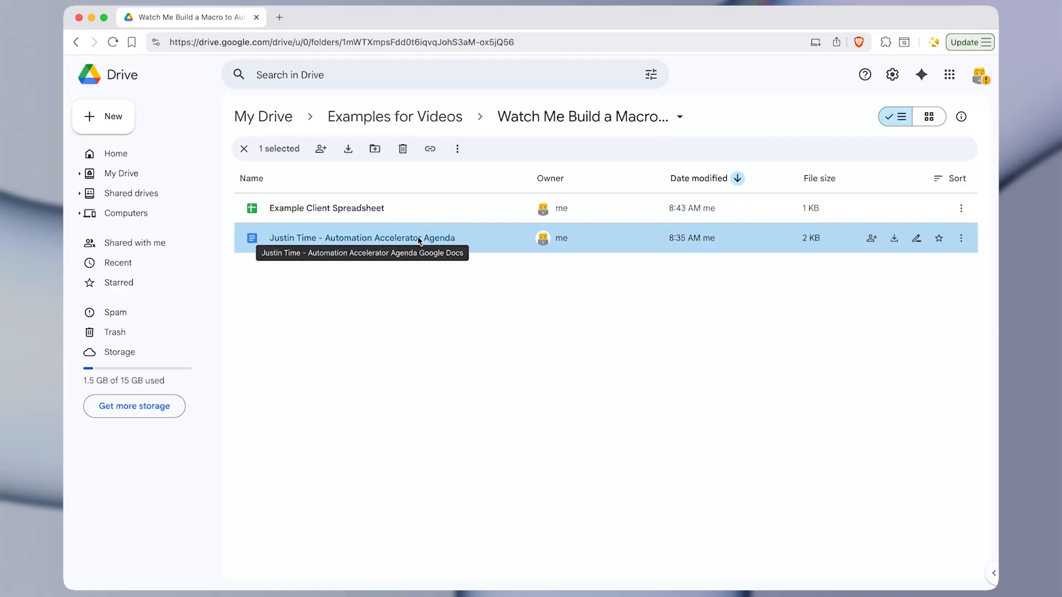
Open the Automation Accelerator Agenda Google Doc from the Drive folder.
{"action": "double_click", "coordinate": [363, 238]}
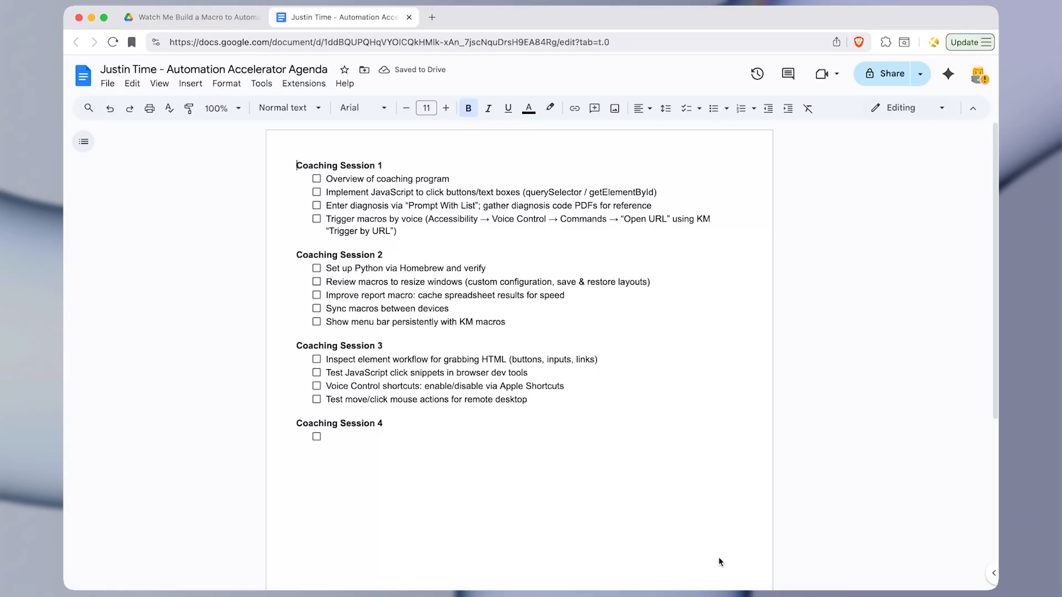
{"action": "right_click", "coordinate": [679, 574]}
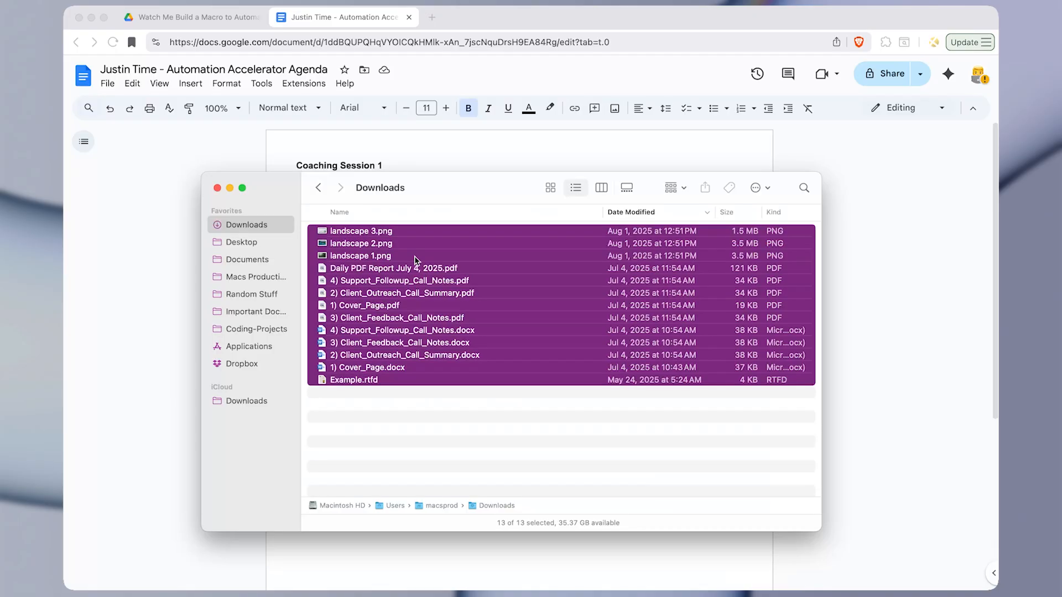
Dismiss the Finder Downloads window and show the Watch Me Build a Macro group.
{"action": "left_click", "coordinate": [241, 242]}
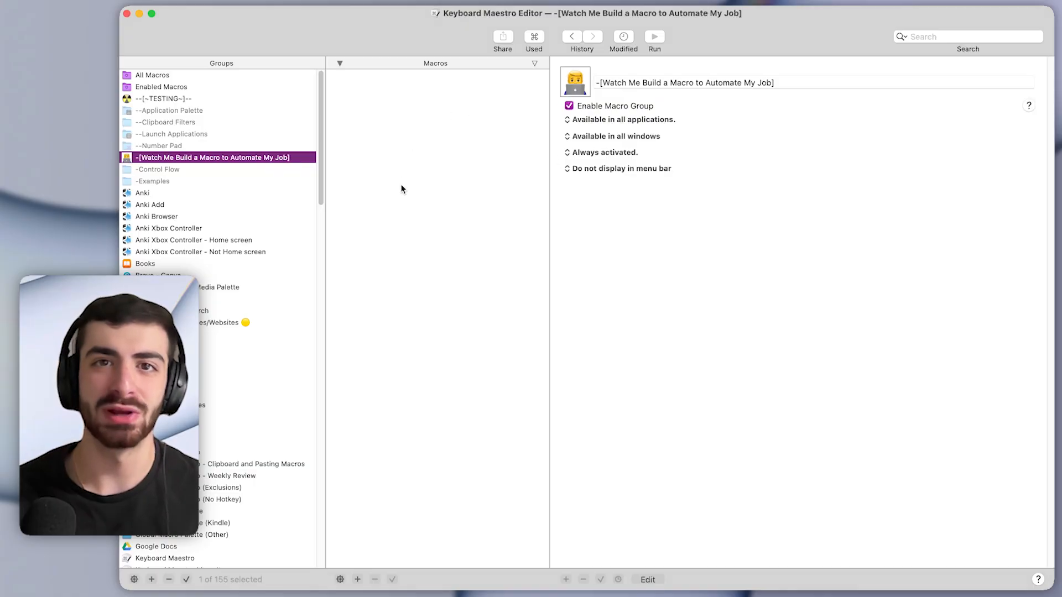
{"action": "mouse_move", "coordinate": [496, 381]}
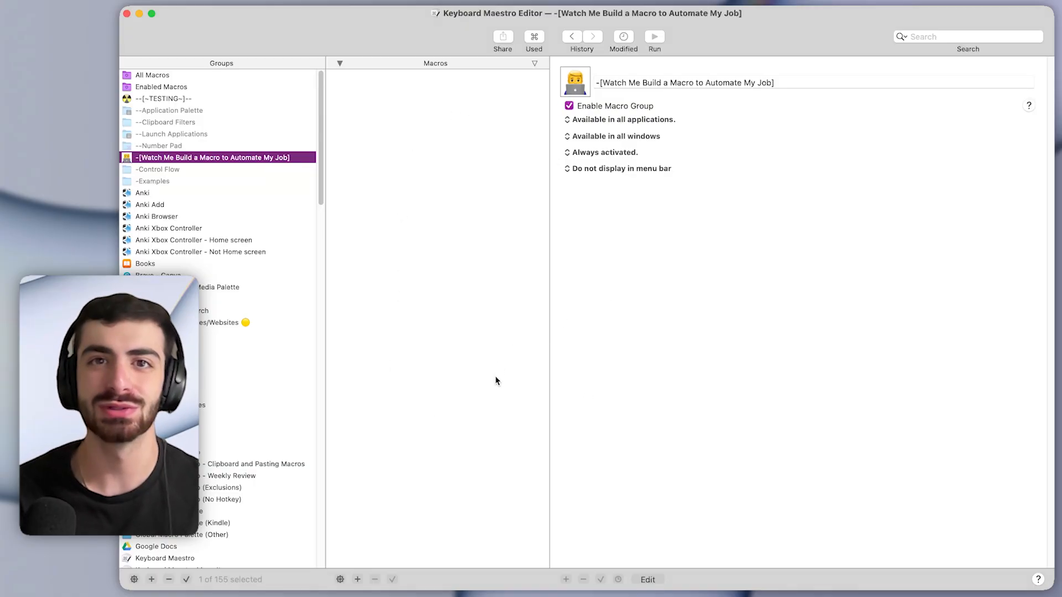
{"action": "mouse_move", "coordinate": [380, 473]}
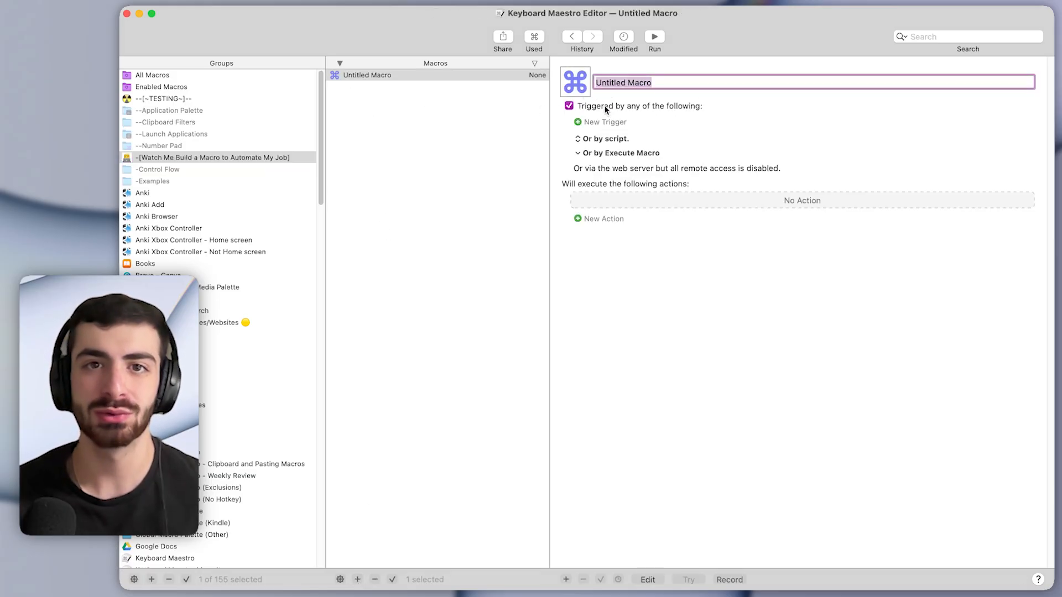
Name the new macro 'Setup For Client Call'.
{"action": "type", "text": "S"}
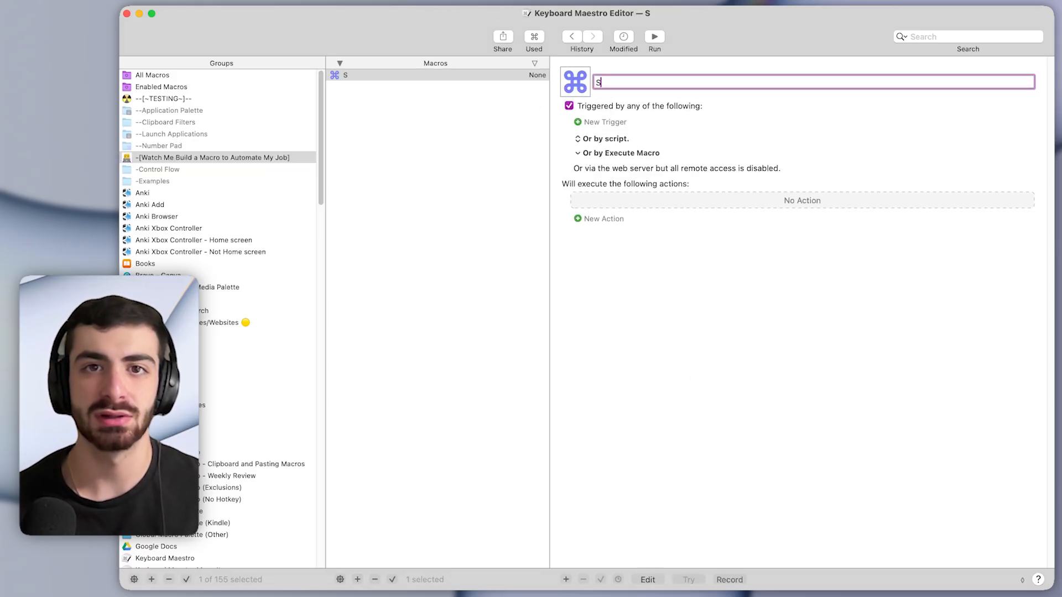
{"action": "type", "text": "Setup W"}
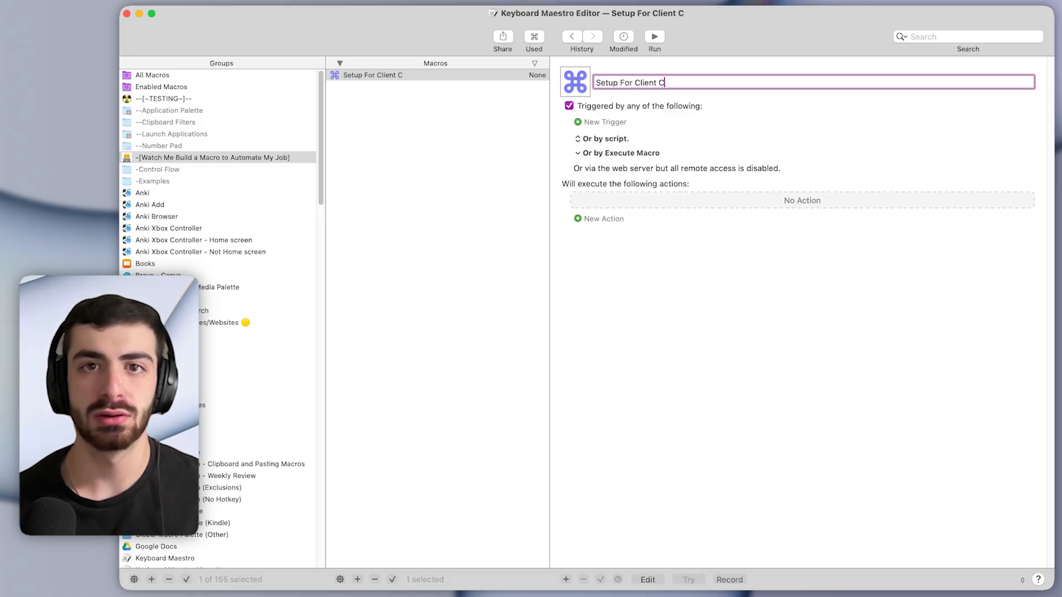
{"action": "type", "text": "all"}
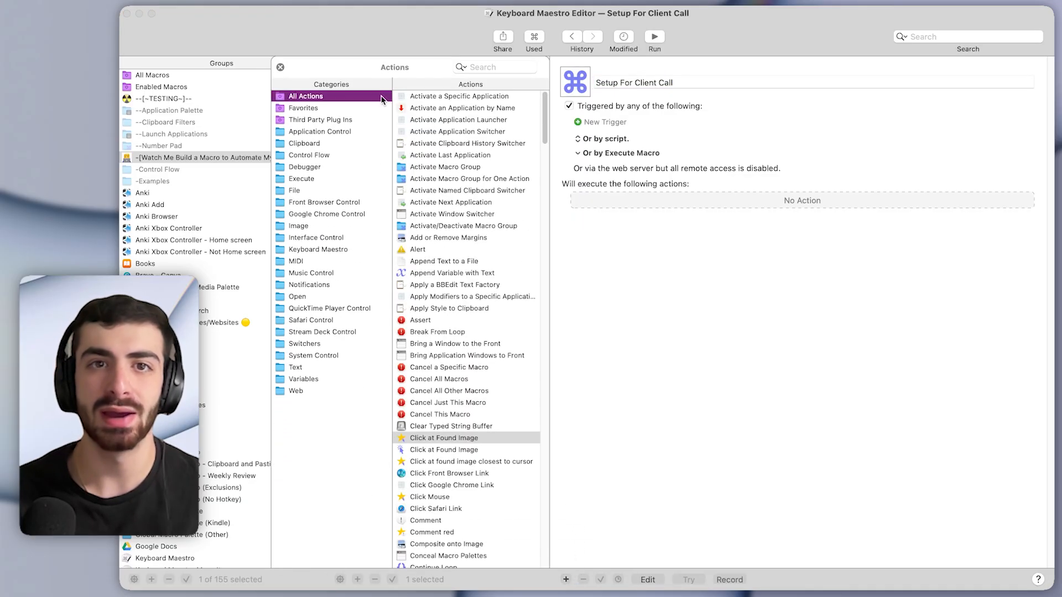
Add a Display Text Large action reading 'Setting up for client call!'.
{"action": "left_click", "coordinate": [495, 67]}
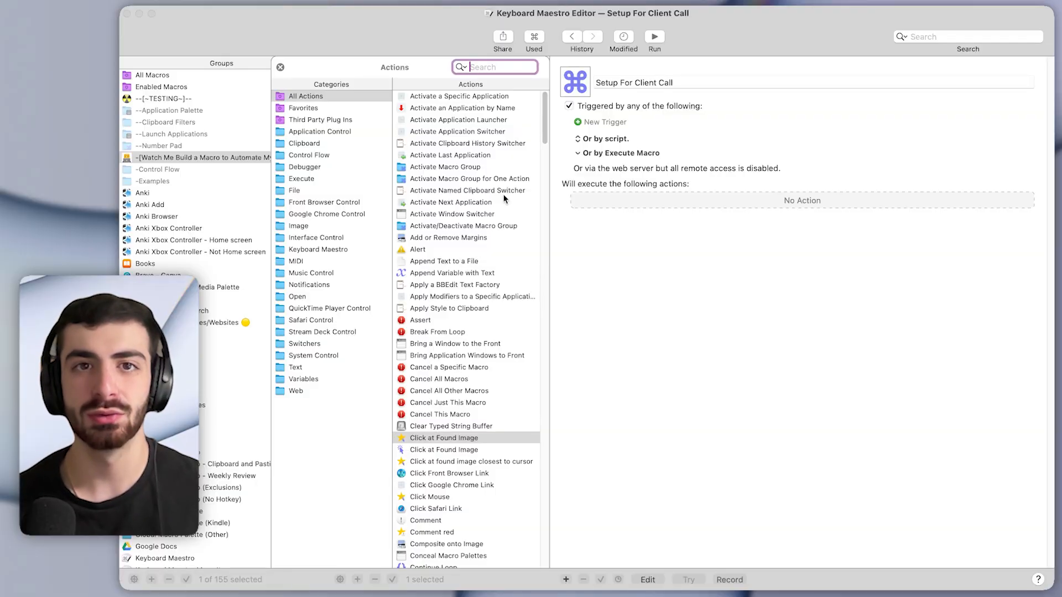
{"action": "type", "text": "dis"}
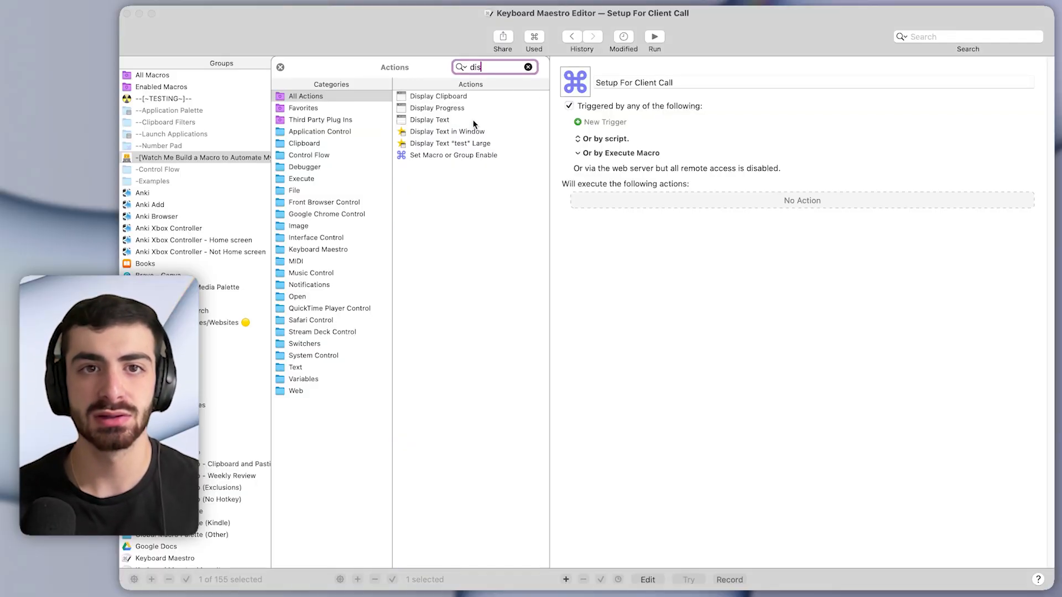
{"action": "double_click", "coordinate": [430, 120]}
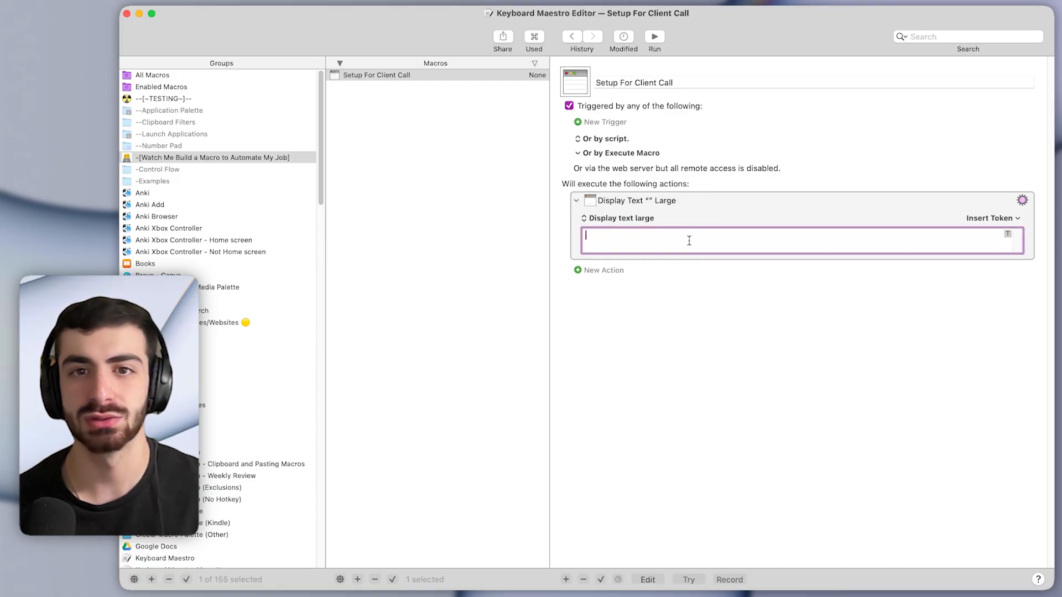
{"action": "type", "text": "S"}
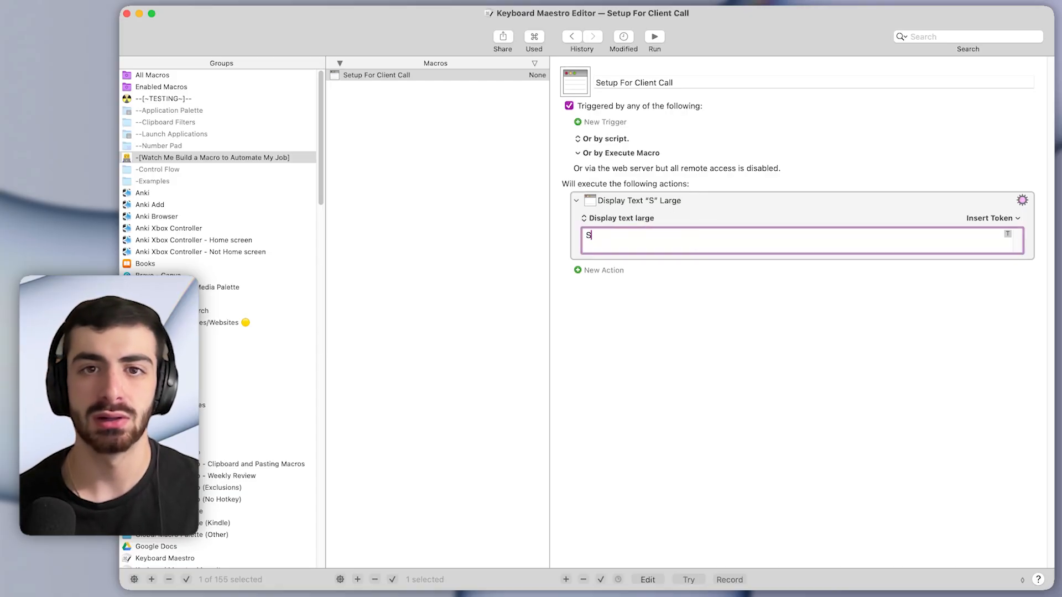
{"action": "type", "text": "Setting up for"}
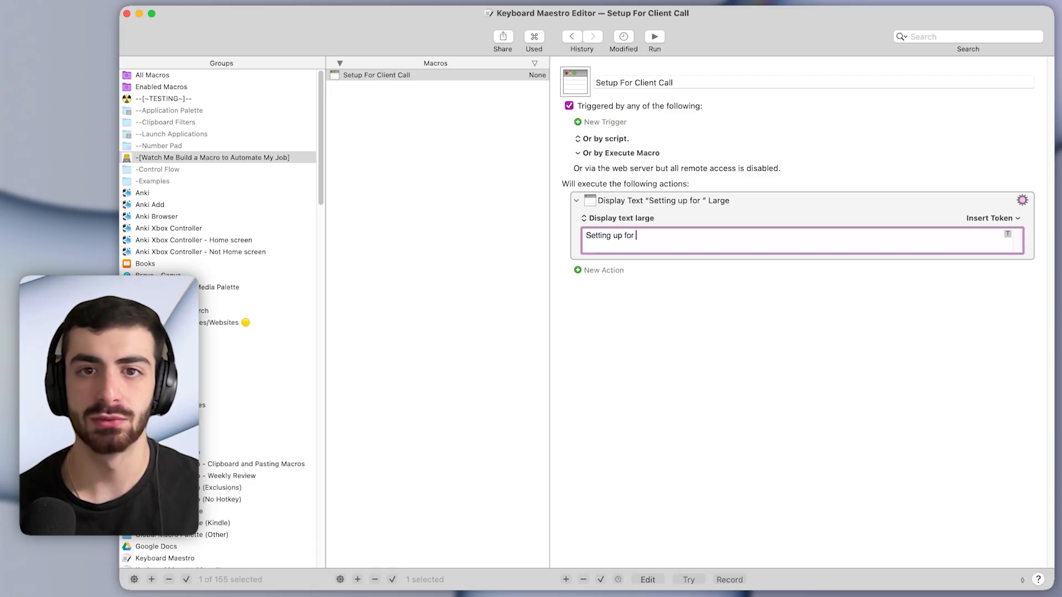
{"action": "type", "text": "client call!"}
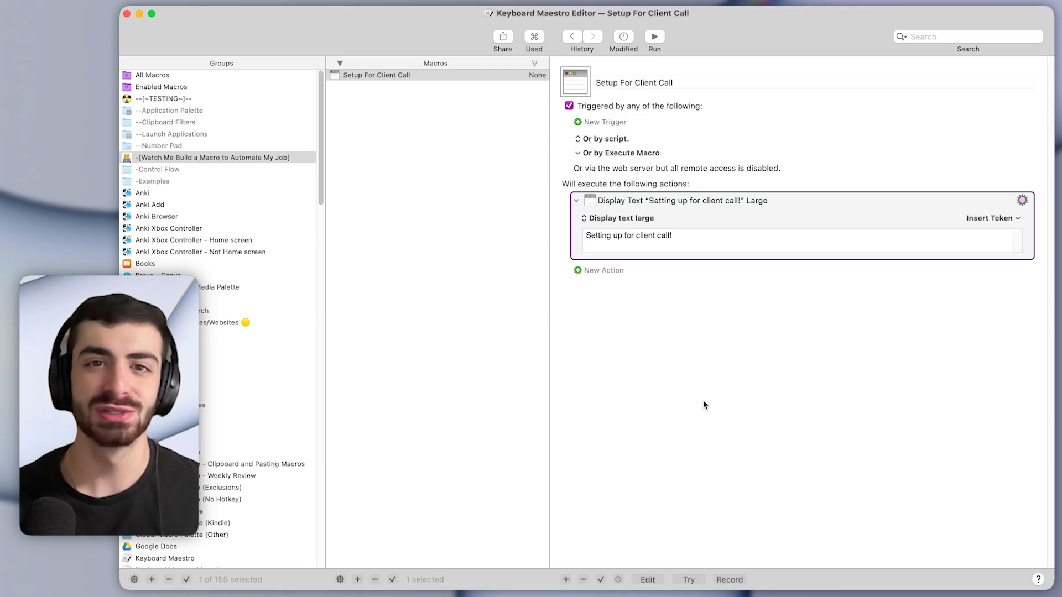
{"action": "mouse_move", "coordinate": [682, 133]}
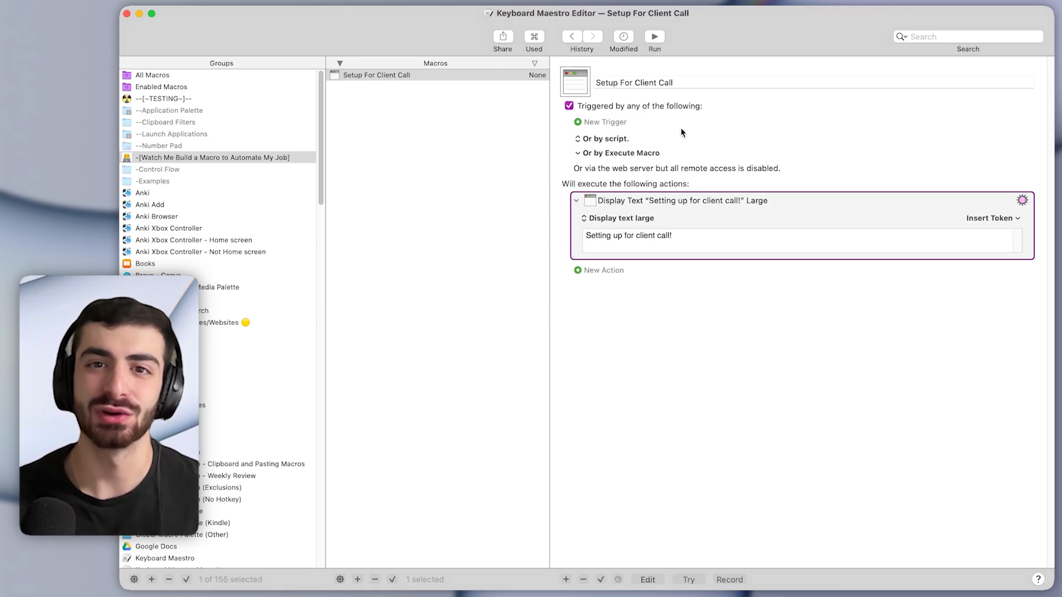
{"action": "mouse_move", "coordinate": [623, 552]}
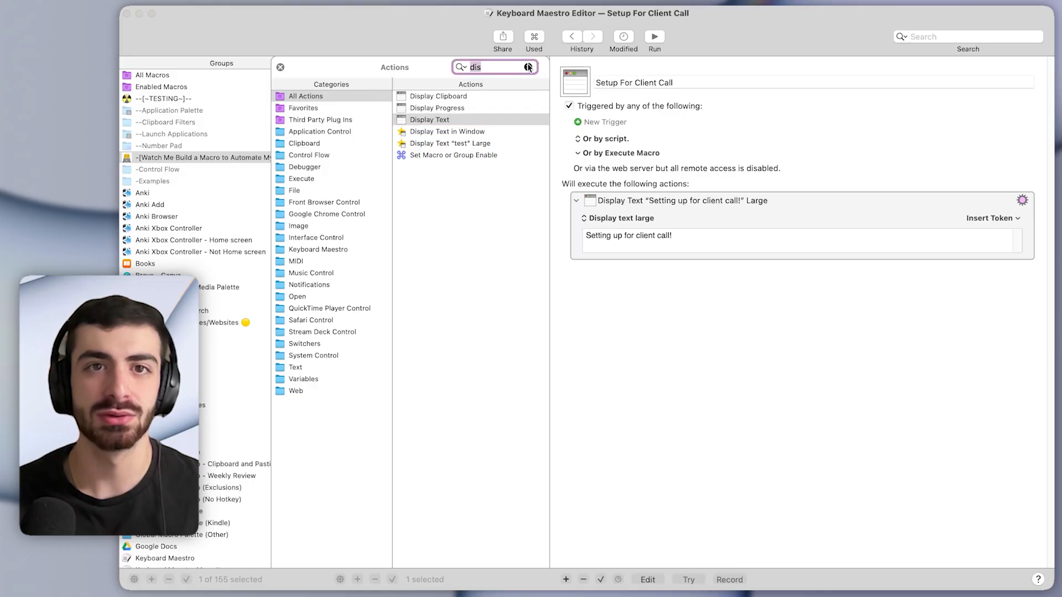
Add three Quit a Specific Application actions targeting WhatsApp, Mail and Signal.
{"action": "type", "text": "quit"}
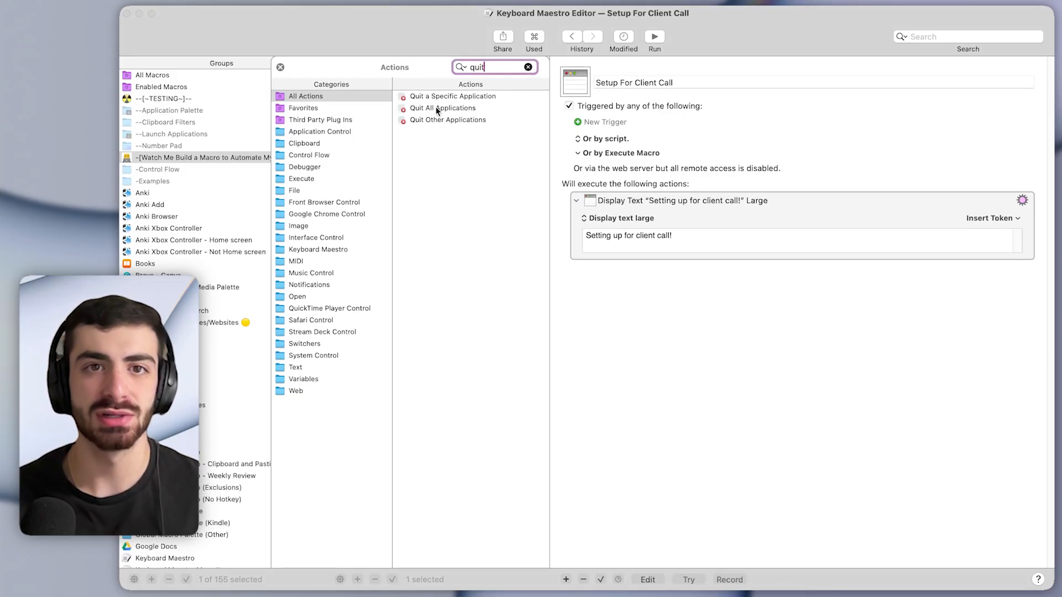
{"action": "double_click", "coordinate": [451, 96]}
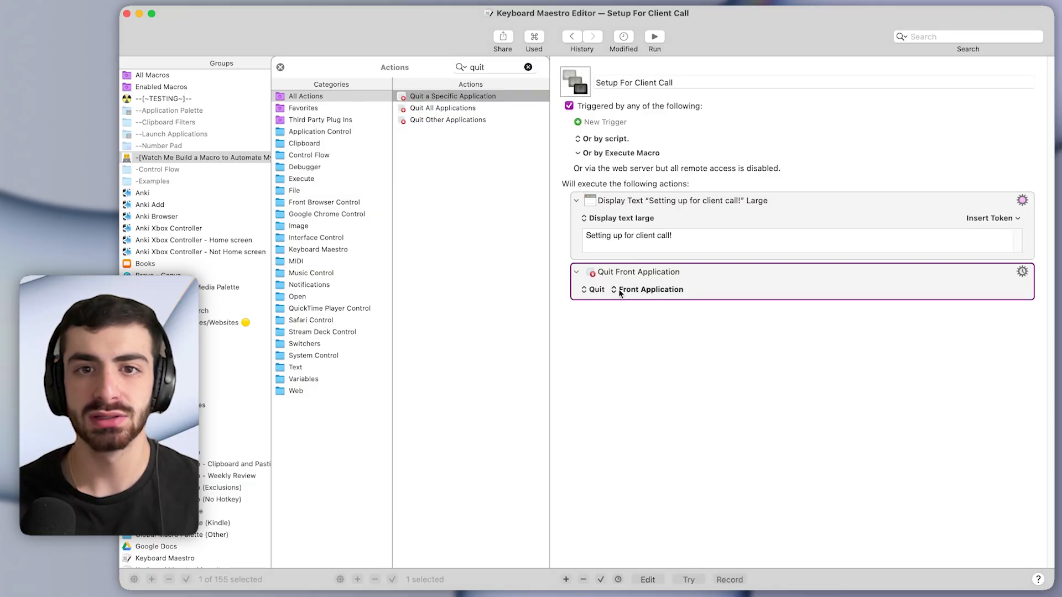
{"action": "left_click", "coordinate": [650, 289]}
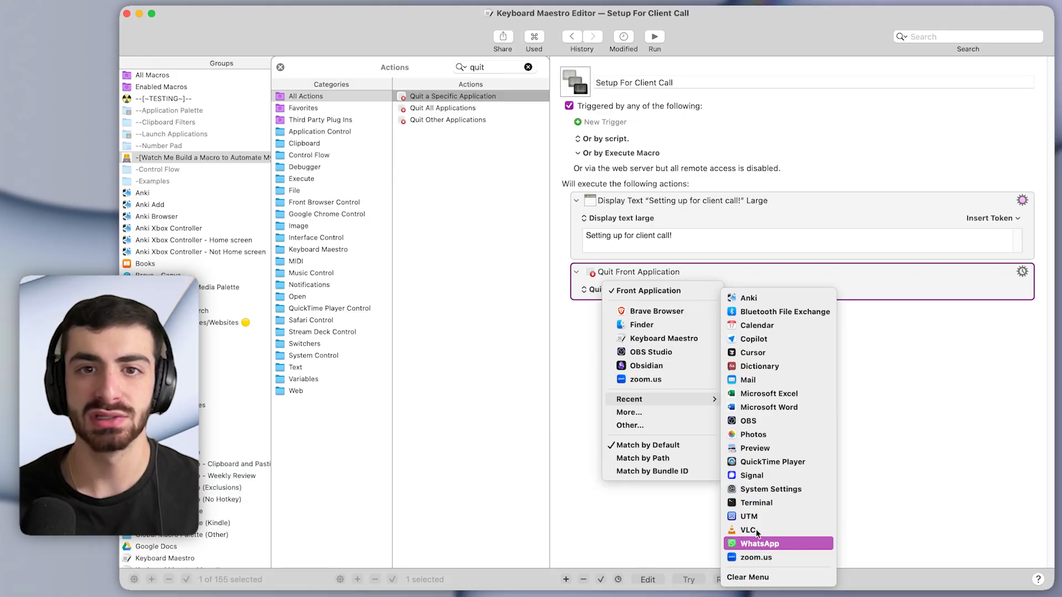
{"action": "left_click", "coordinate": [765, 543]}
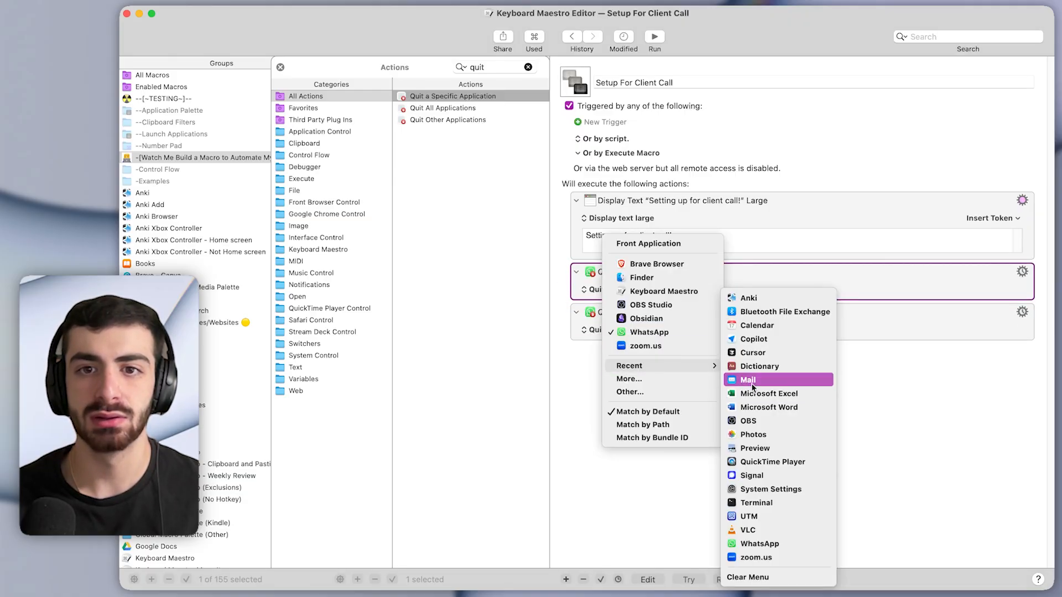
{"action": "left_click", "coordinate": [748, 380]}
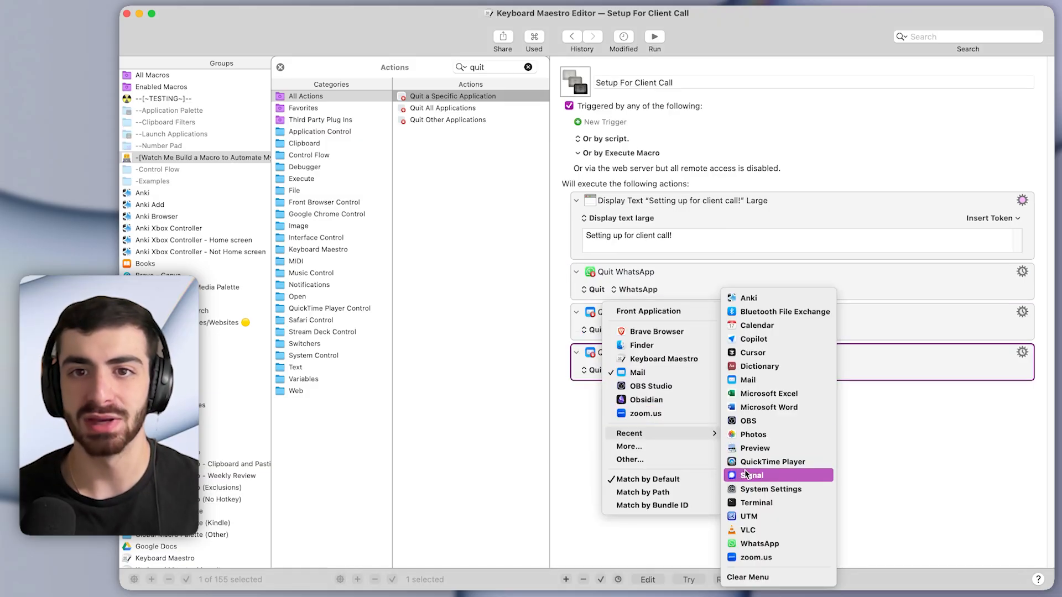
{"action": "left_click", "coordinate": [751, 476]}
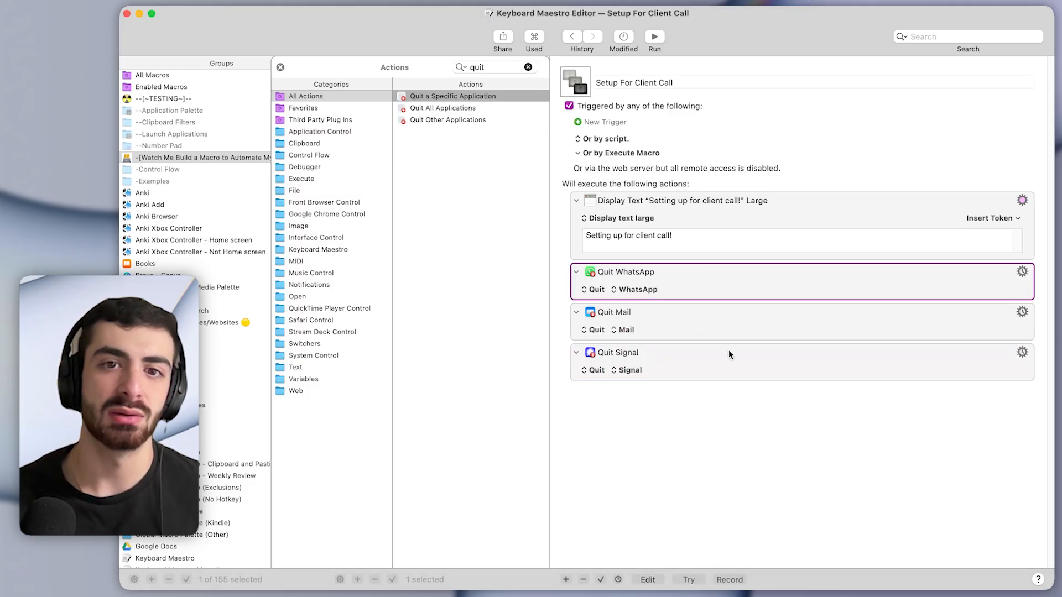
{"action": "left_click", "coordinate": [694, 352]}
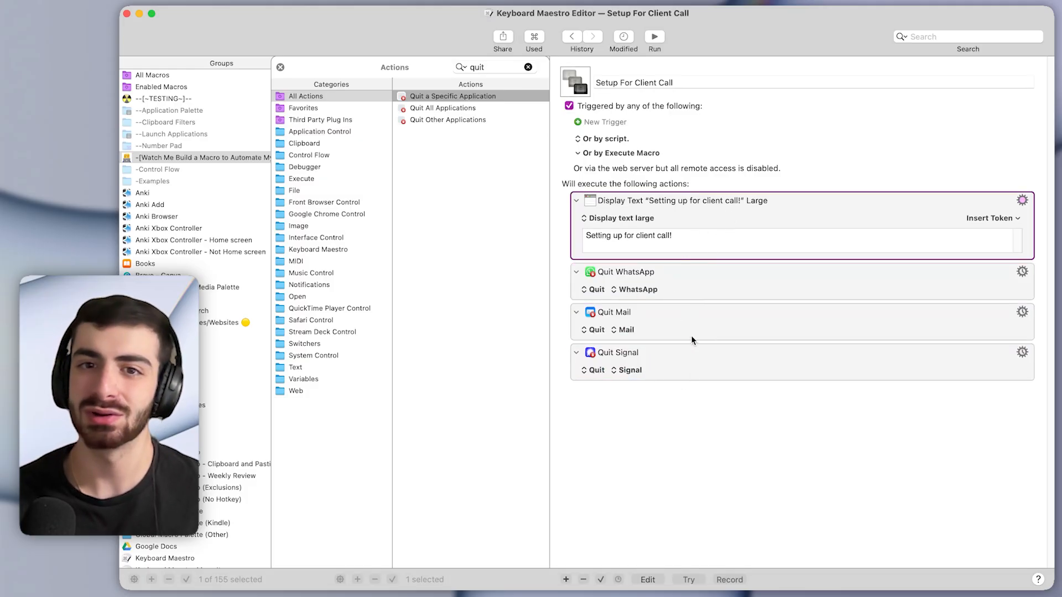
{"action": "left_click", "coordinate": [644, 312]}
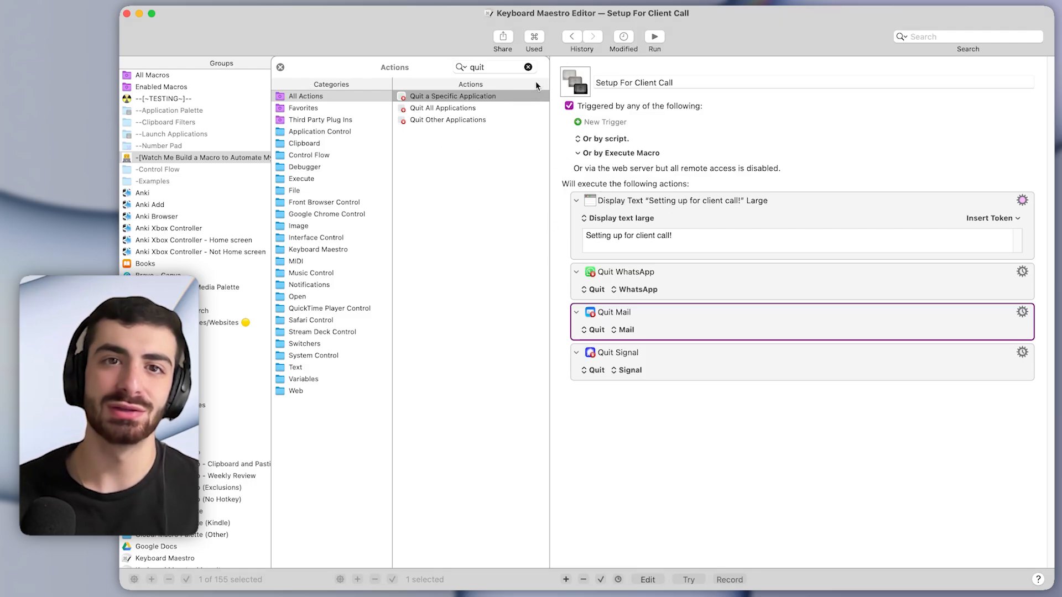
{"action": "left_click", "coordinate": [528, 67]}
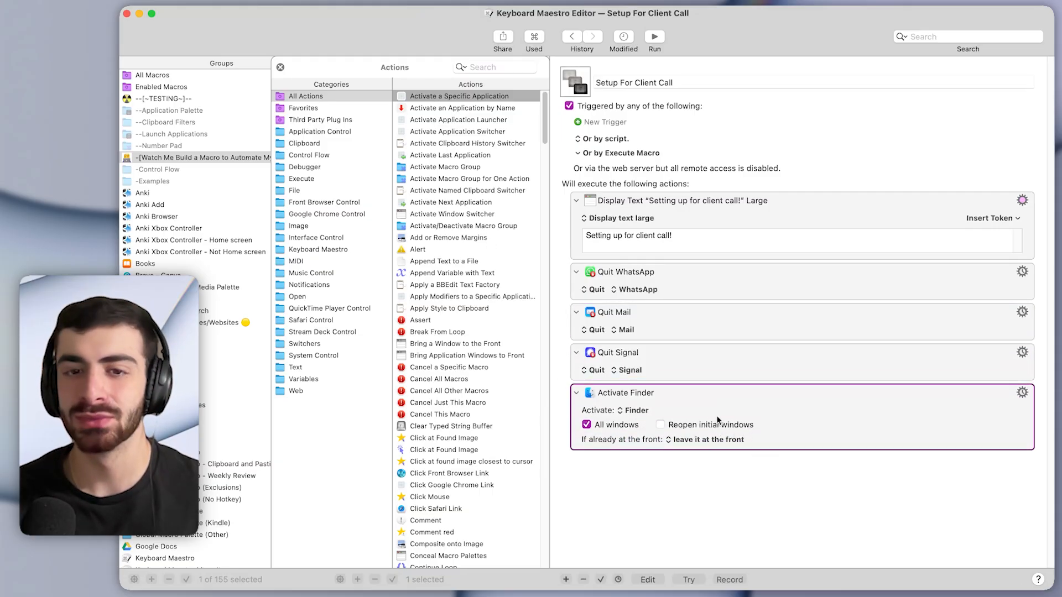
Point the two Activate actions at Keyboard Maestro and zoom.us.
{"action": "left_click", "coordinate": [634, 410]}
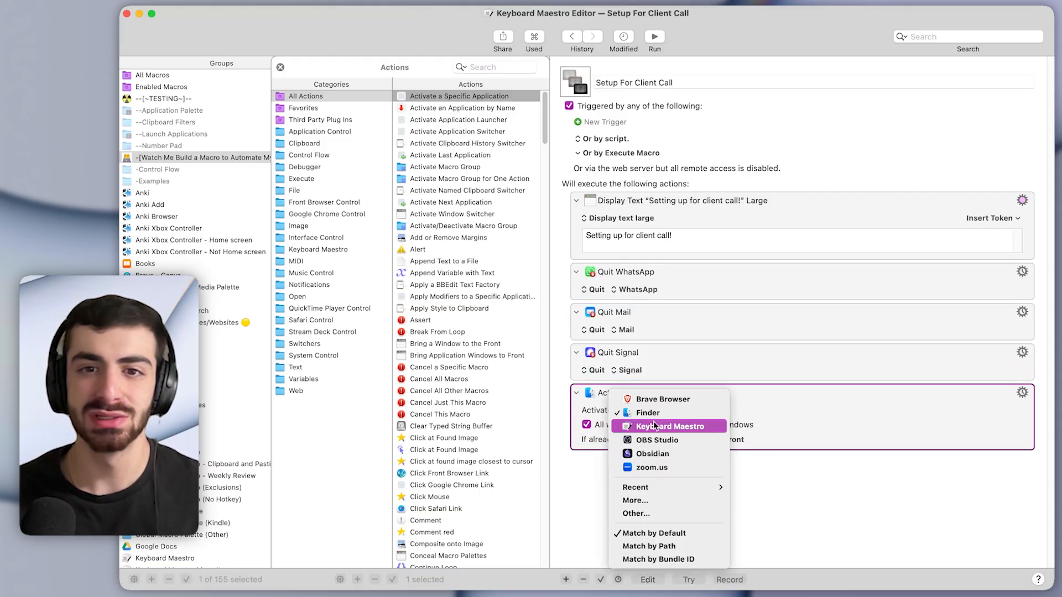
{"action": "left_click", "coordinate": [669, 427]}
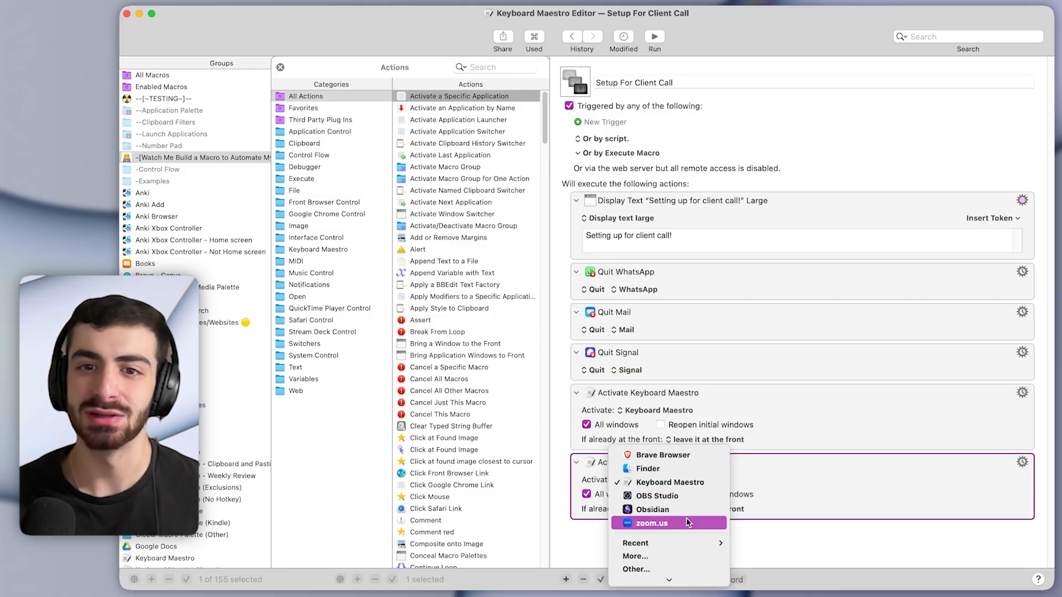
{"action": "left_click", "coordinate": [652, 523]}
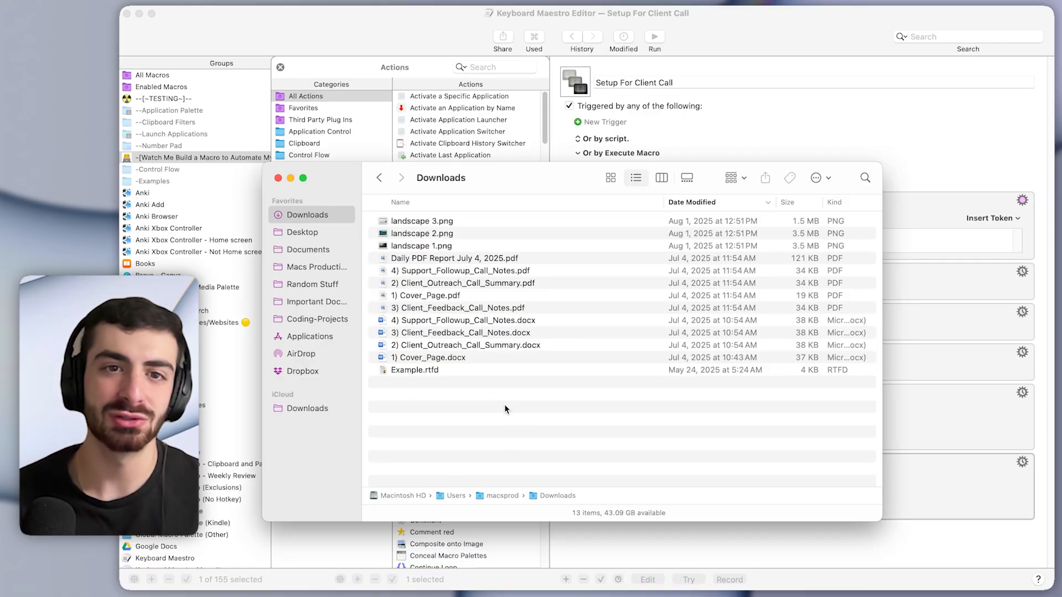
Create an empty 'Temporary Files' folder on the Desktop in Finder.
{"action": "key", "text": "cmd+a"}
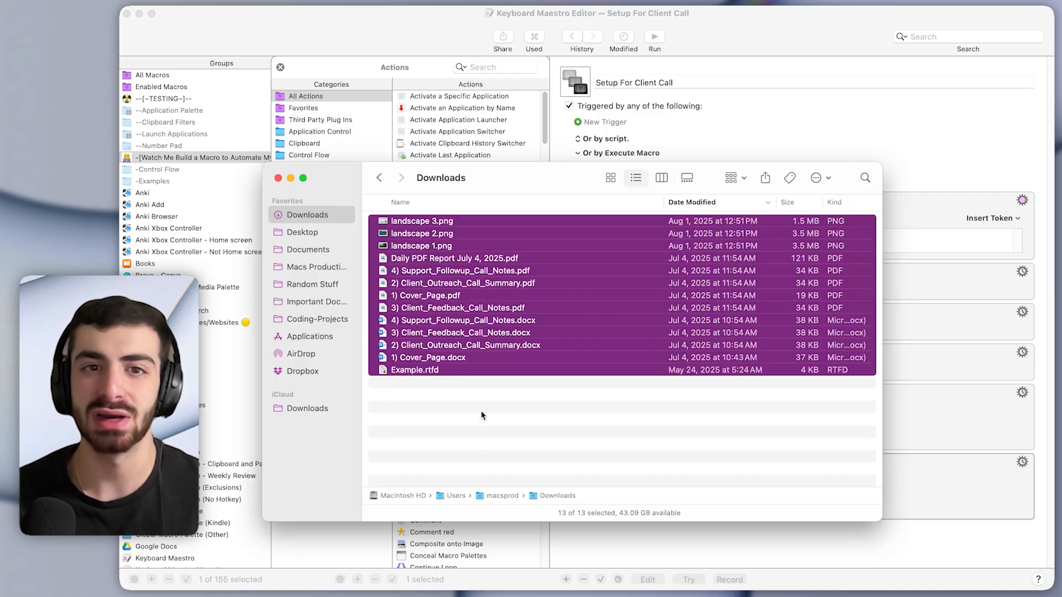
{"action": "left_click", "coordinate": [462, 307]}
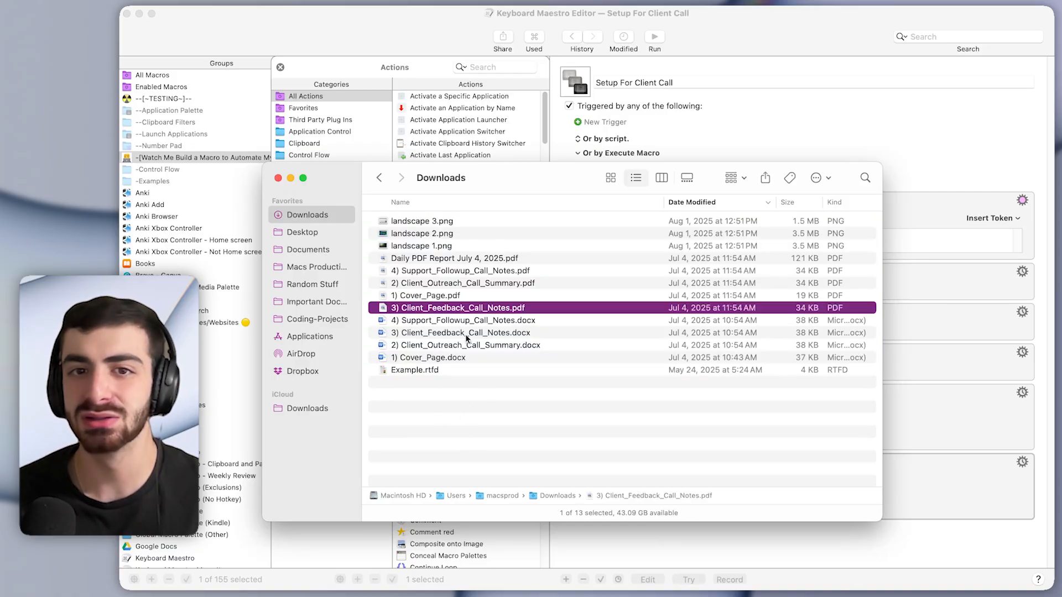
{"action": "key", "text": "cmd+a"}
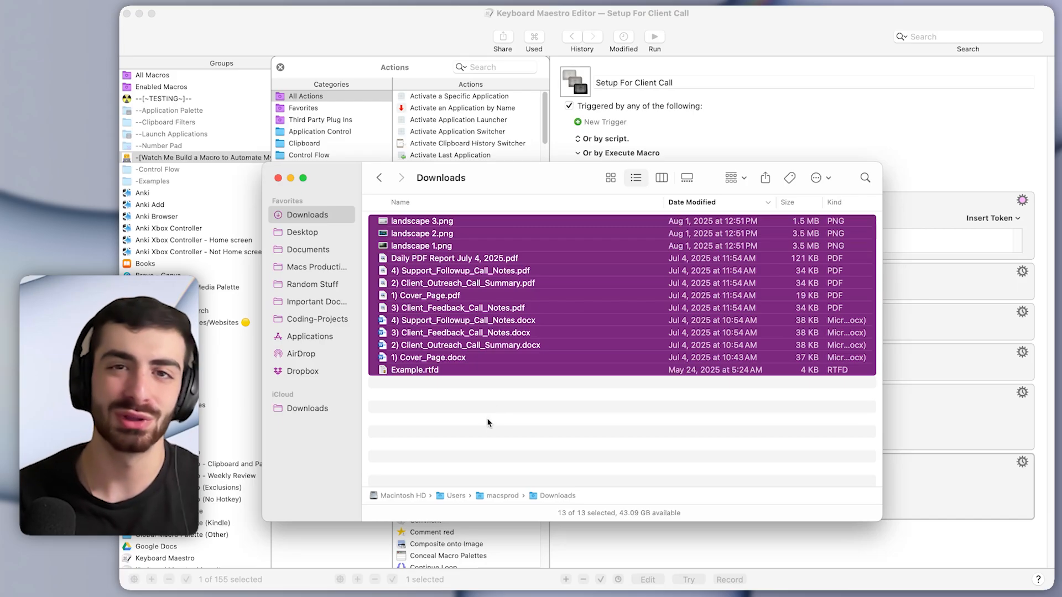
{"action": "mouse_move", "coordinate": [311, 250]}
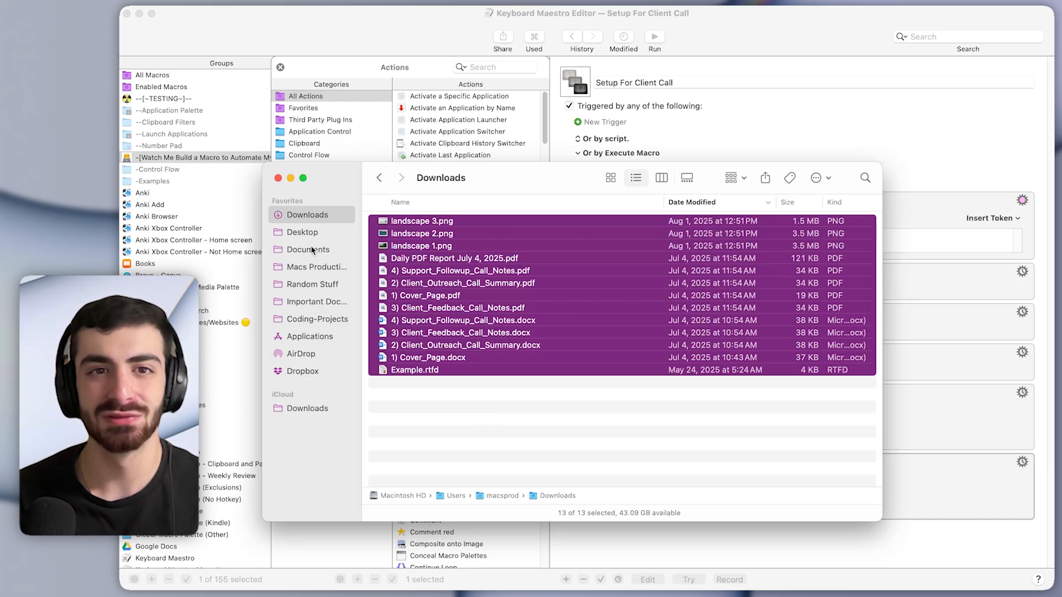
{"action": "left_click", "coordinate": [302, 232]}
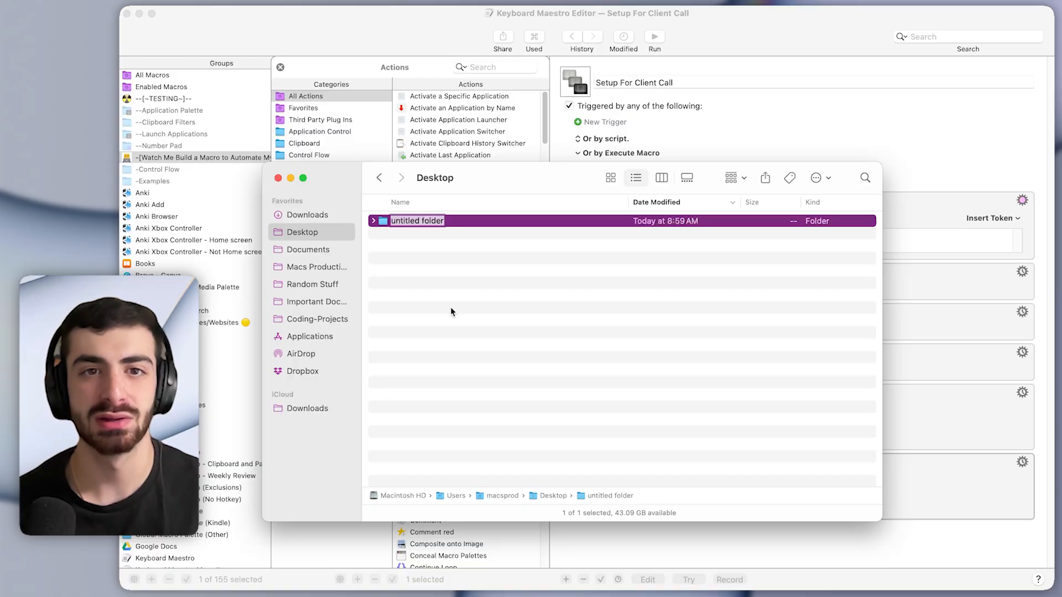
{"action": "type", "text": "Temporary Files"}
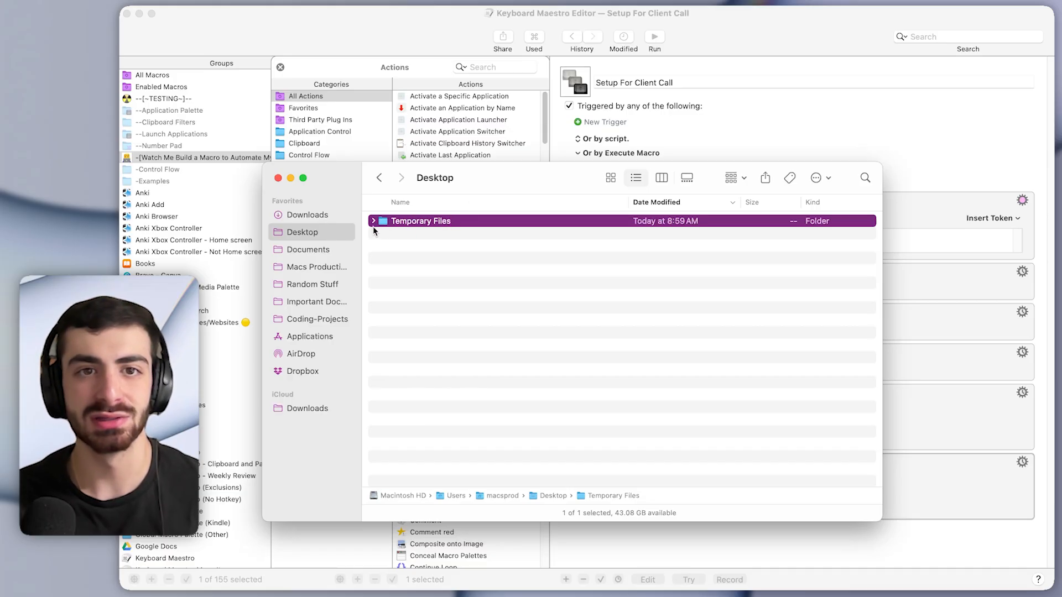
{"action": "left_click", "coordinate": [373, 221]}
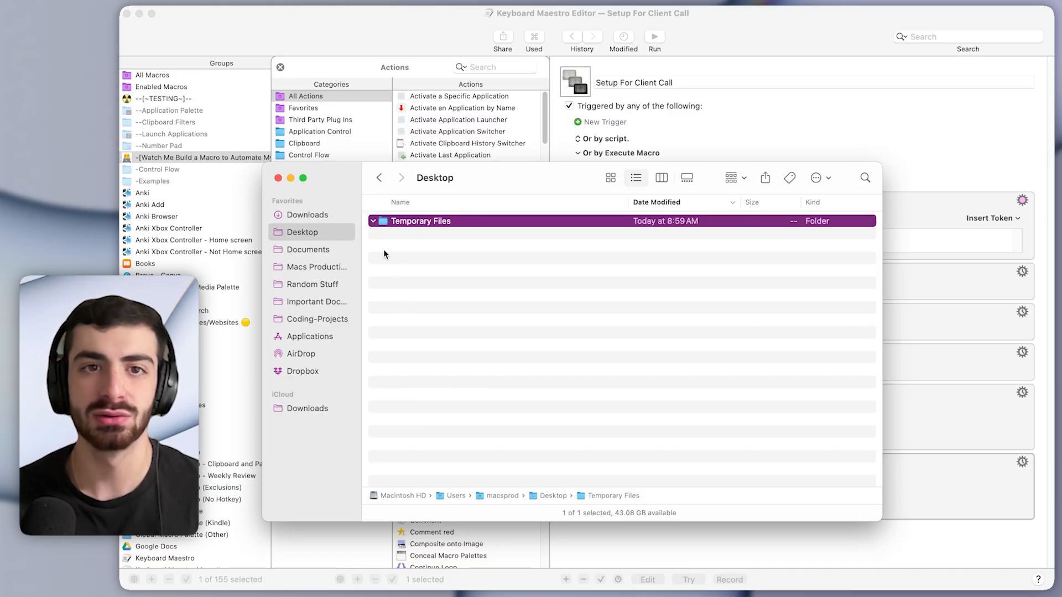
{"action": "left_click", "coordinate": [308, 215]}
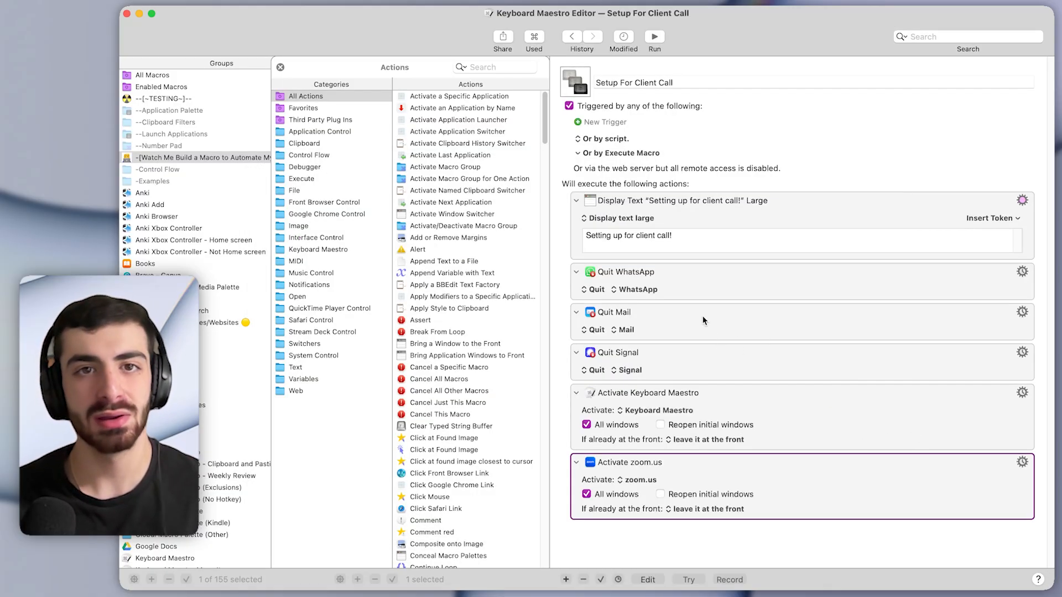
Add a For Each loop over the folder contents of ~/Downloads.
{"action": "left_click", "coordinate": [495, 67]}
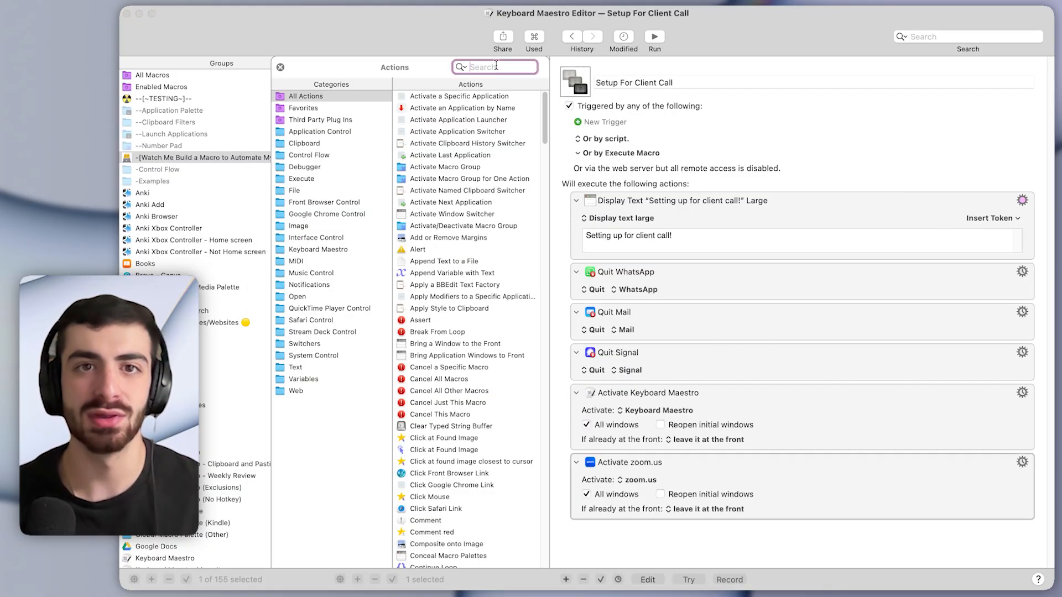
{"action": "type", "text": "for eac"}
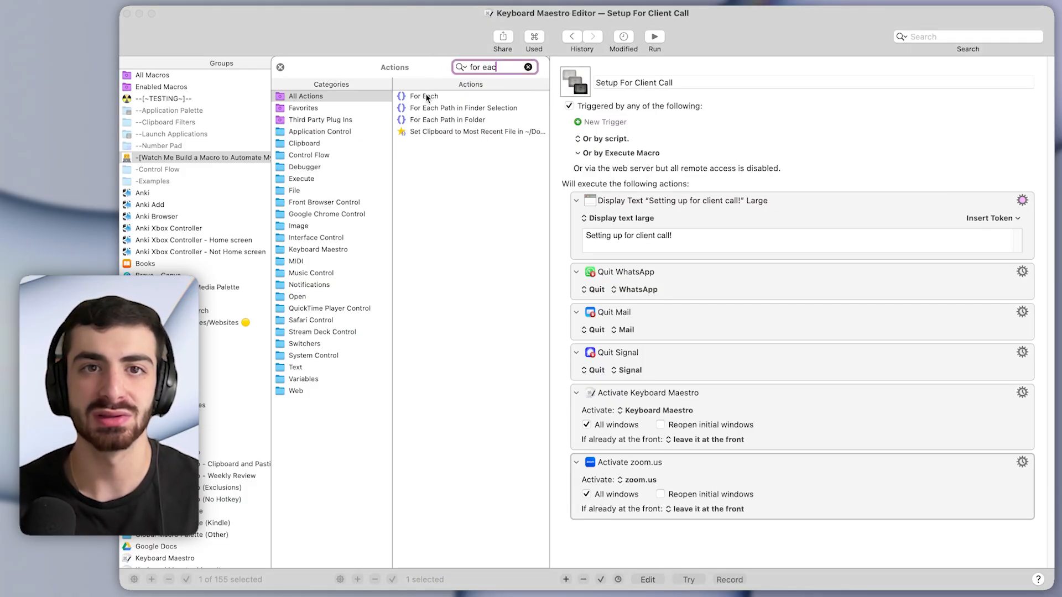
{"action": "double_click", "coordinate": [424, 95]}
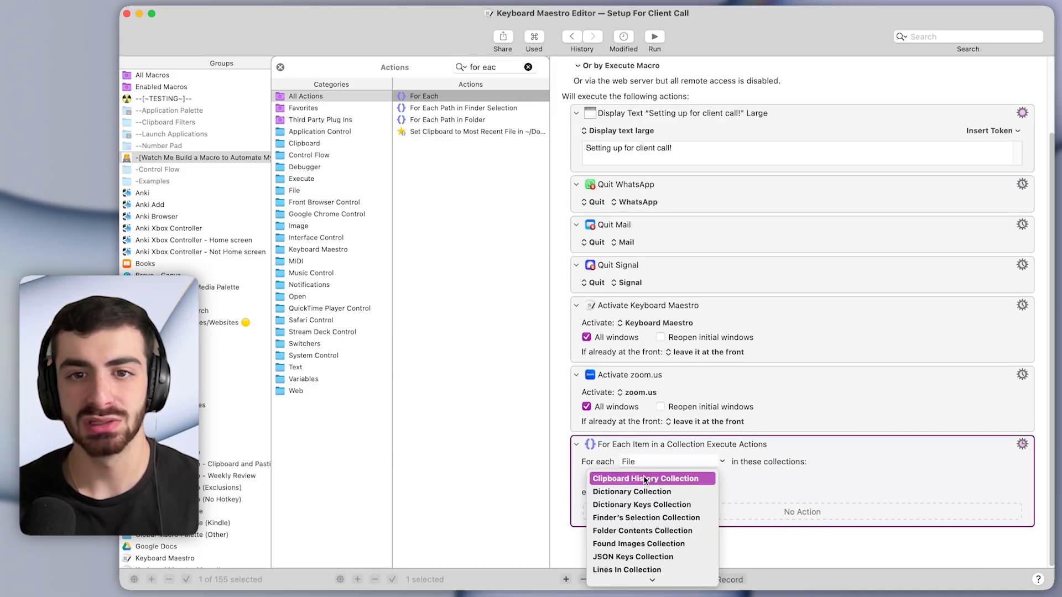
{"action": "mouse_move", "coordinate": [674, 518]}
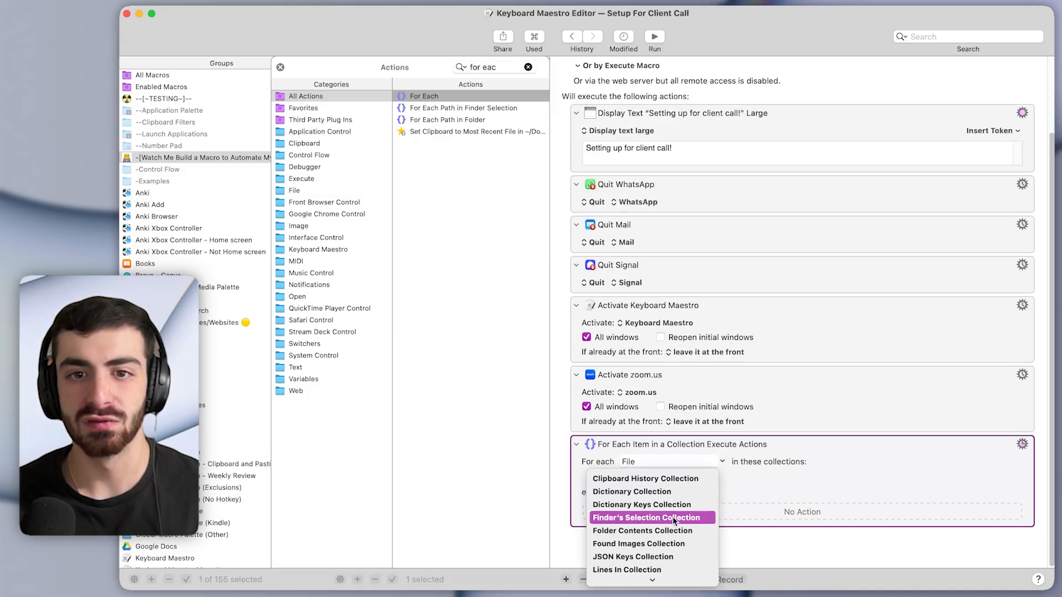
{"action": "left_click", "coordinate": [642, 531]}
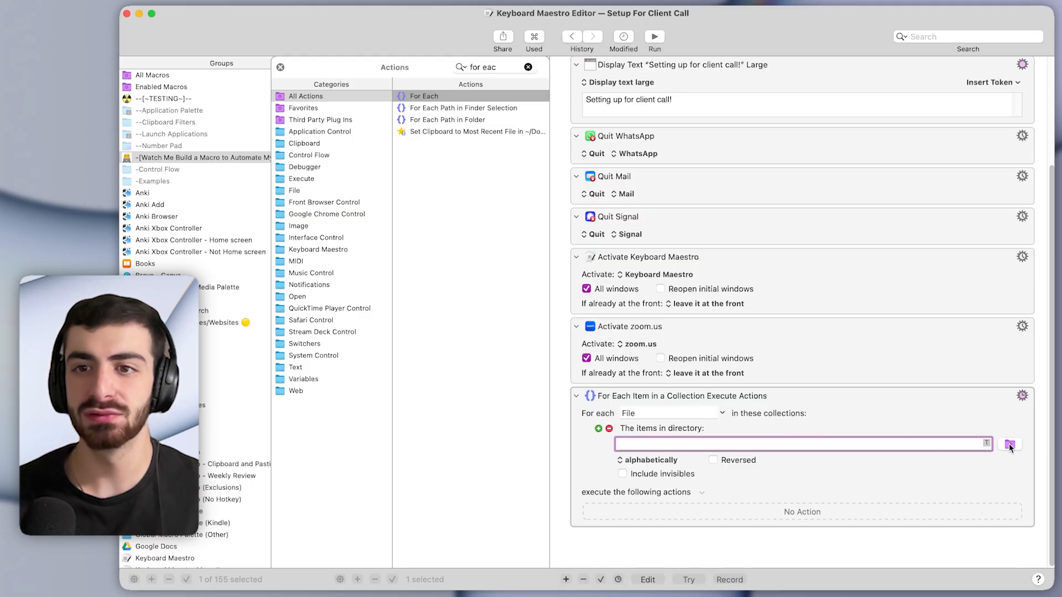
{"action": "left_click", "coordinate": [1010, 446]}
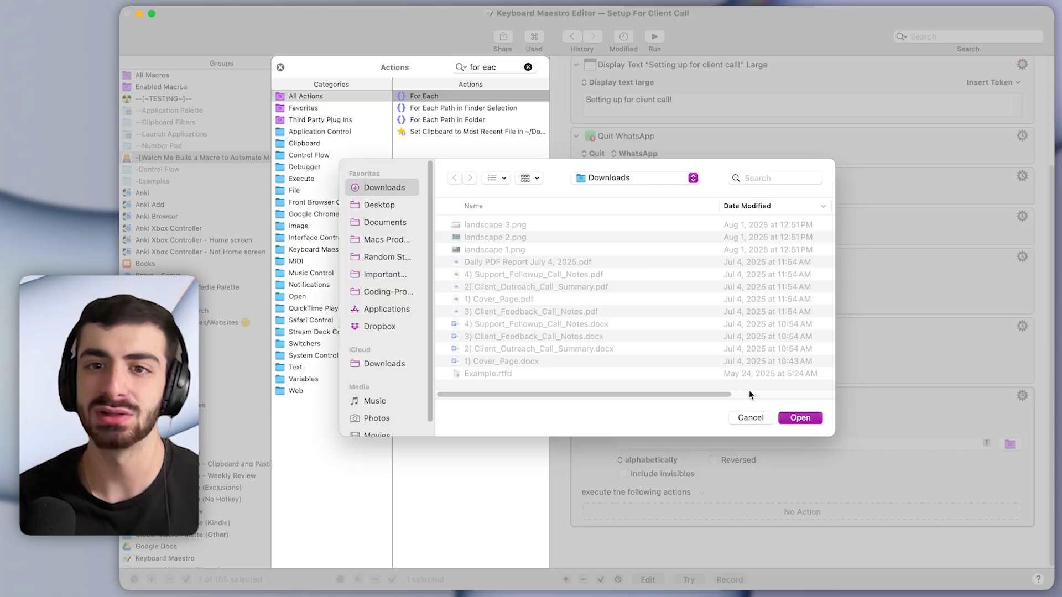
{"action": "left_click", "coordinate": [800, 418]}
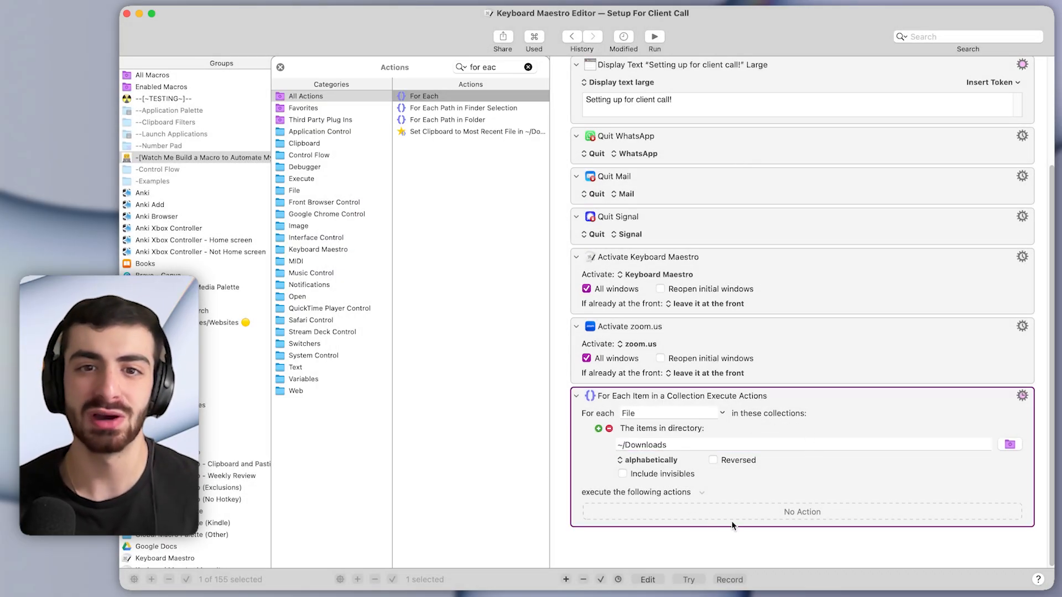
{"action": "mouse_move", "coordinate": [781, 520]}
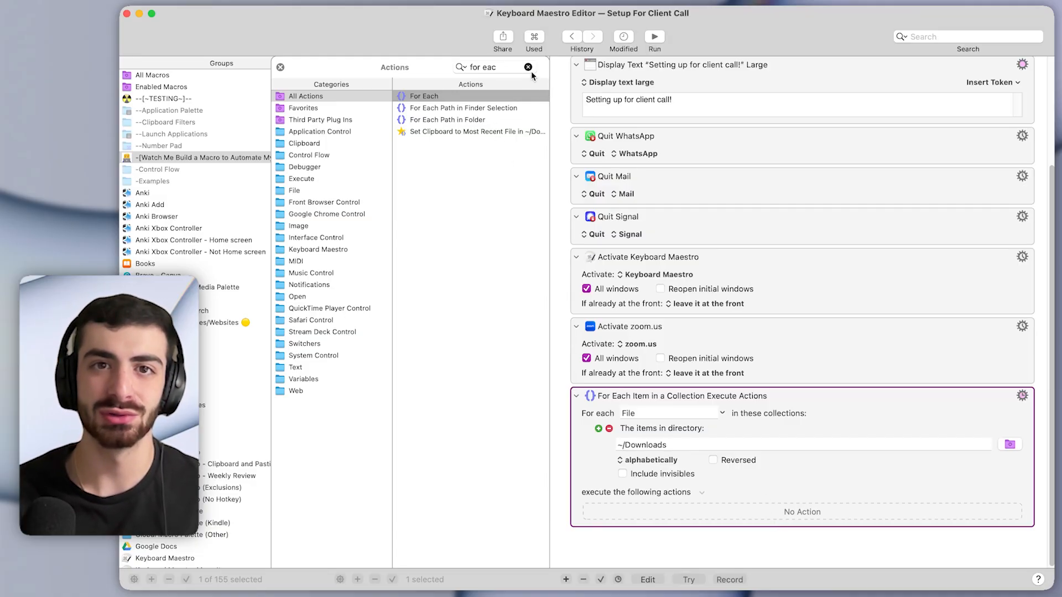
Put a Move a File action inside the loop.
{"action": "type", "text": "move"}
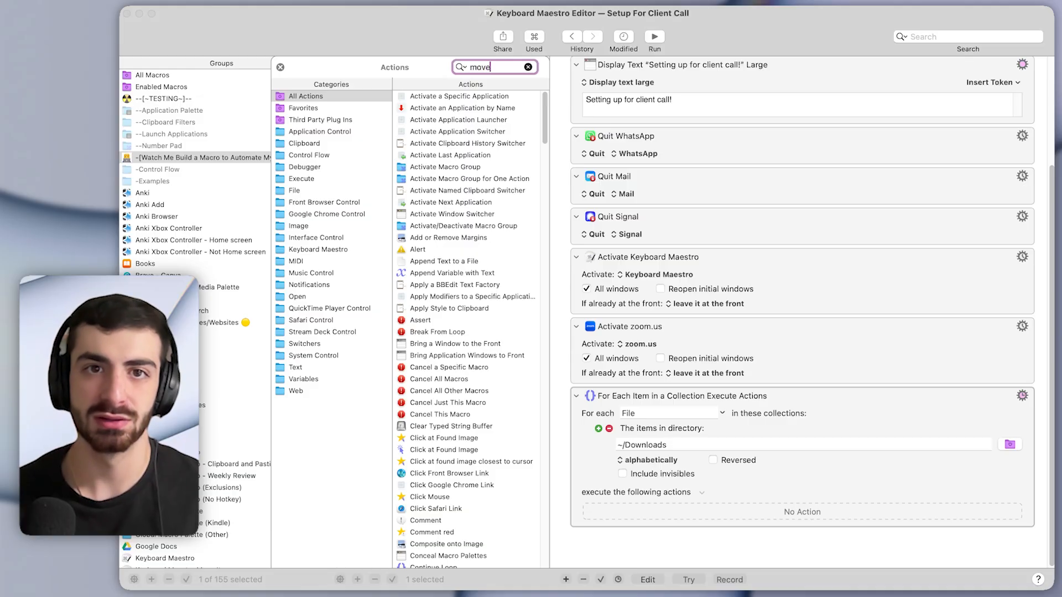
{"action": "type", "text": "move"}
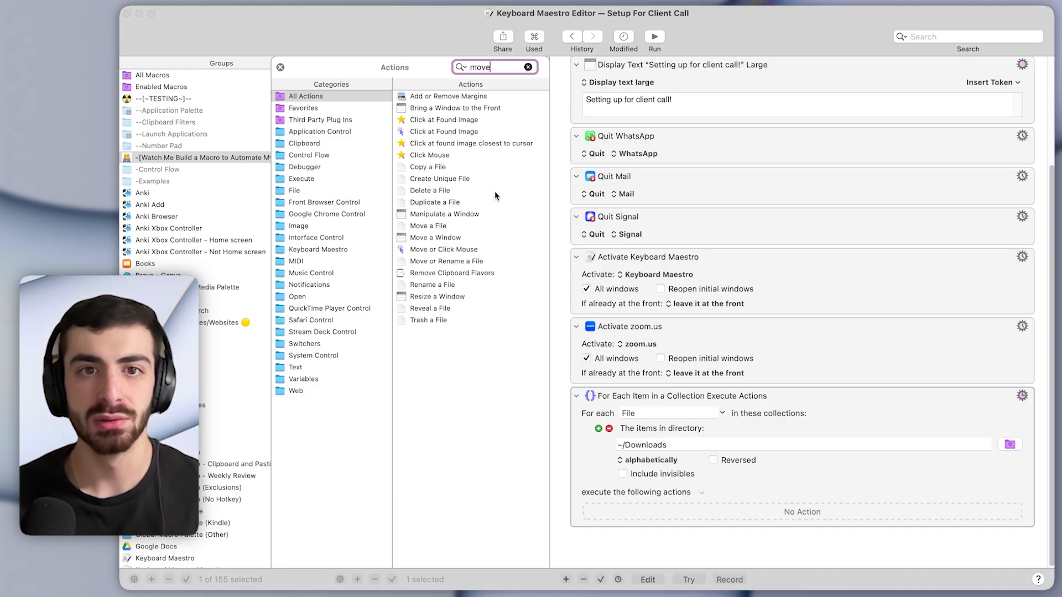
{"action": "double_click", "coordinate": [428, 225]}
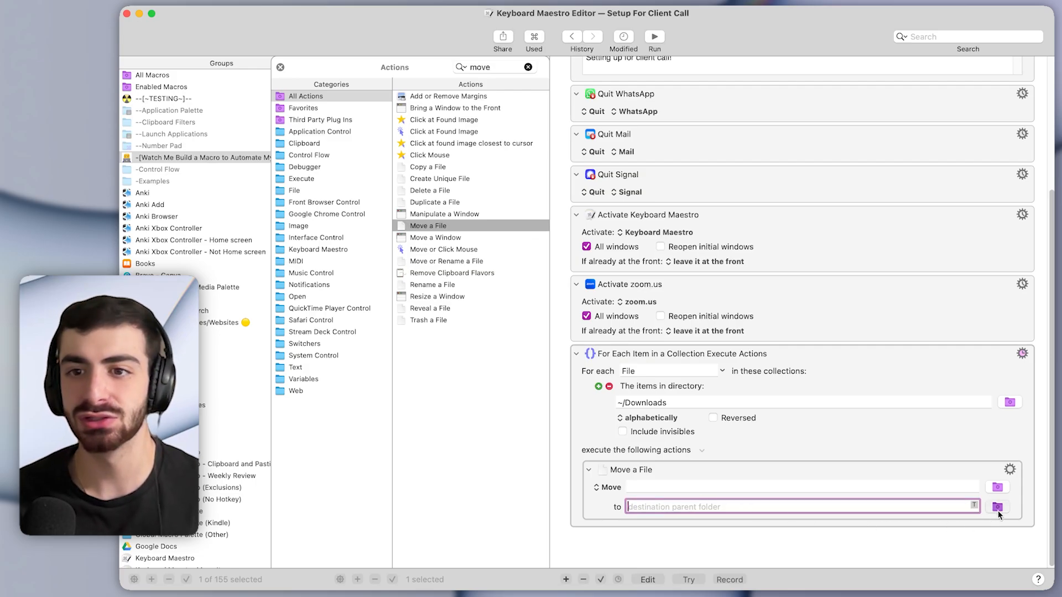
Set the Move a File destination folder to ~/Desktop/Temporary Files.
{"action": "left_click", "coordinate": [997, 507]}
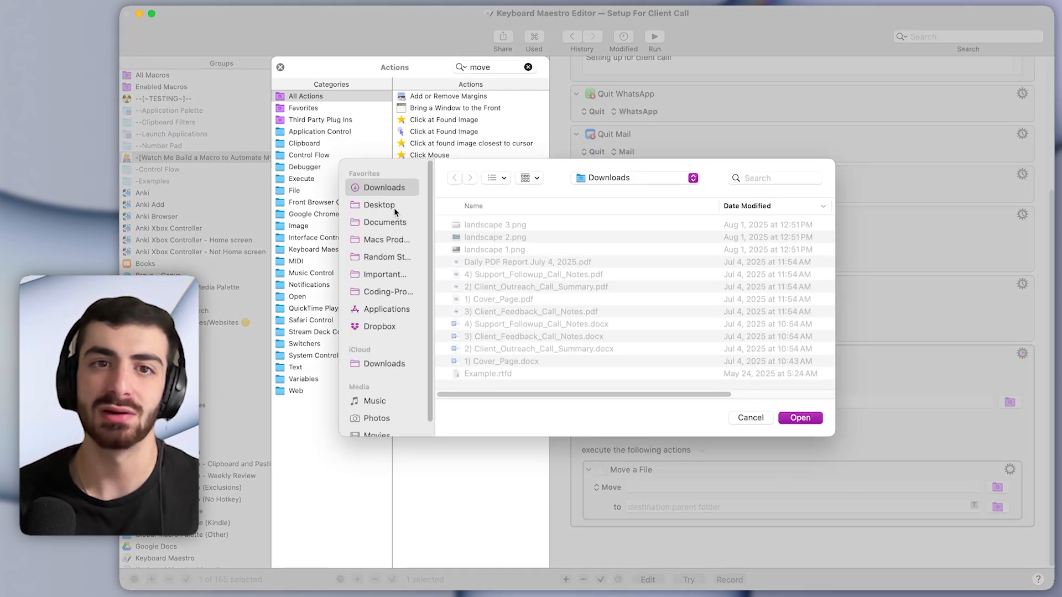
{"action": "left_click", "coordinate": [379, 204]}
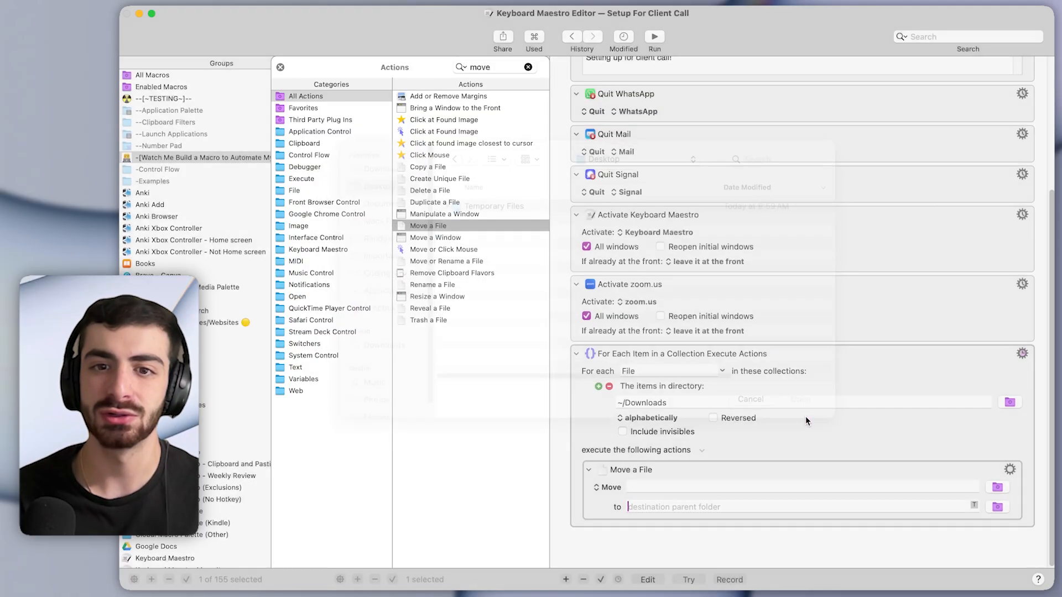
{"action": "type", "text": "~/Desktop/Temporary Files"}
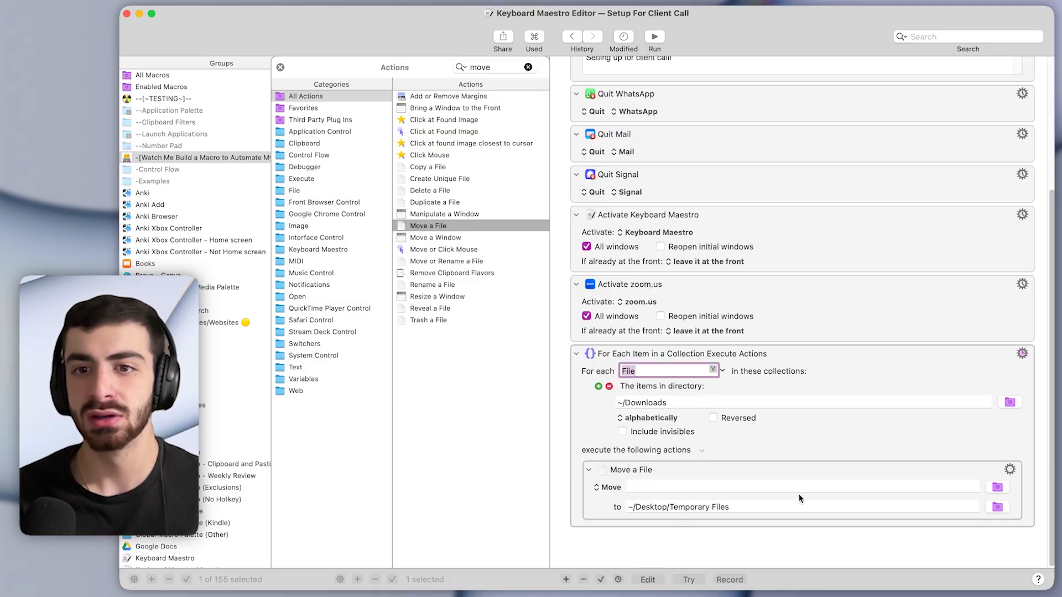
{"action": "left_click", "coordinate": [802, 487]}
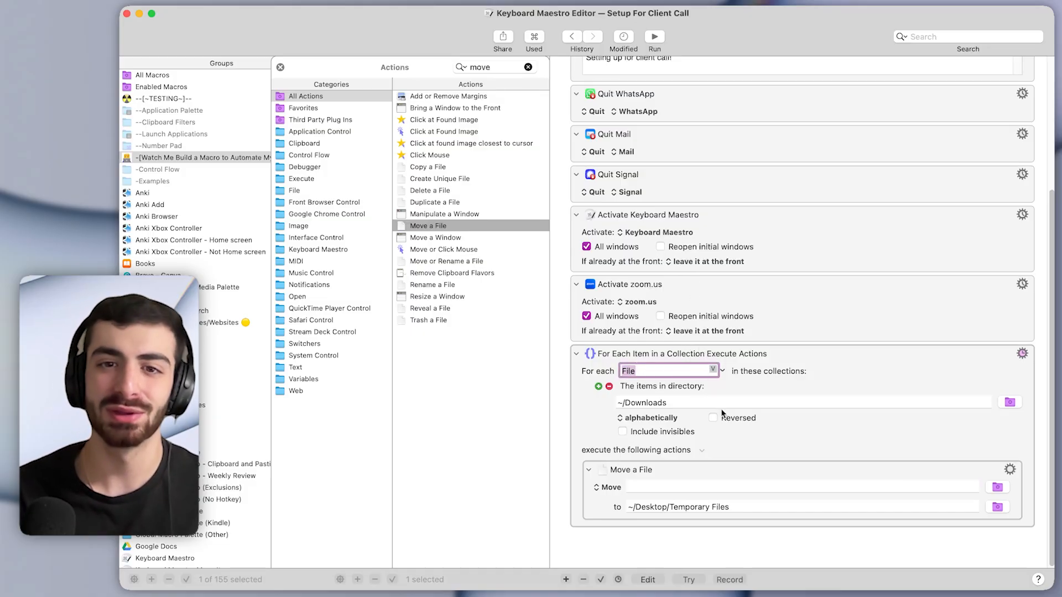
{"action": "left_click", "coordinate": [798, 487]}
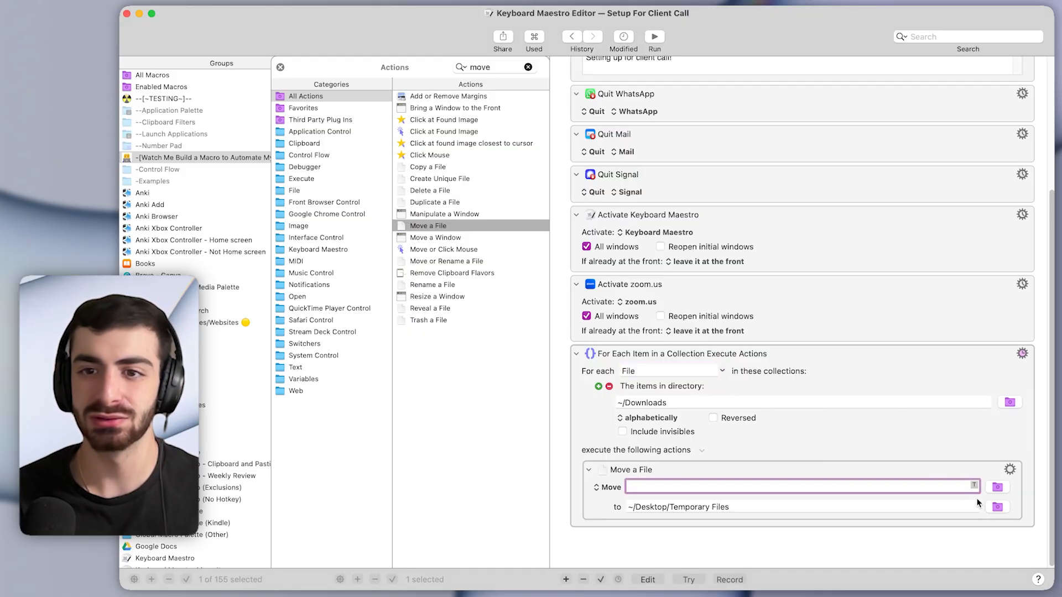
{"action": "mouse_move", "coordinate": [751, 412]}
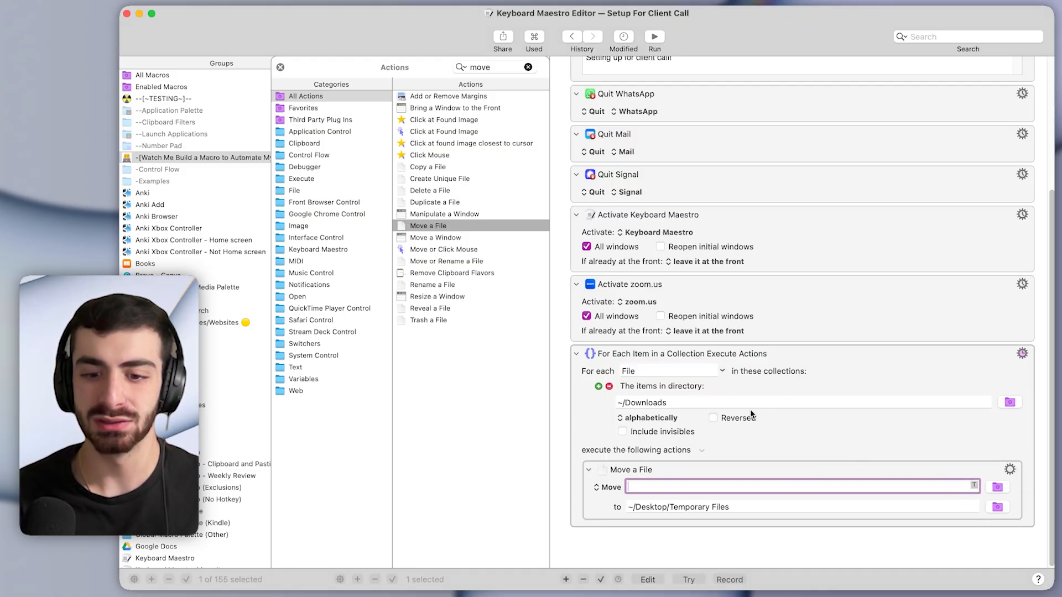
Enter %Variable%File% as the file the loop's Move action moves.
{"action": "type", "text": "%Variable%File%"}
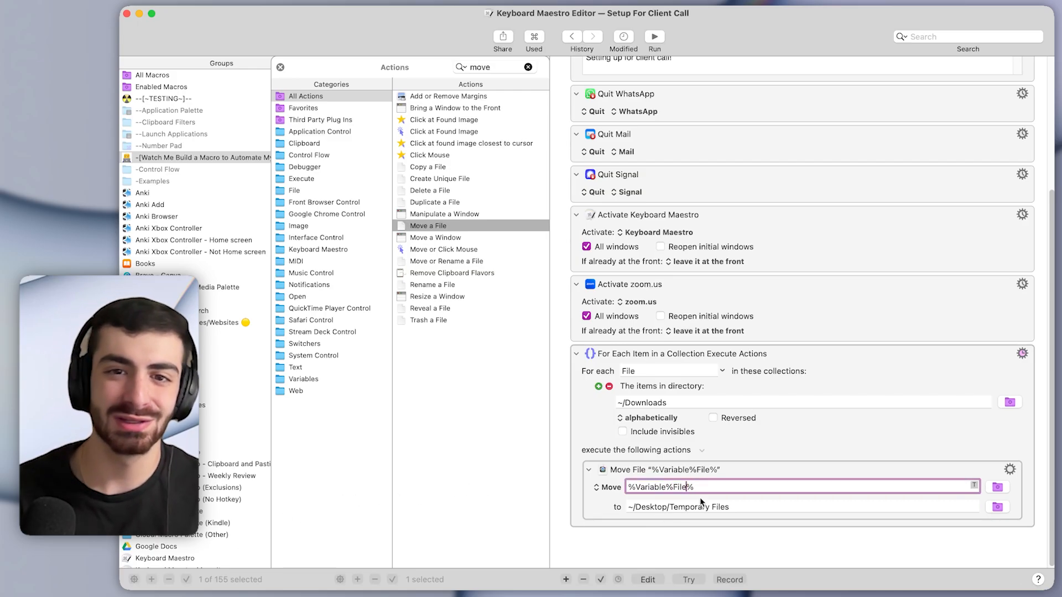
{"action": "double_click", "coordinate": [660, 487]}
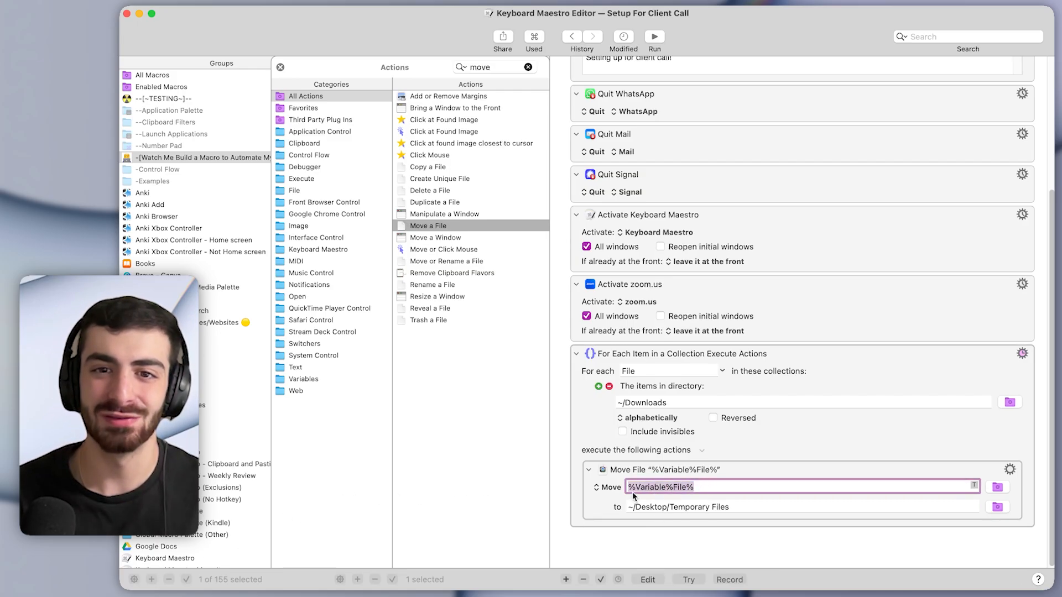
{"action": "left_click", "coordinate": [676, 486]}
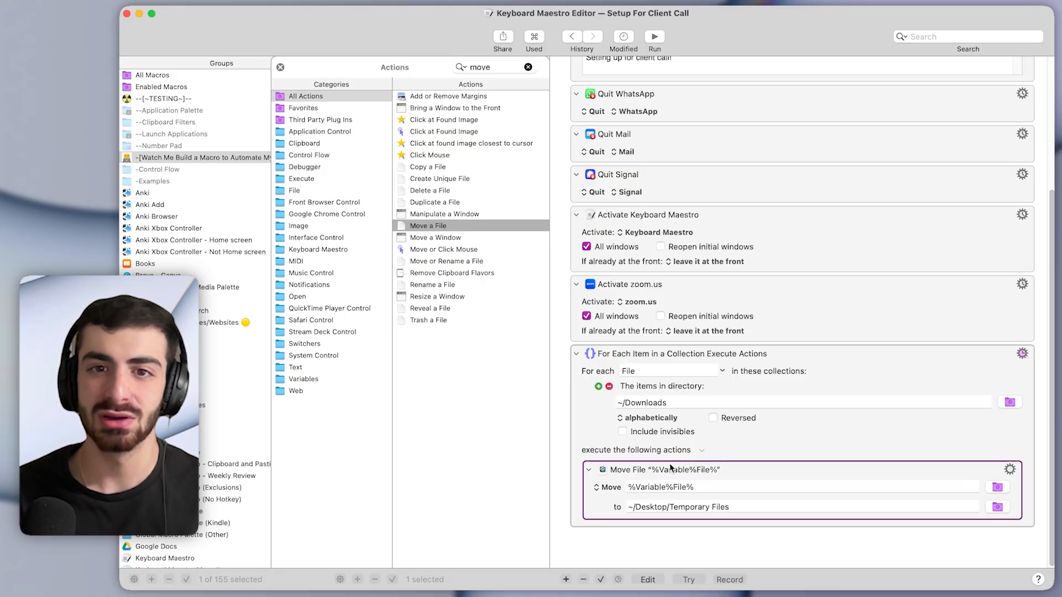
{"action": "left_click", "coordinate": [661, 371]}
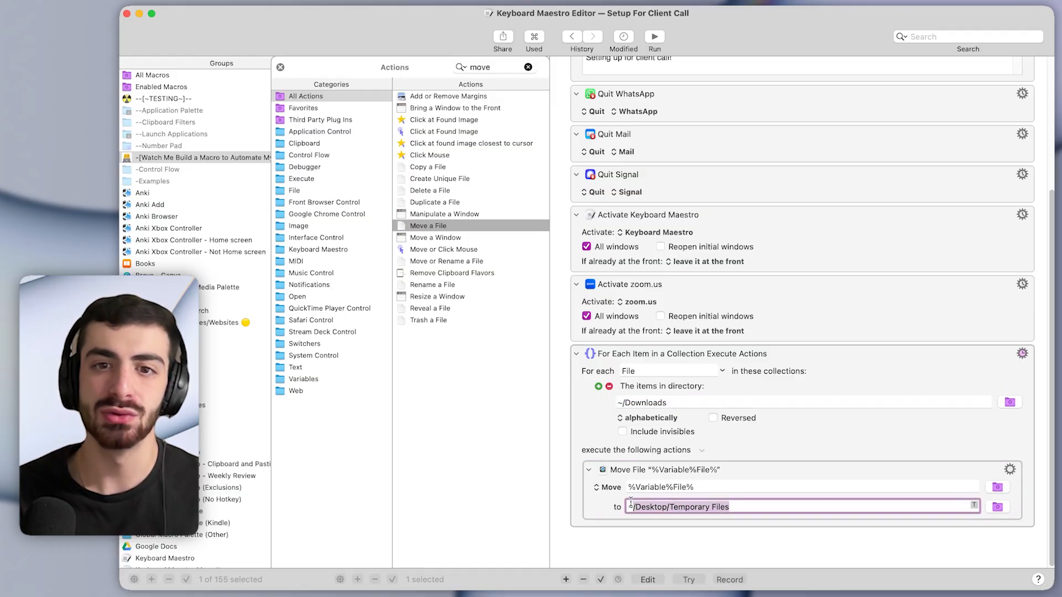
{"action": "left_click", "coordinate": [834, 443]}
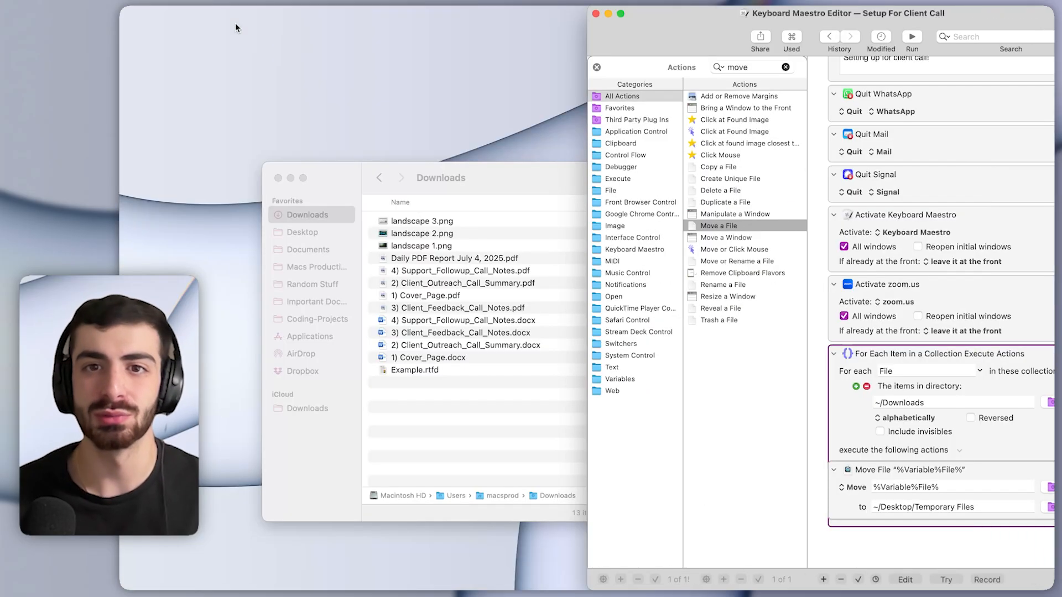
Move the test-moved files from Desktop > Temporary Files back into Downloads.
{"action": "left_click", "coordinate": [784, 67]}
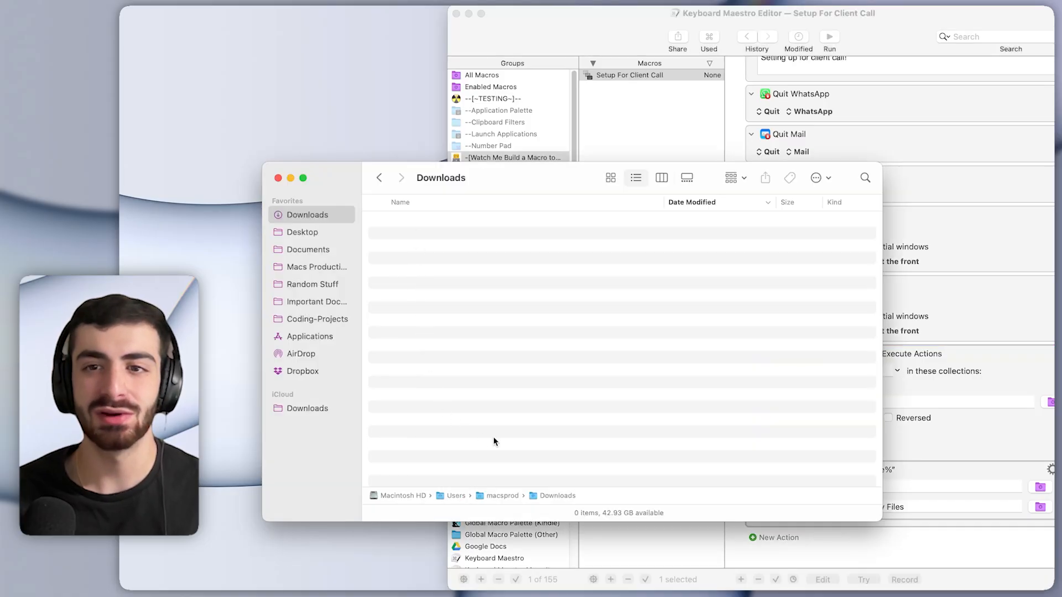
{"action": "mouse_move", "coordinate": [331, 240]}
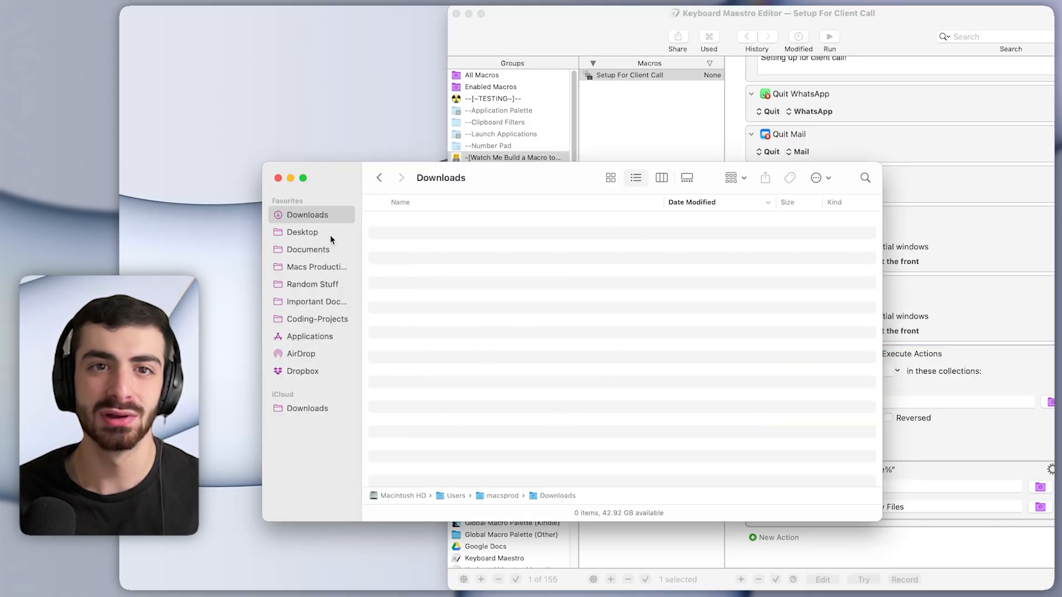
{"action": "left_click", "coordinate": [302, 232]}
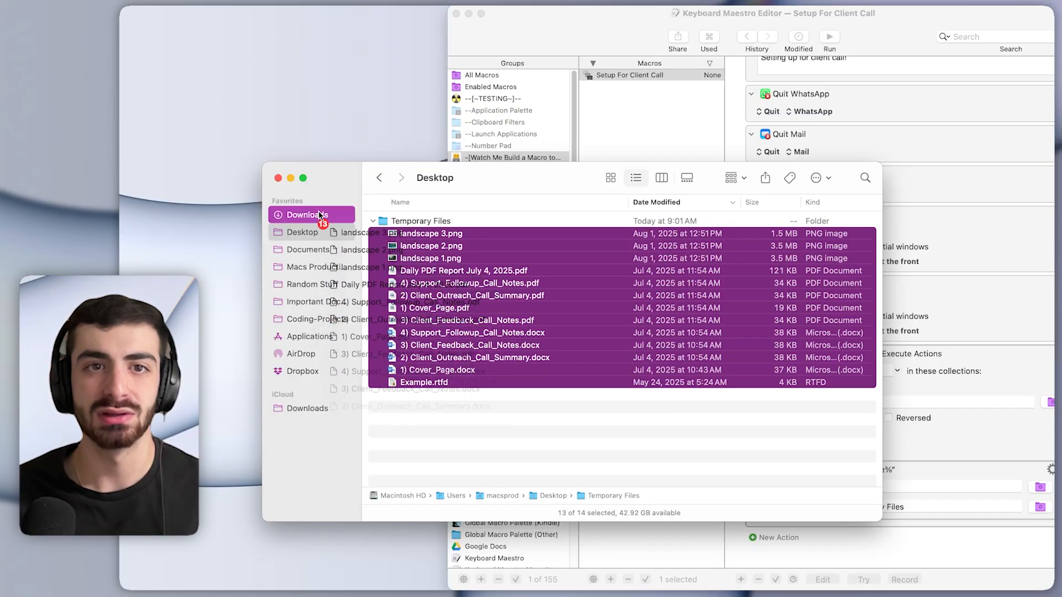
{"action": "left_click", "coordinate": [306, 215]}
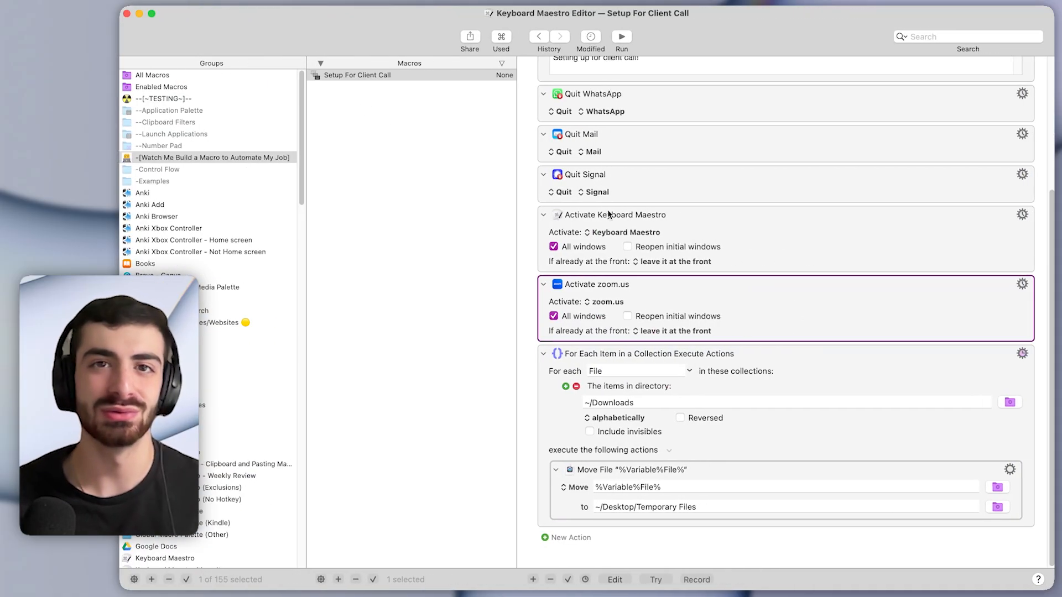
{"action": "mouse_move", "coordinate": [645, 325]}
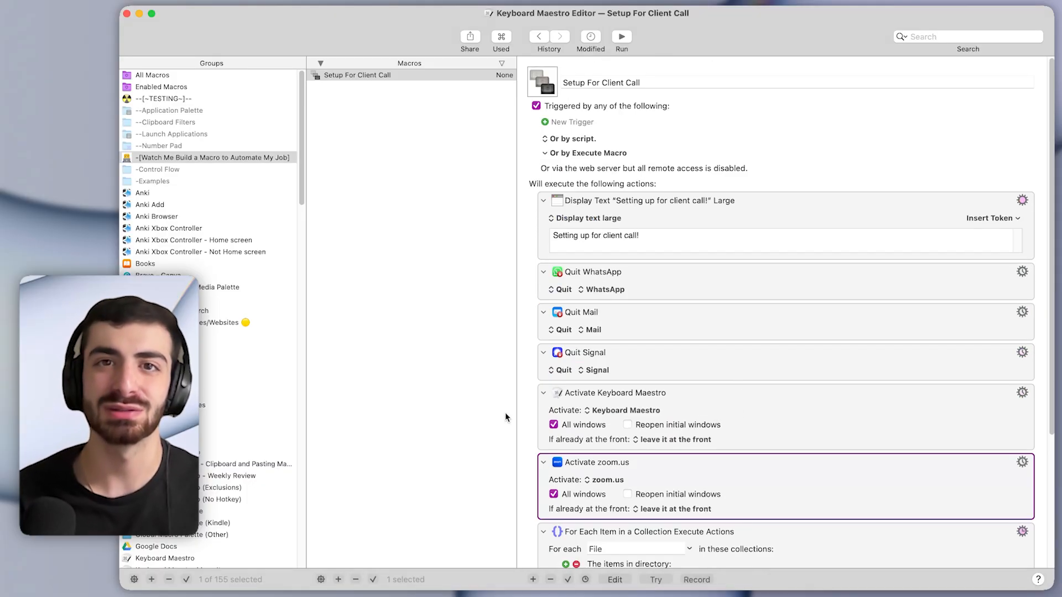
{"action": "mouse_move", "coordinate": [737, 381]}
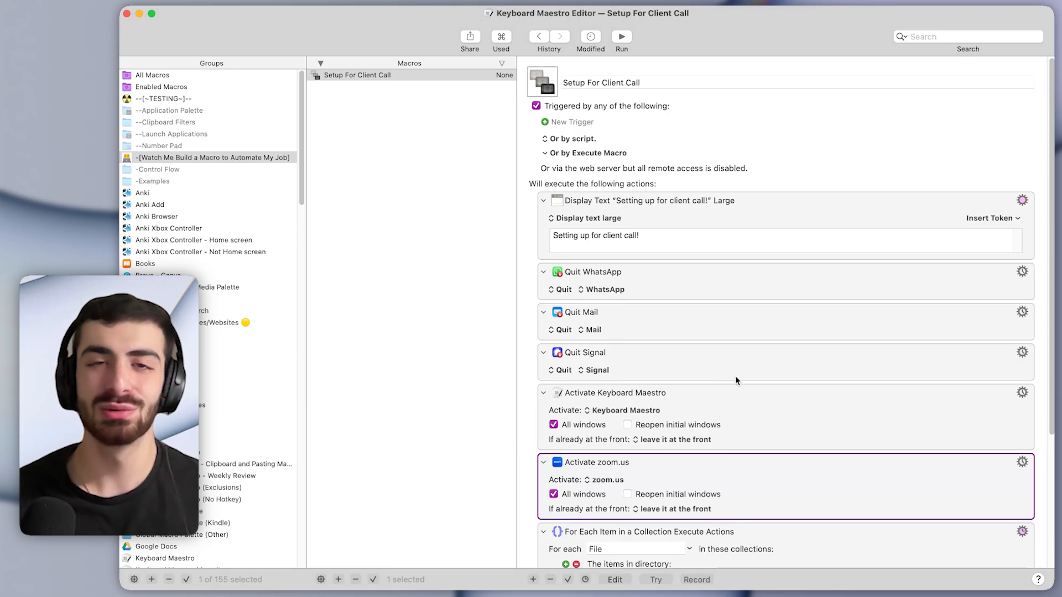
{"action": "scroll", "scroll_direction": "down", "scroll_amount": 3}
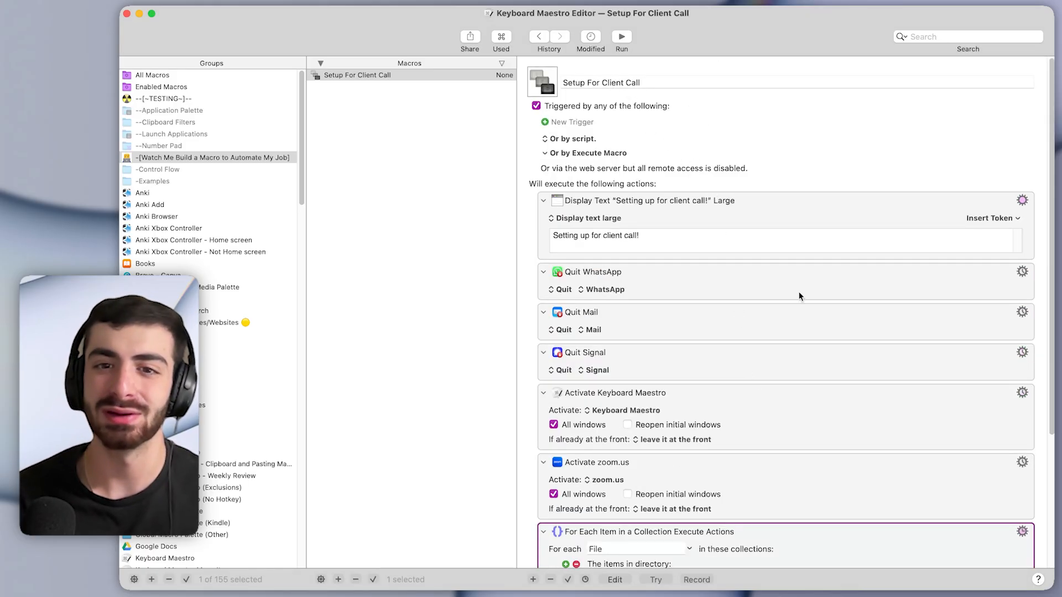
{"action": "scroll", "scroll_direction": "down", "scroll_amount": 3}
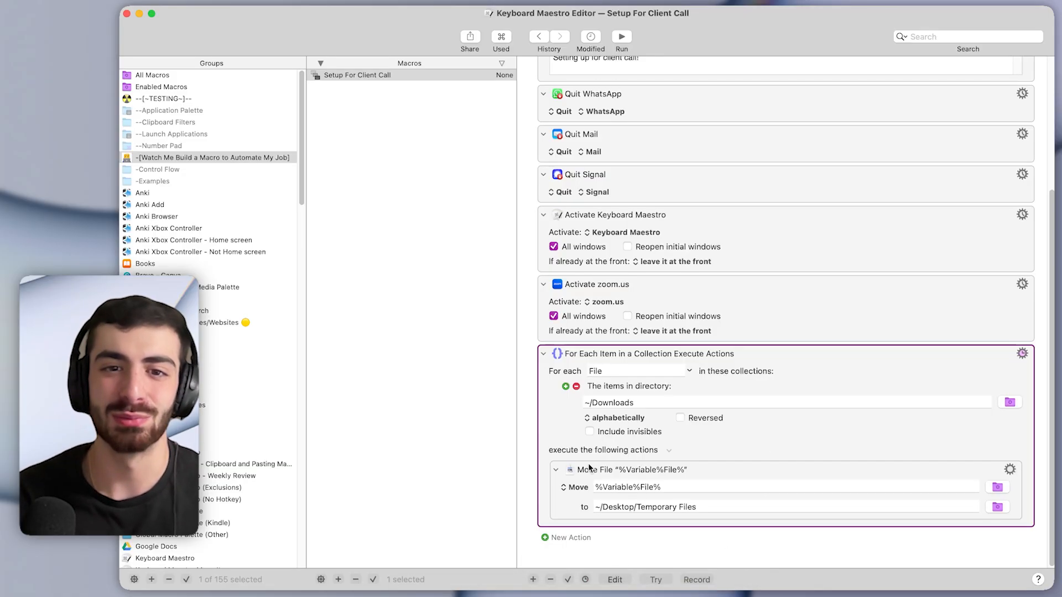
Search the Actions library for 'if' and append an If Then Else action.
{"action": "left_click", "coordinate": [544, 538]}
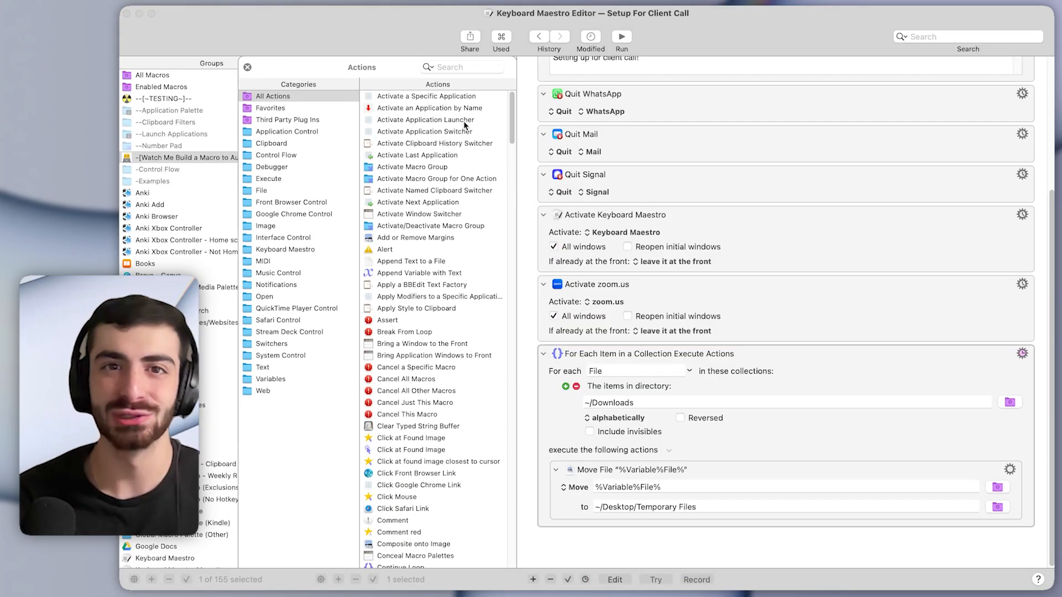
{"action": "left_click", "coordinate": [462, 67]}
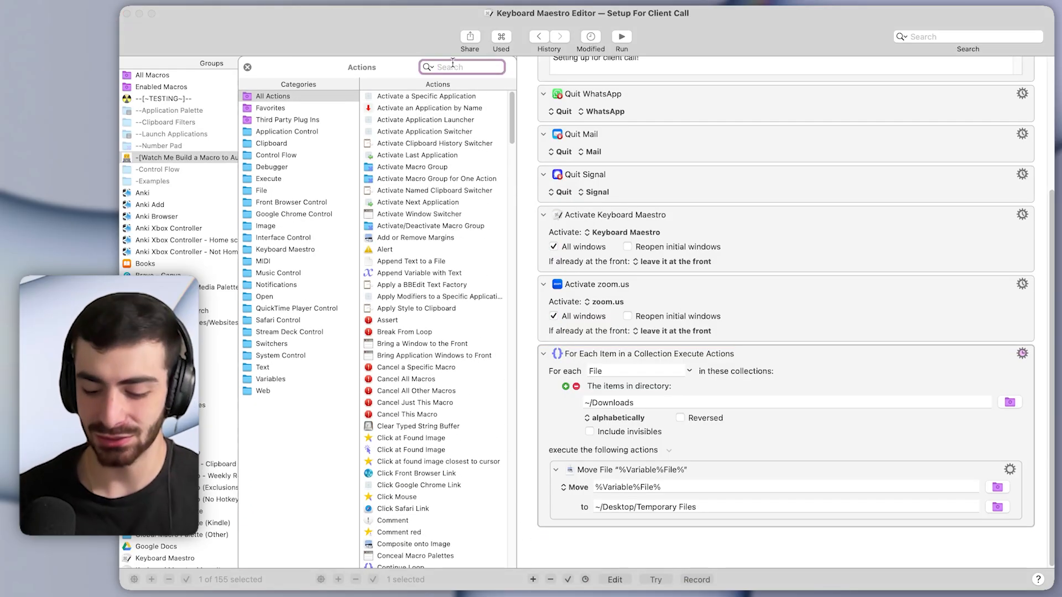
{"action": "type", "text": "if"}
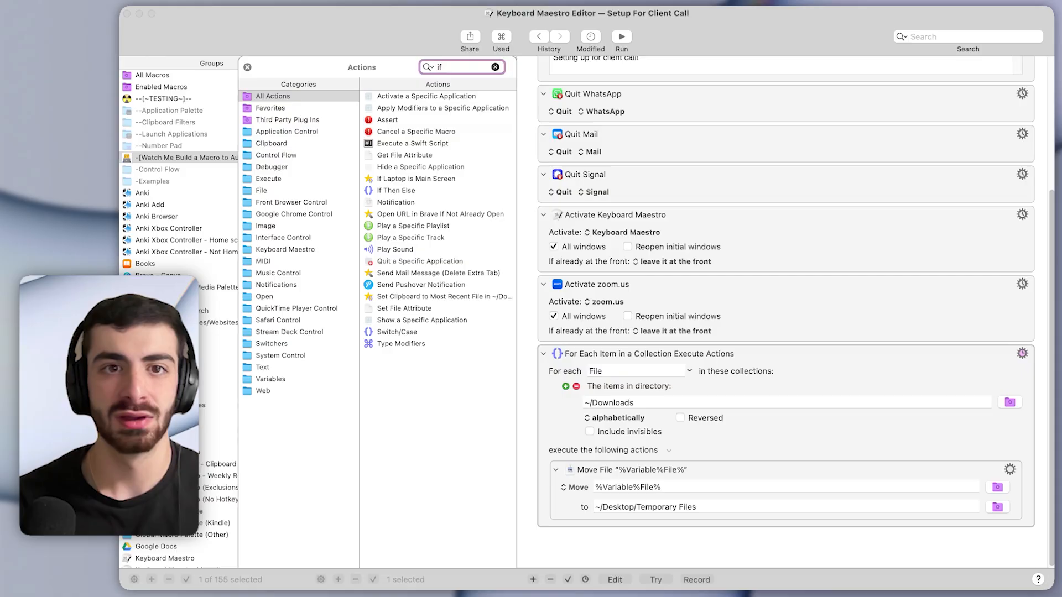
{"action": "left_click", "coordinate": [395, 191]}
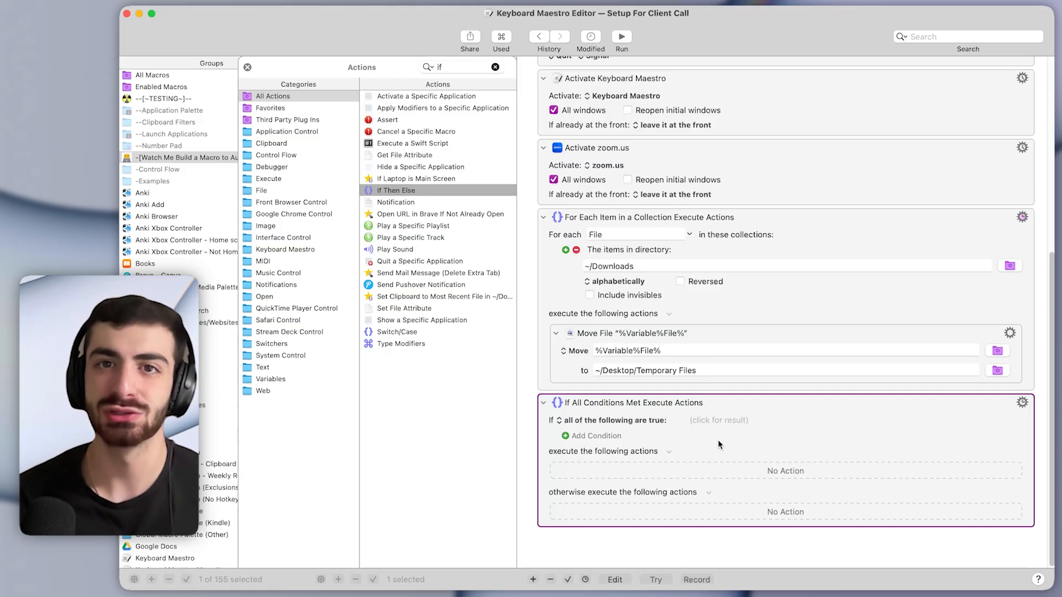
{"action": "mouse_move", "coordinate": [660, 429]}
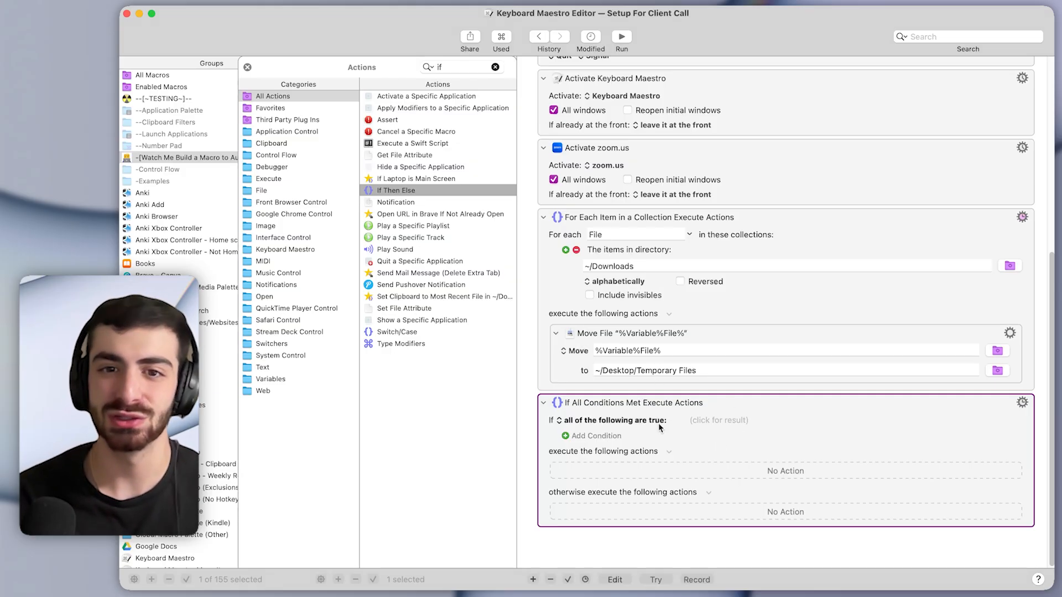
Add a USB Device condition requiring 'ATR2100x-USB Microphone' does not exist.
{"action": "left_click", "coordinate": [596, 436]}
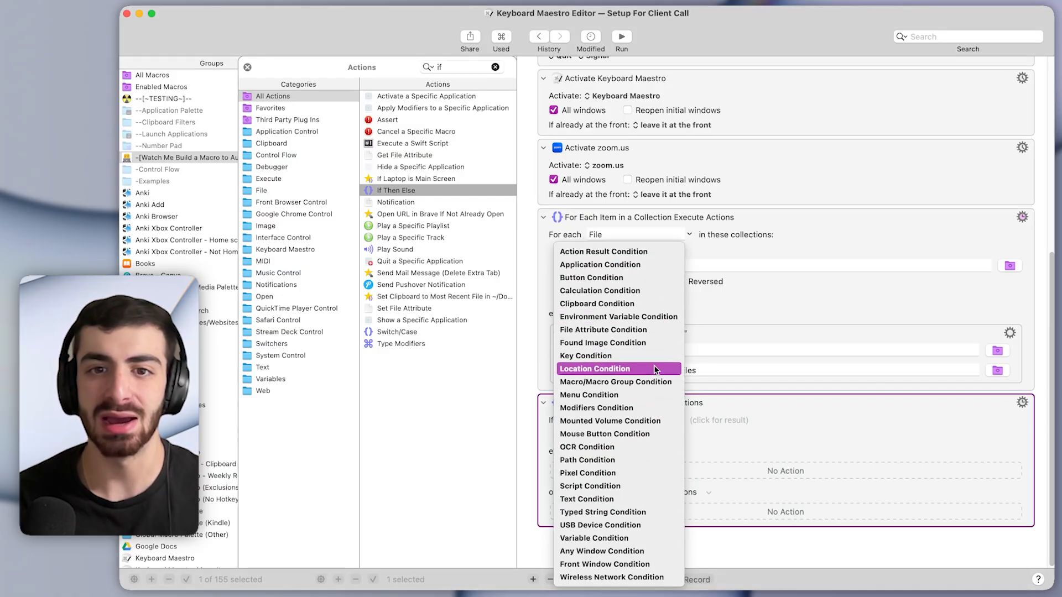
{"action": "mouse_move", "coordinate": [628, 490]}
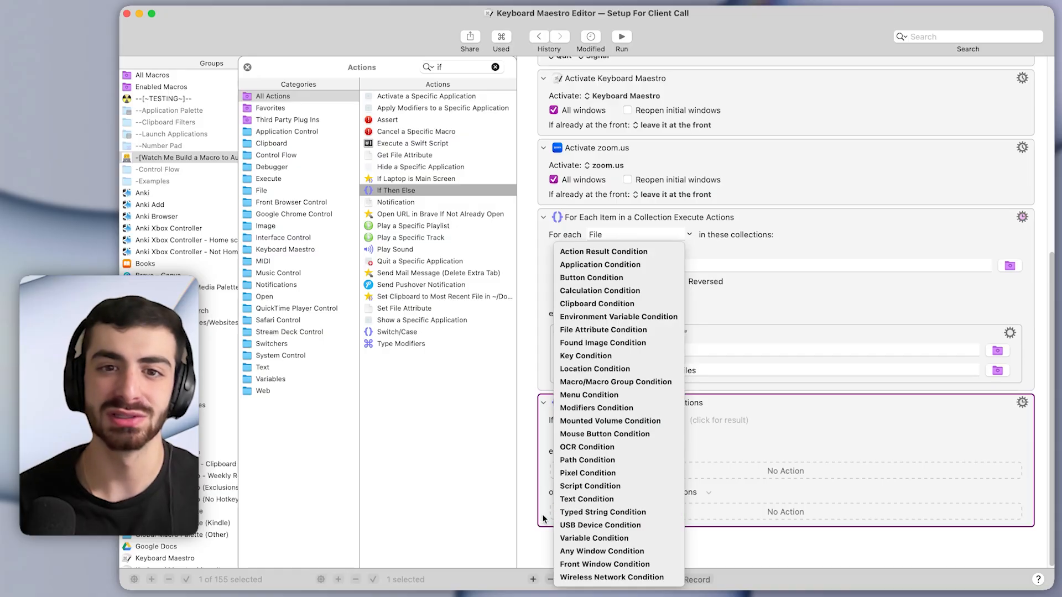
{"action": "mouse_move", "coordinate": [599, 526]}
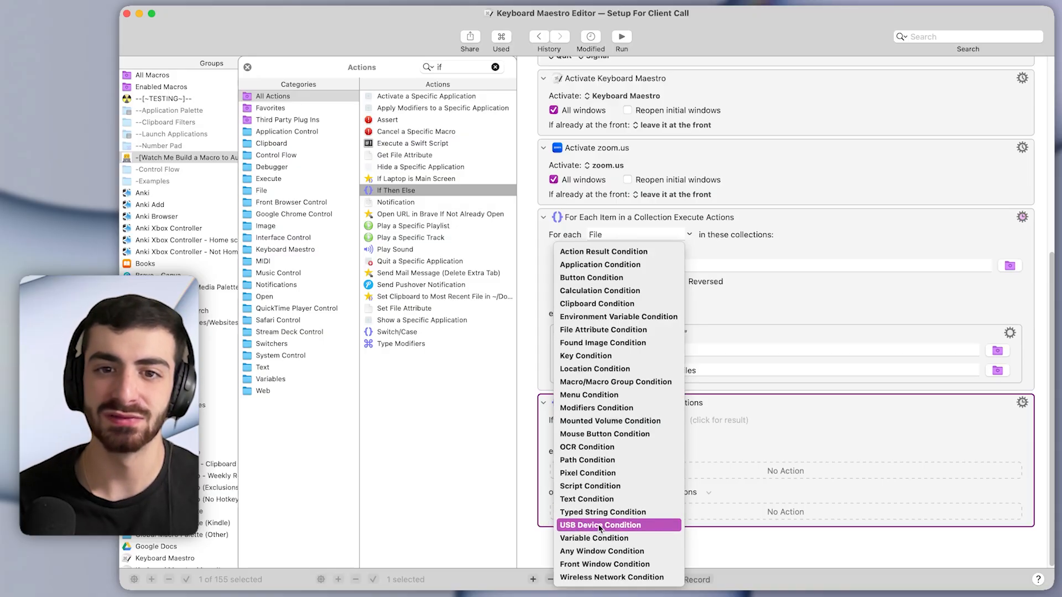
{"action": "left_click", "coordinate": [601, 525]}
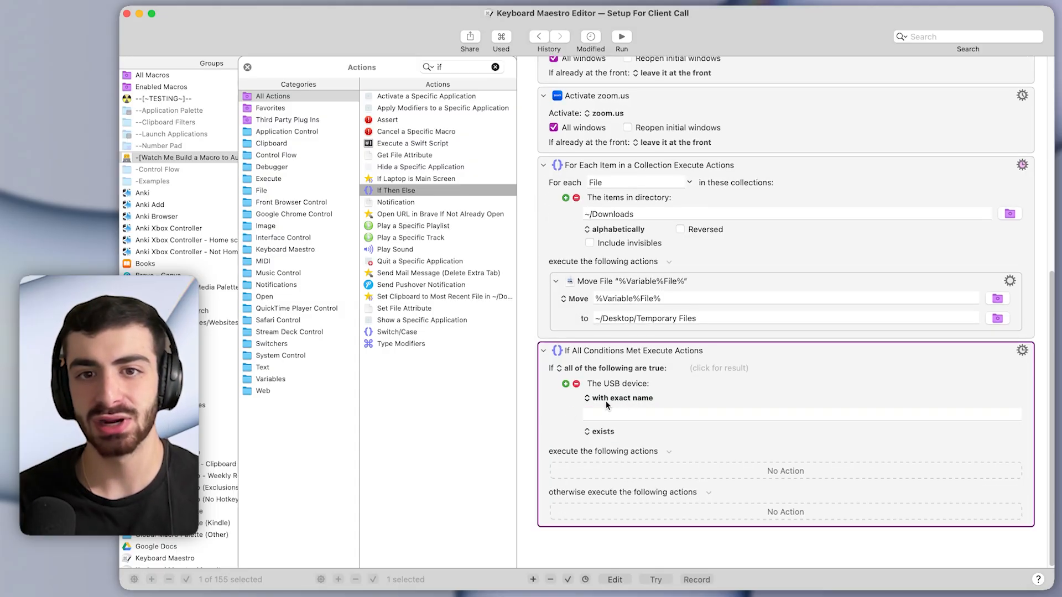
{"action": "mouse_move", "coordinate": [635, 407]}
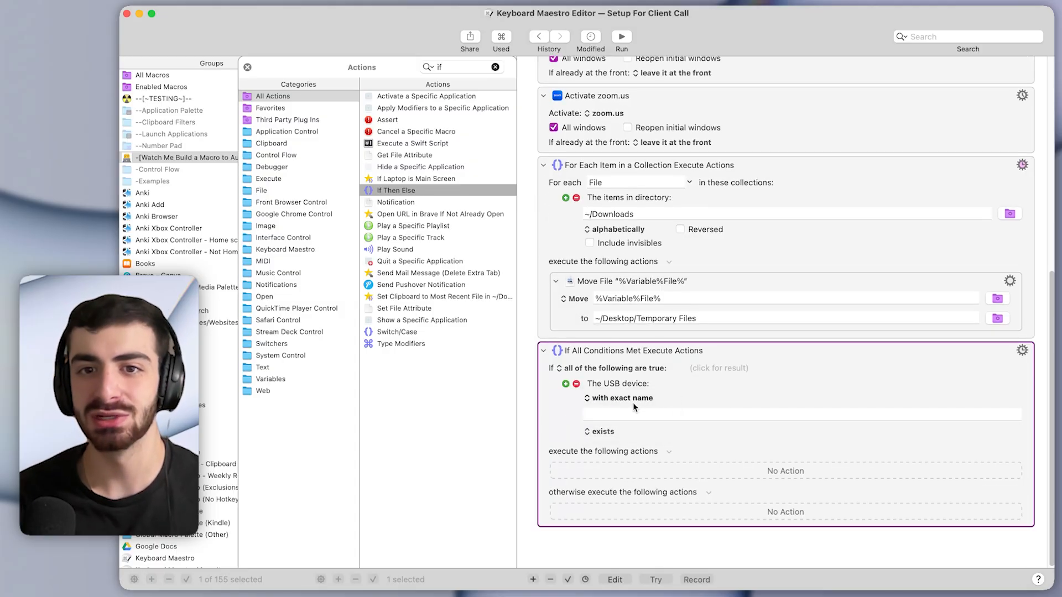
{"action": "left_click", "coordinate": [798, 411]}
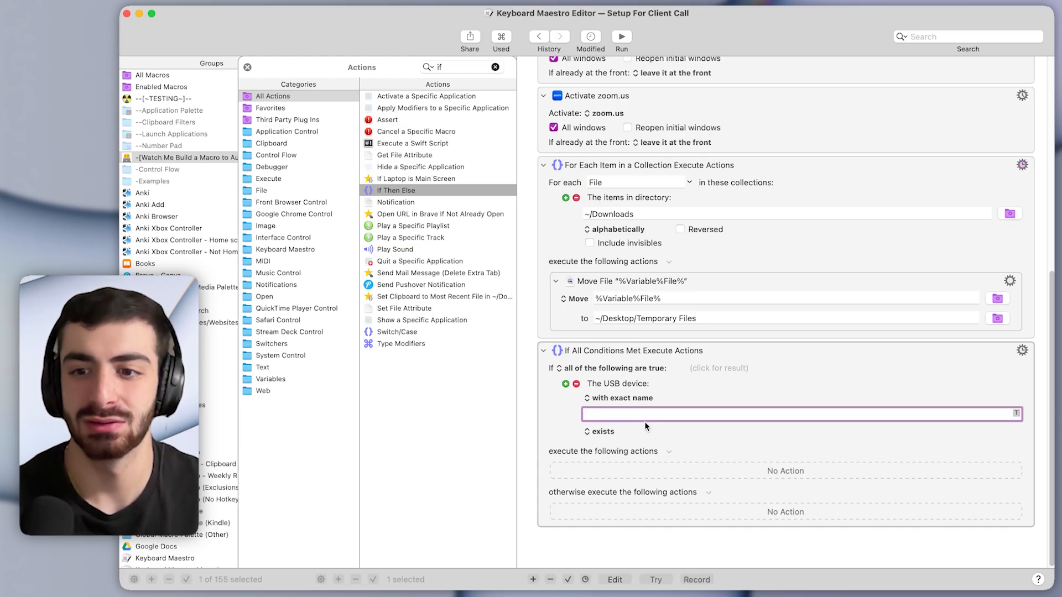
{"action": "type", "text": "ATR2100x-USB Microphone"}
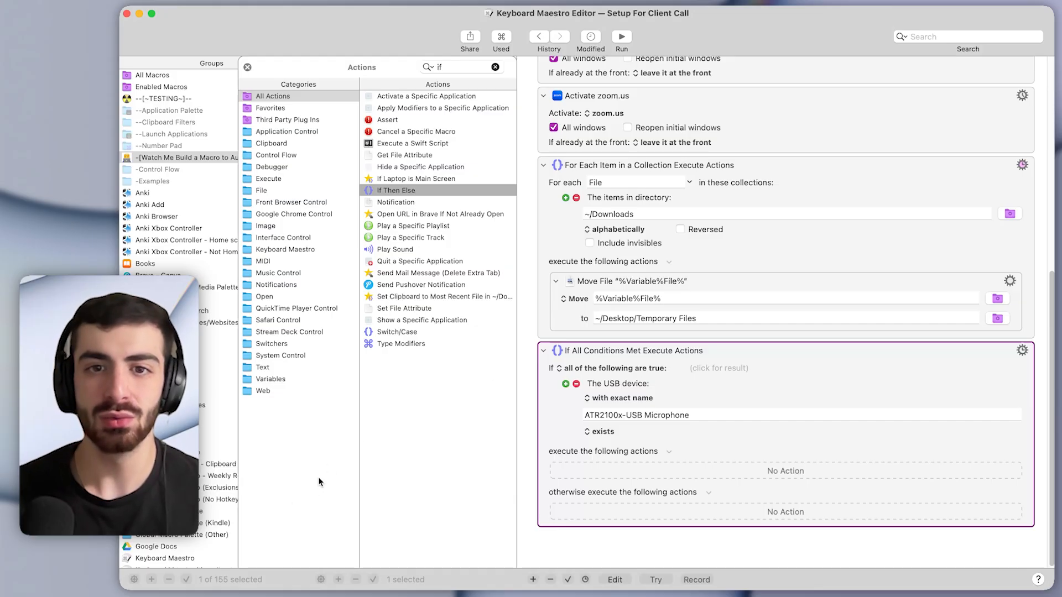
{"action": "mouse_move", "coordinate": [606, 385]}
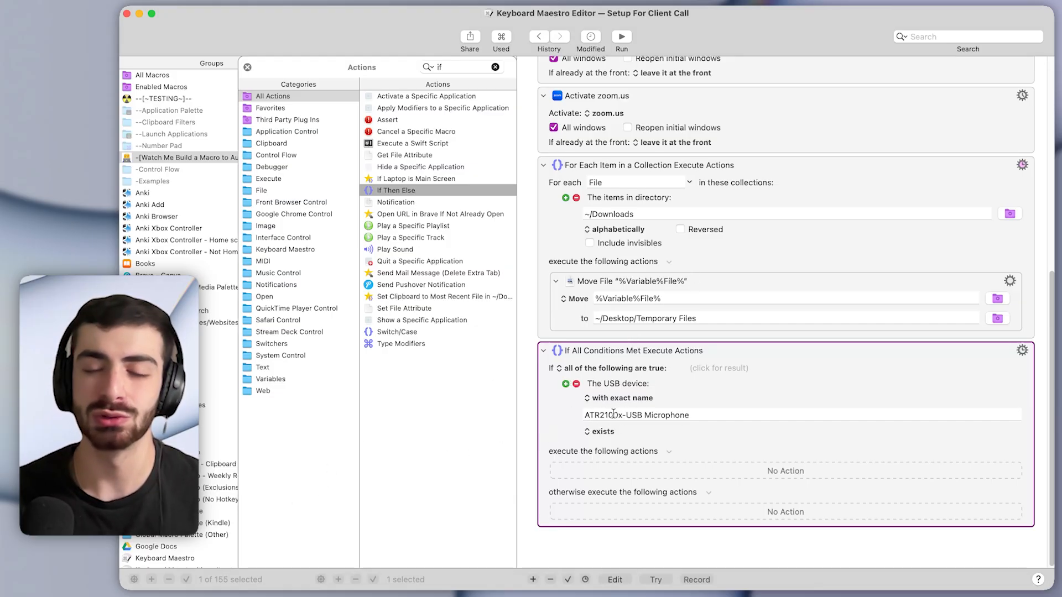
{"action": "mouse_move", "coordinate": [597, 447]}
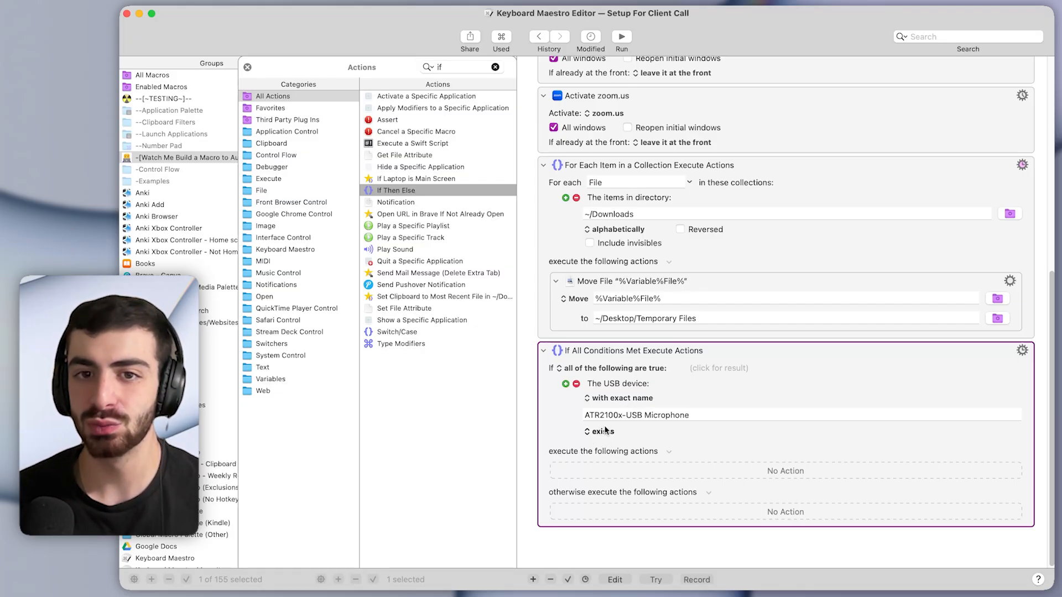
{"action": "left_click", "coordinate": [601, 431]}
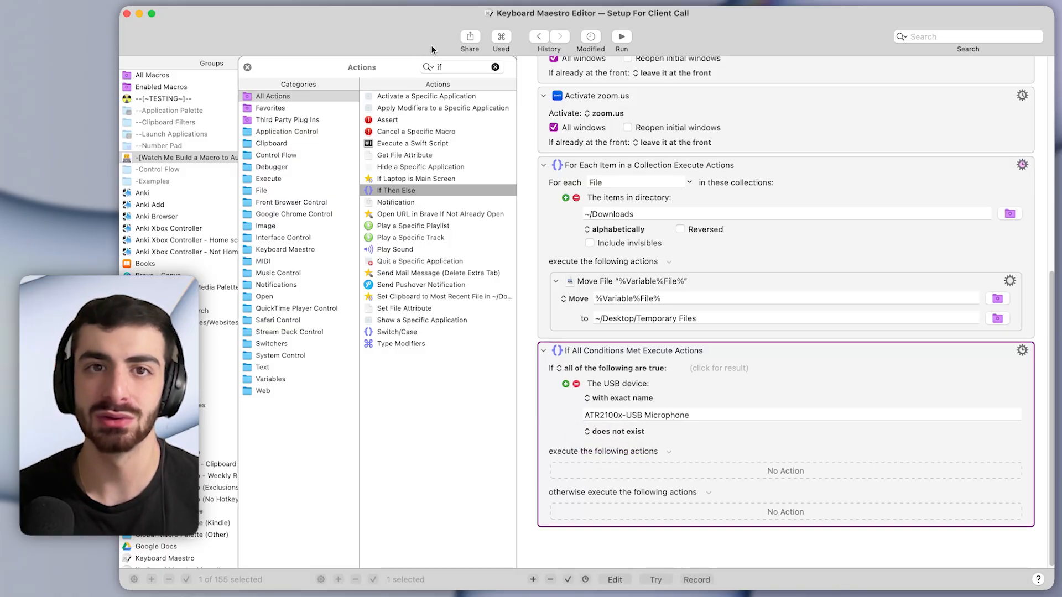
{"action": "left_click", "coordinate": [494, 67]}
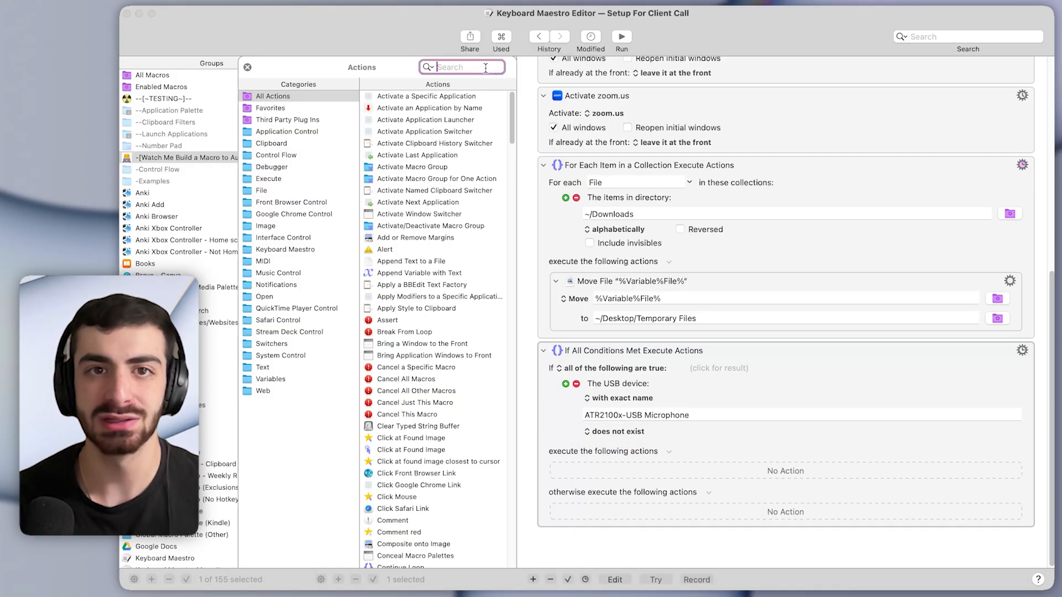
Add a Display Text action showing 'MIC IS NOT PLUGGED IN!' in a window.
{"action": "type", "text": "displ"}
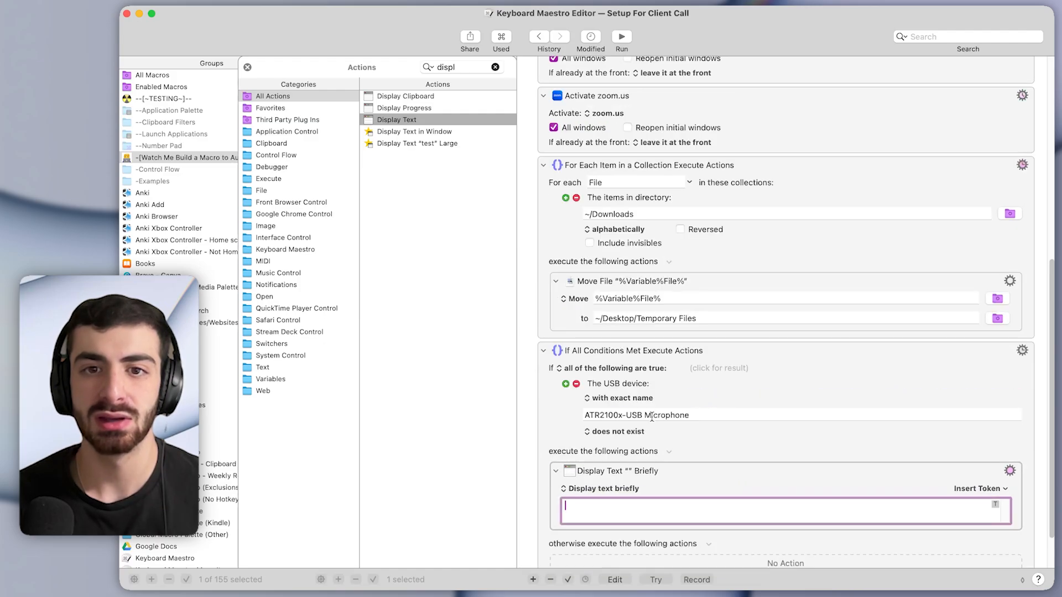
{"action": "left_click", "coordinate": [595, 489]}
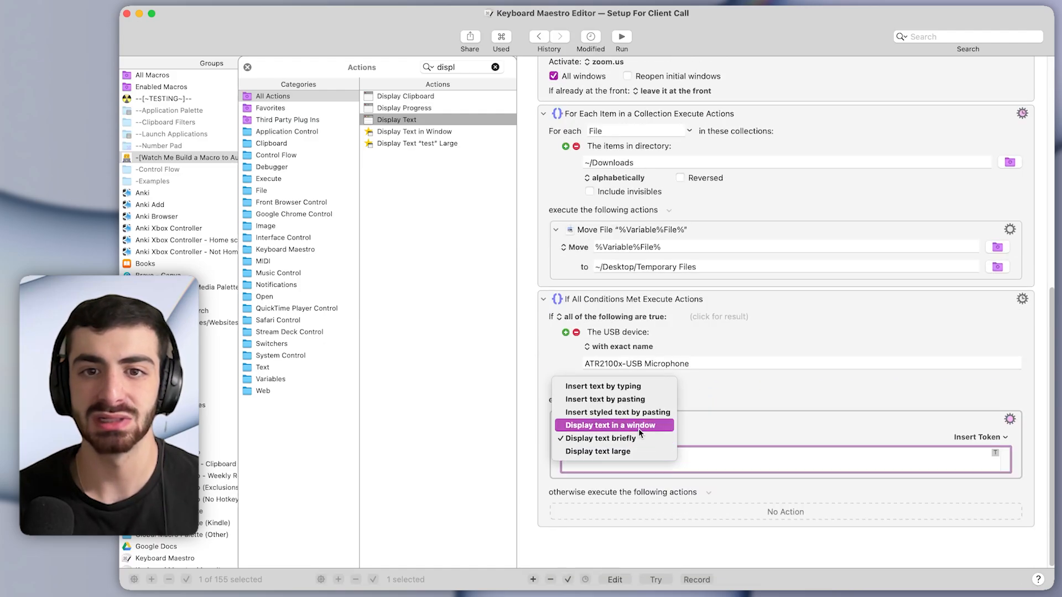
{"action": "left_click", "coordinate": [613, 425]}
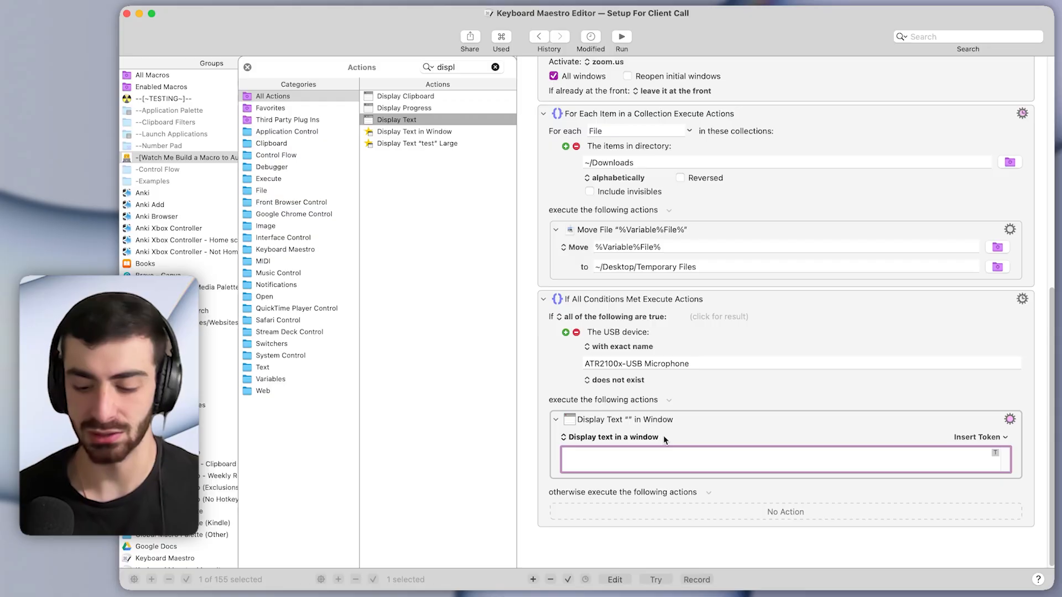
{"action": "type", "text": "MIC IS NOT PL"}
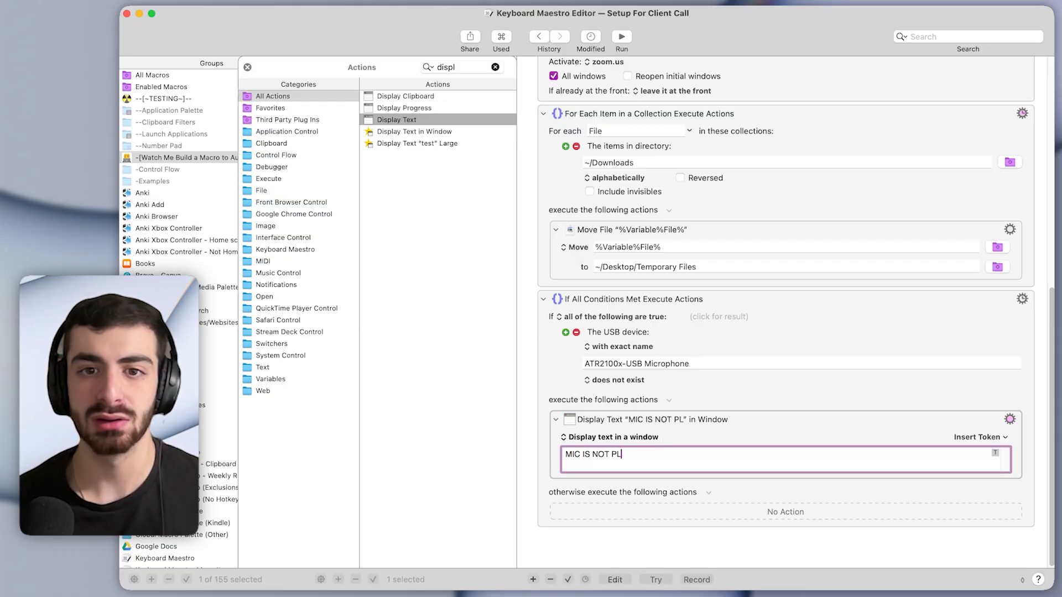
{"action": "type", "text": "UGGED IN!"}
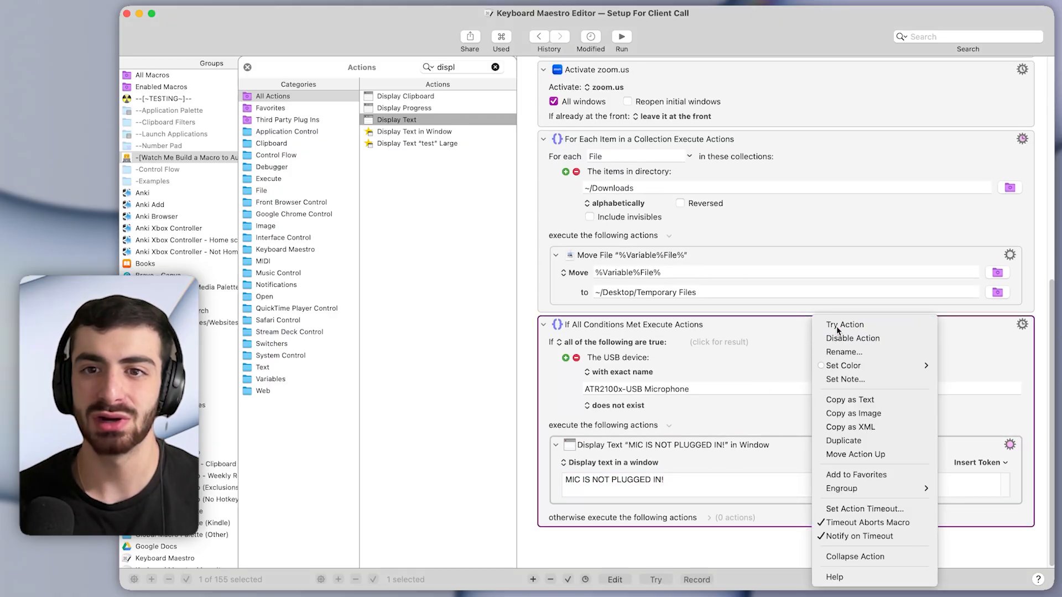
{"action": "left_click", "coordinate": [772, 426]}
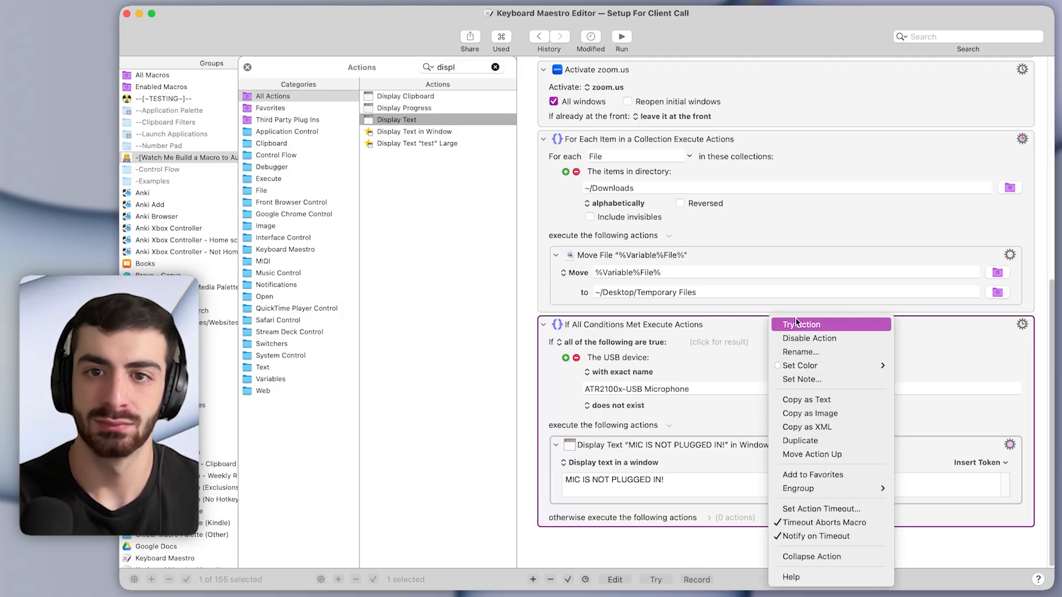
Try the mic-check action, move its warning window aside, and dismiss it with OK.
{"action": "left_click", "coordinate": [801, 324]}
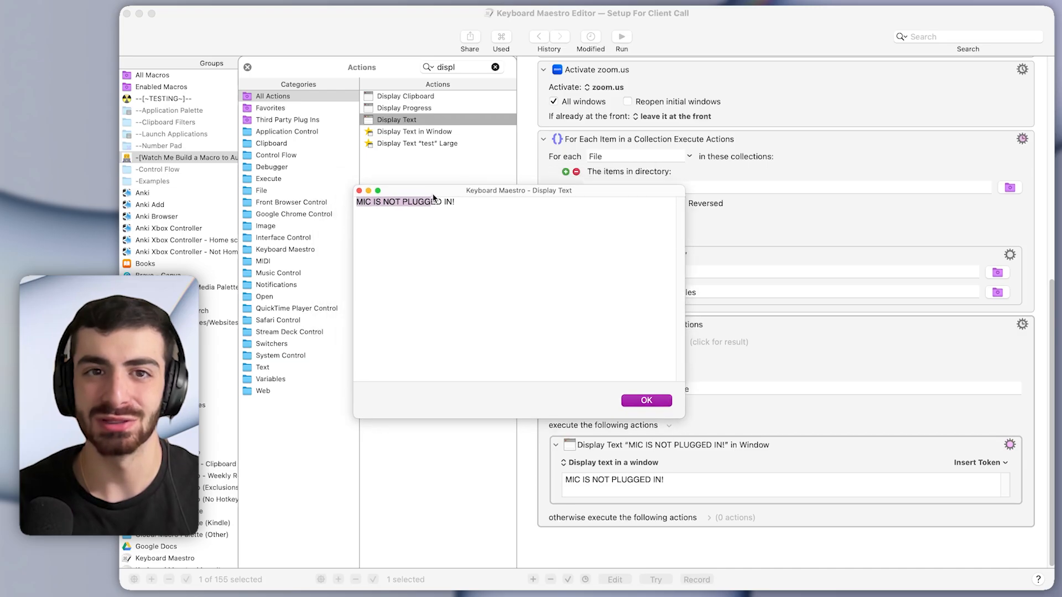
{"action": "left_click_drag", "start_coordinate": [519, 190], "coordinate": [615, 156]}
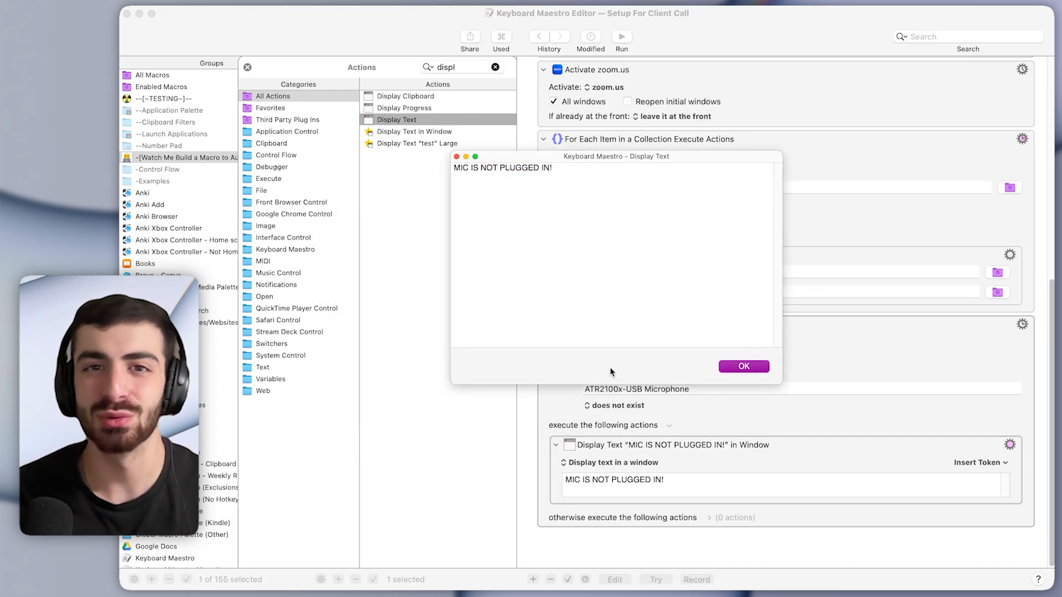
{"action": "left_click", "coordinate": [743, 367]}
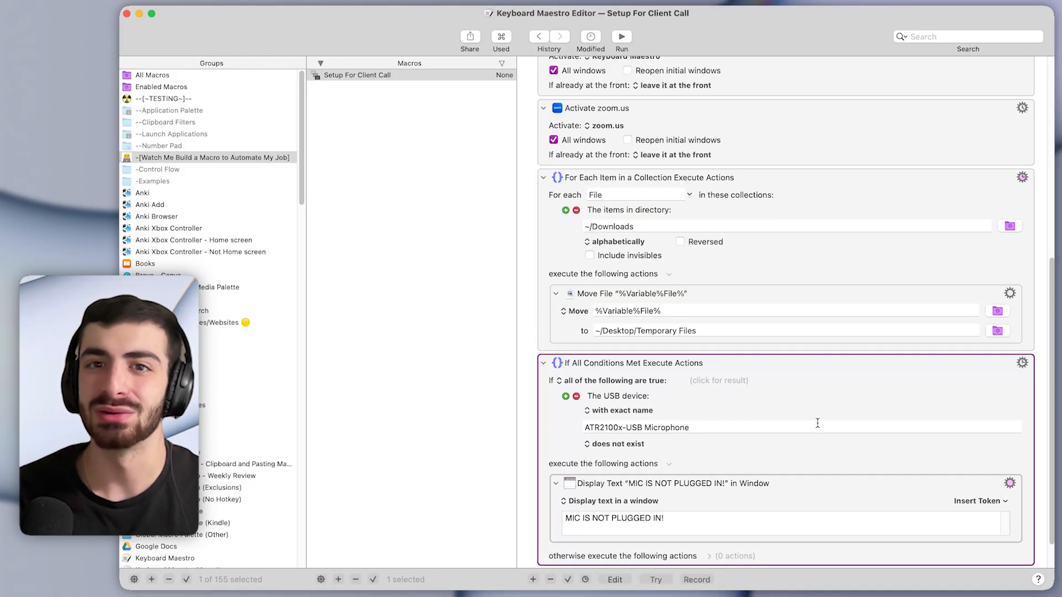
{"action": "scroll", "scroll_direction": "up", "scroll_amount": 3}
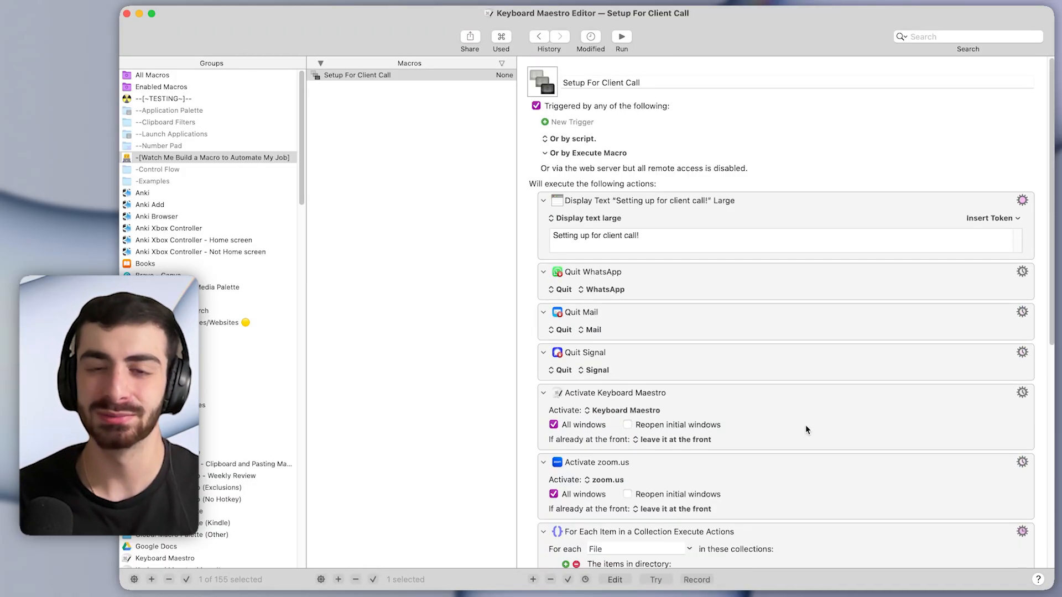
{"action": "scroll", "scroll_direction": "down", "scroll_amount": 3}
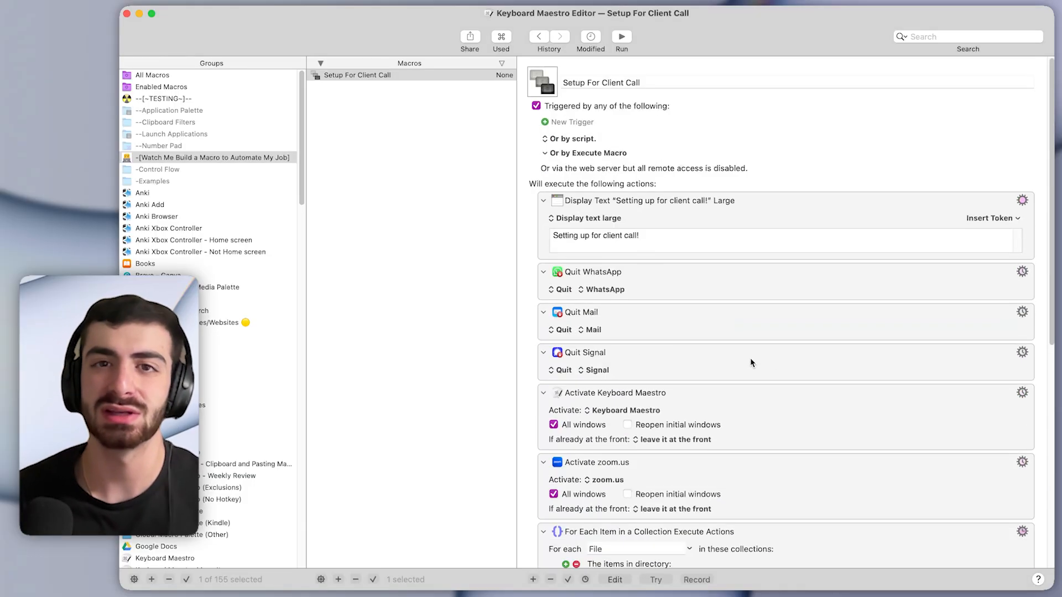
{"action": "scroll", "scroll_direction": "down", "scroll_amount": 3}
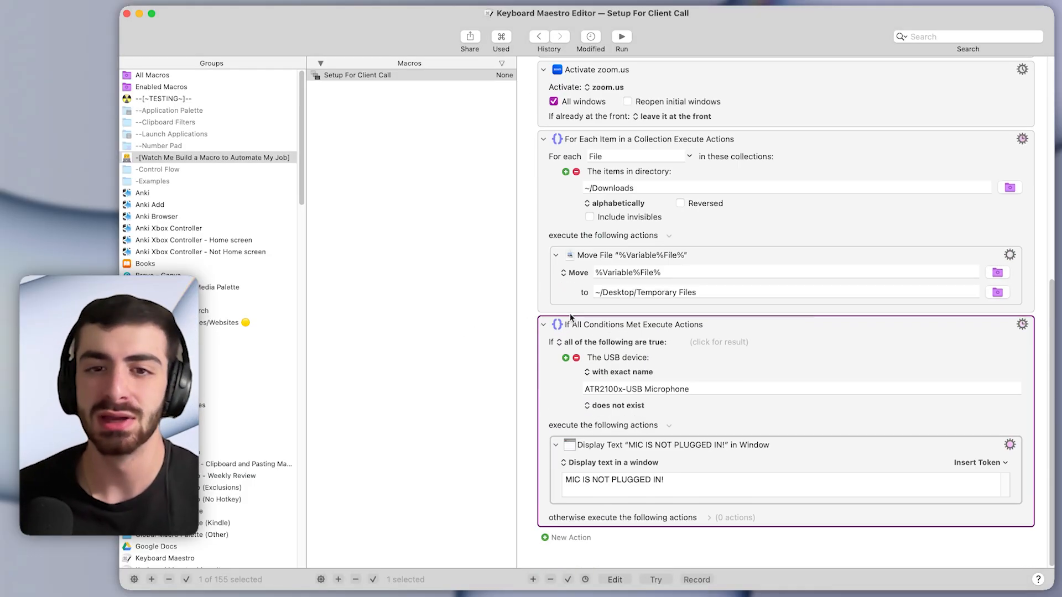
{"action": "mouse_move", "coordinate": [142, 119]}
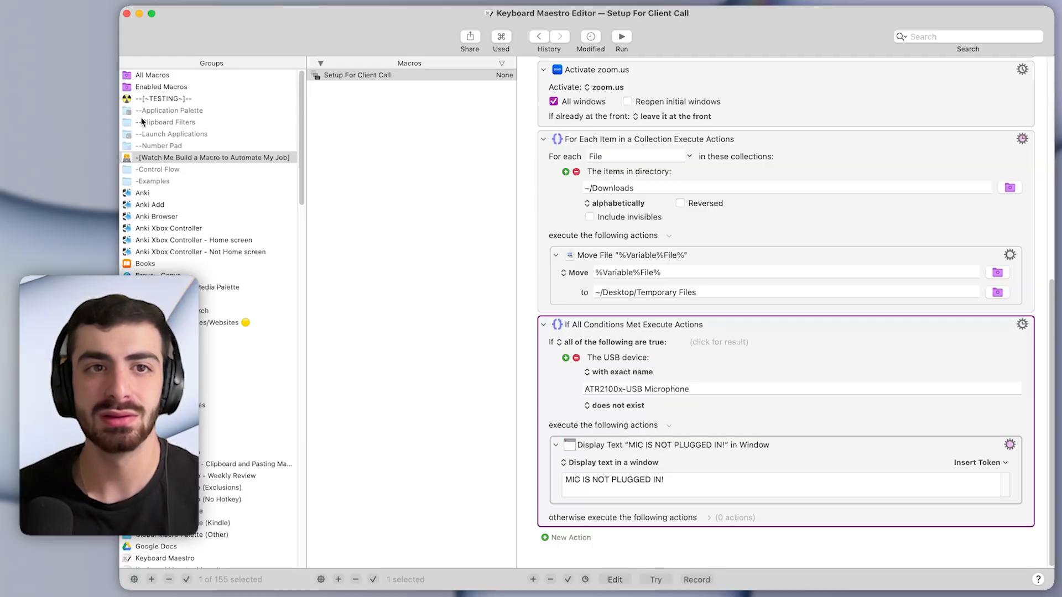
{"action": "mouse_move", "coordinate": [266, 152]}
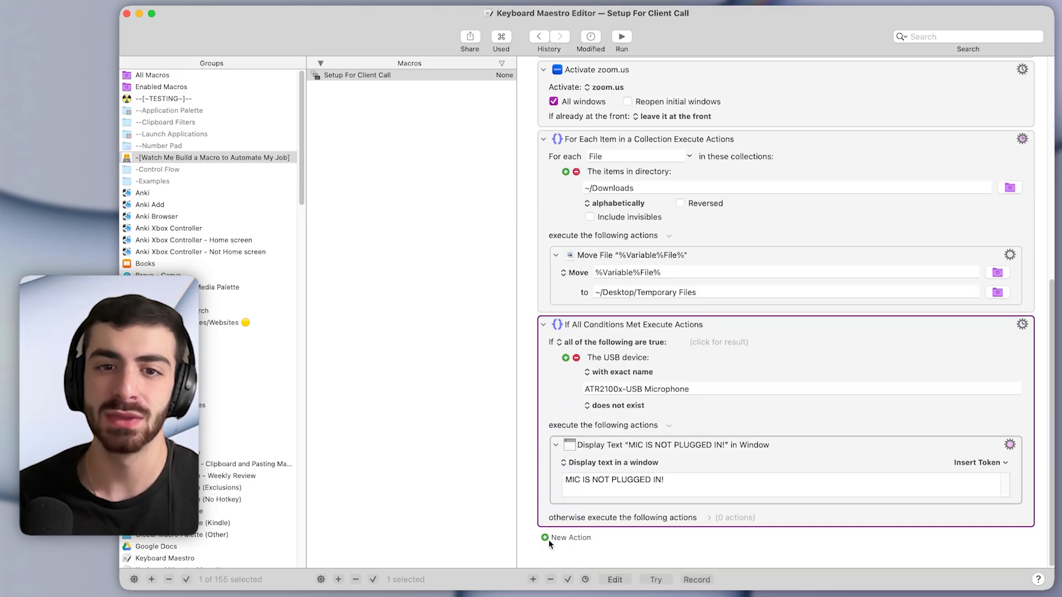
Add an Execute a Subroutine action running Select Coaching Call Macro Group.
{"action": "left_click", "coordinate": [544, 538]}
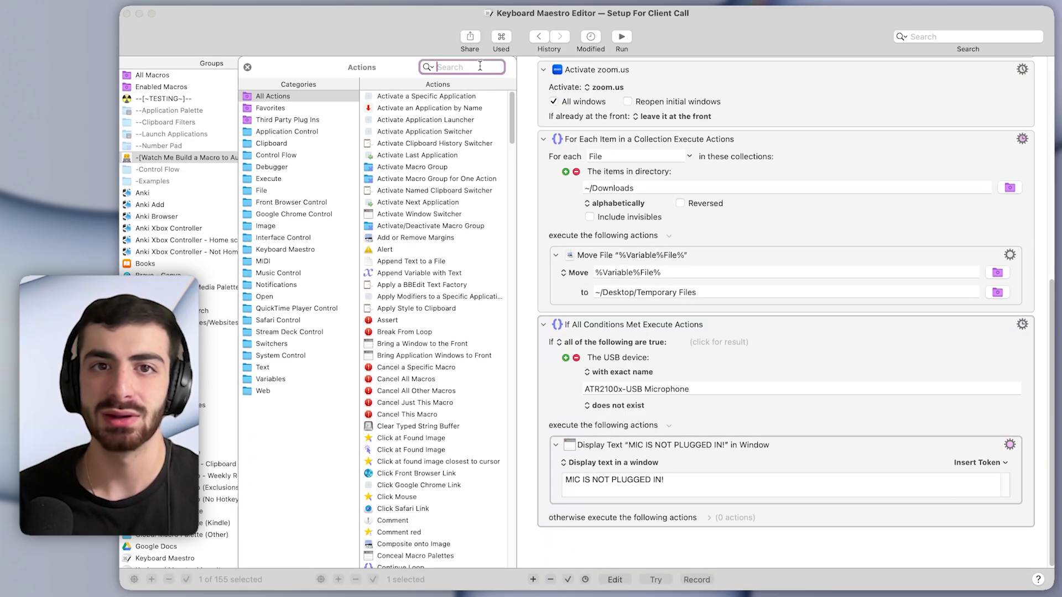
{"action": "type", "text": "subrou"}
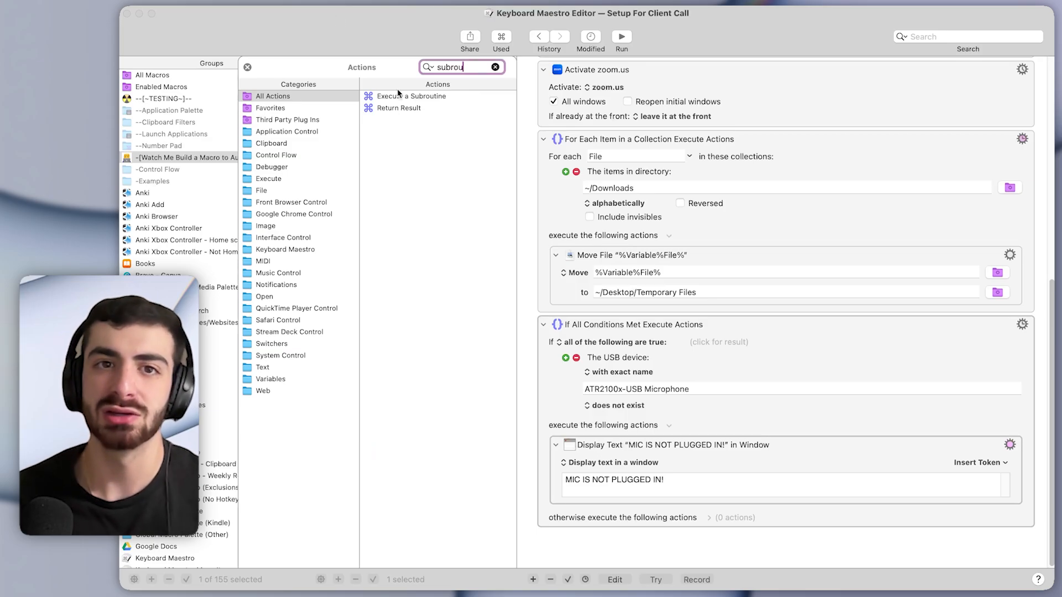
{"action": "left_click", "coordinate": [411, 96]}
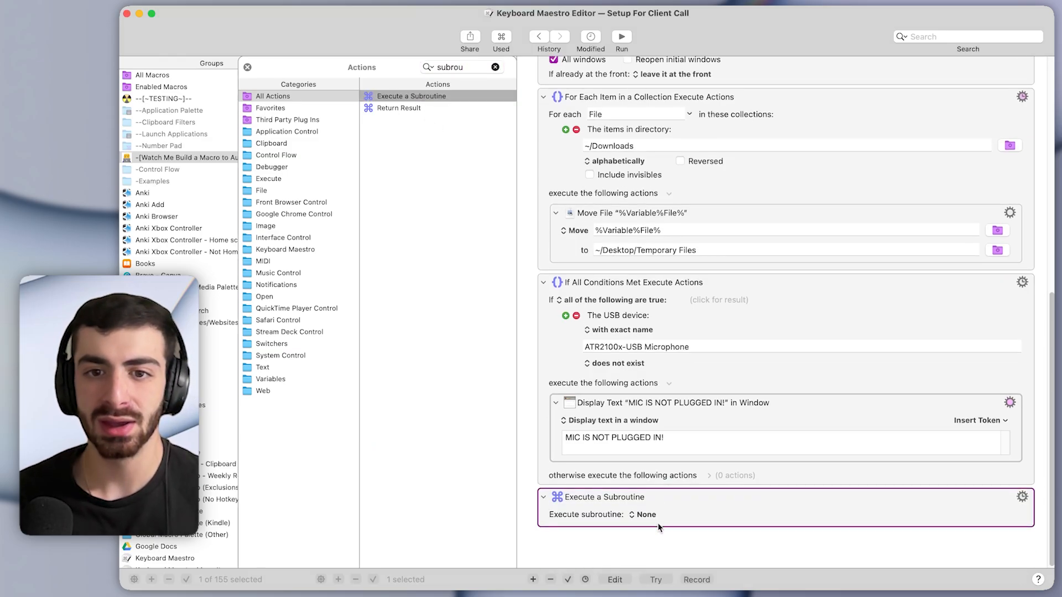
{"action": "left_click", "coordinate": [643, 514]}
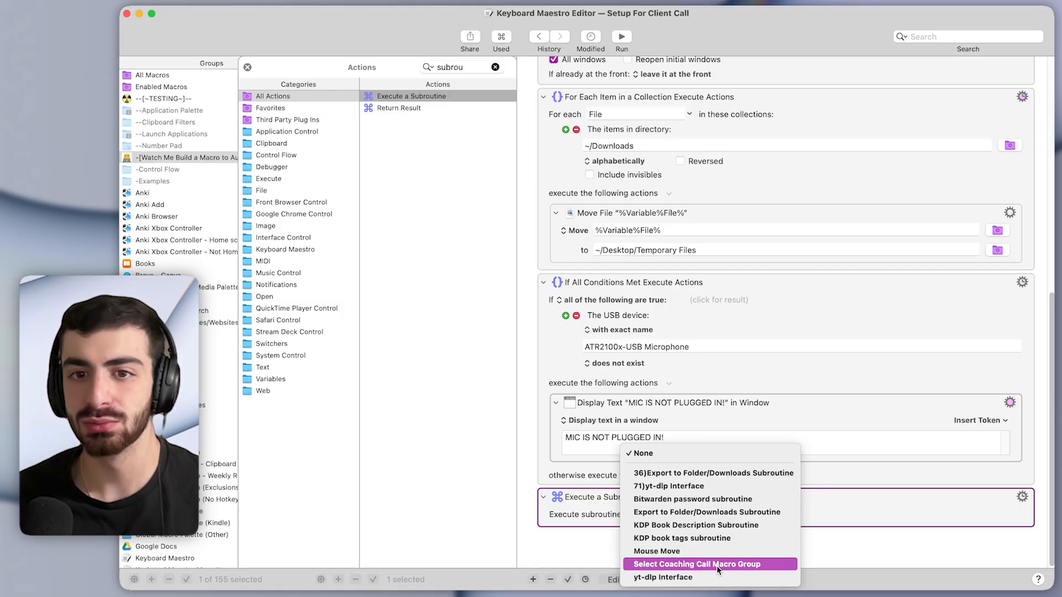
{"action": "left_click", "coordinate": [699, 564]}
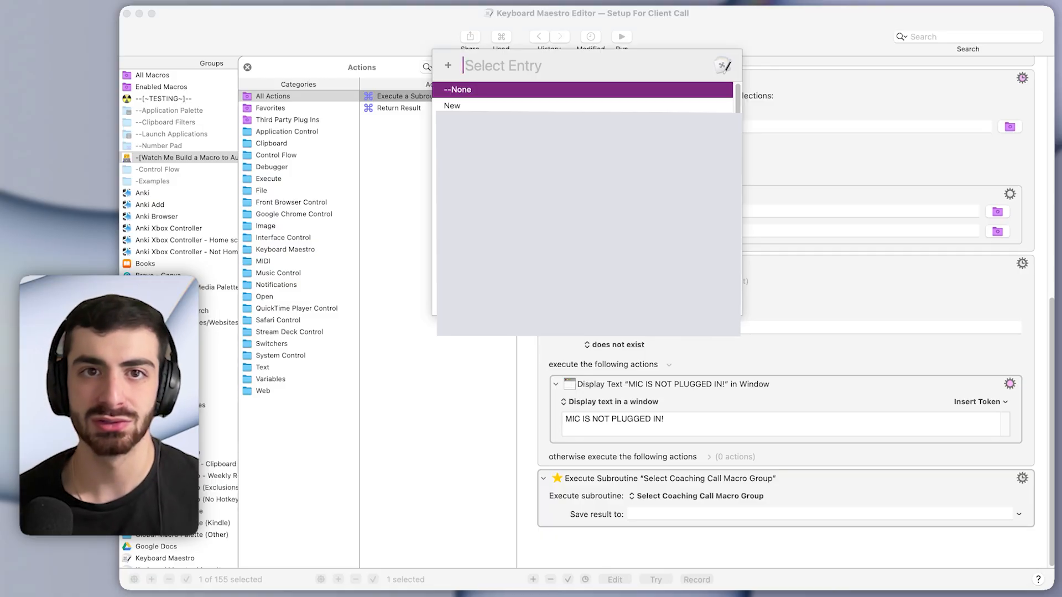
{"action": "type", "text": "justin"}
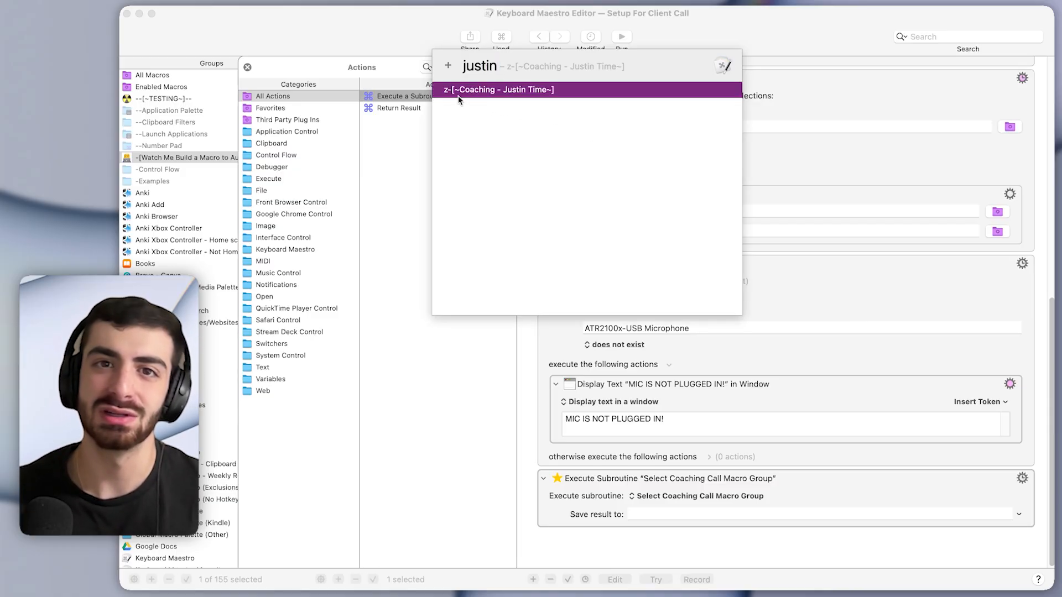
{"action": "mouse_move", "coordinate": [500, 112]}
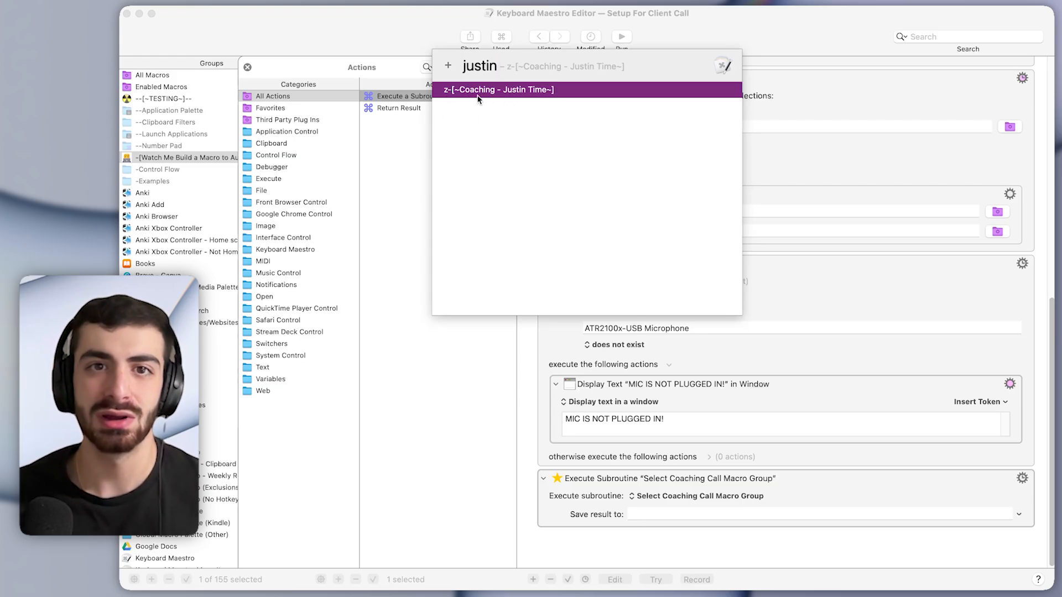
{"action": "left_click", "coordinate": [498, 90]}
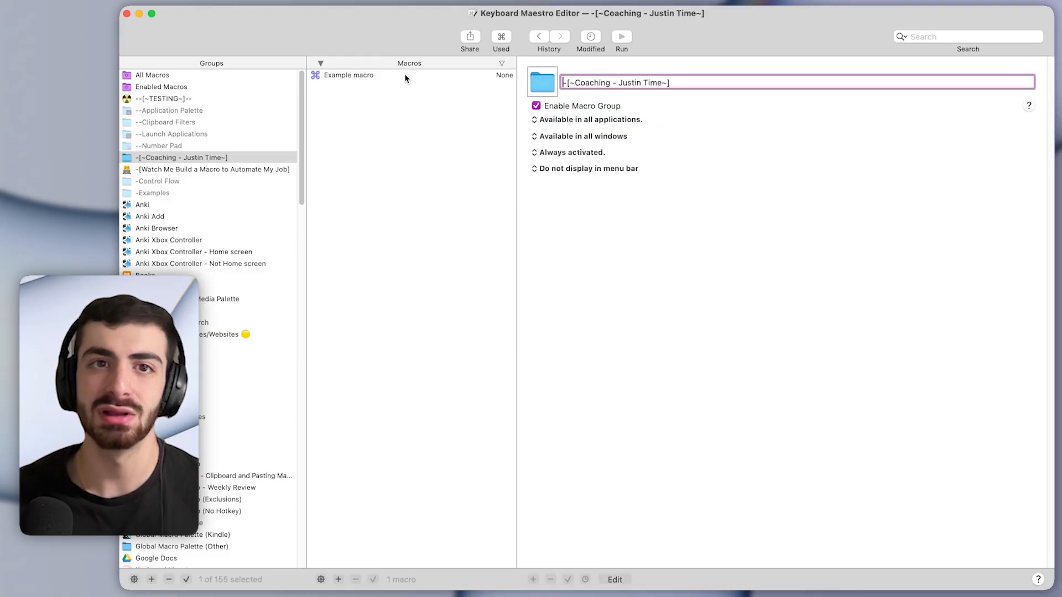
{"action": "left_click", "coordinate": [348, 75]}
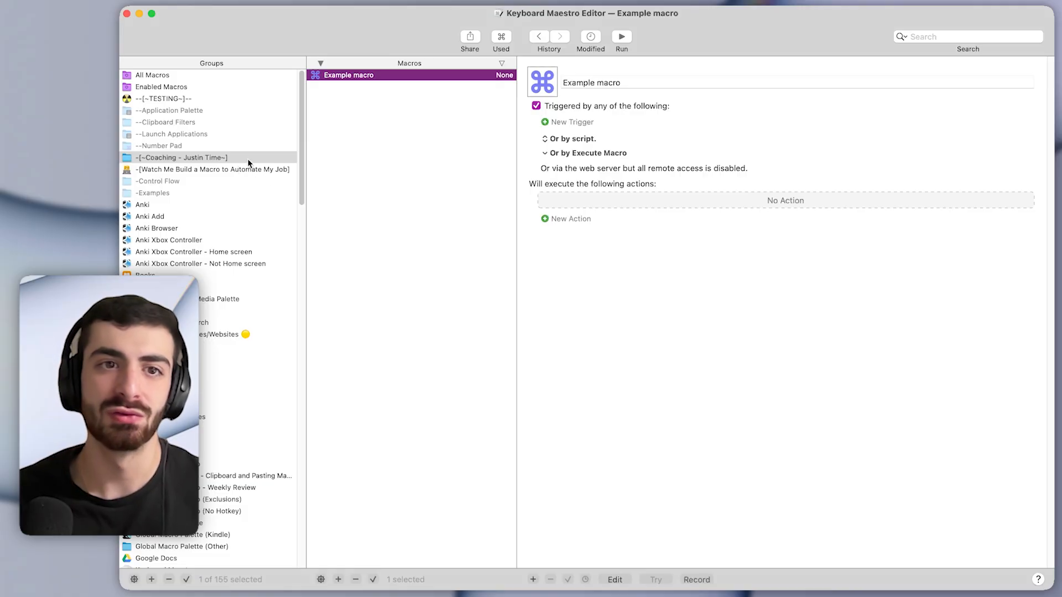
{"action": "left_click", "coordinate": [214, 170]}
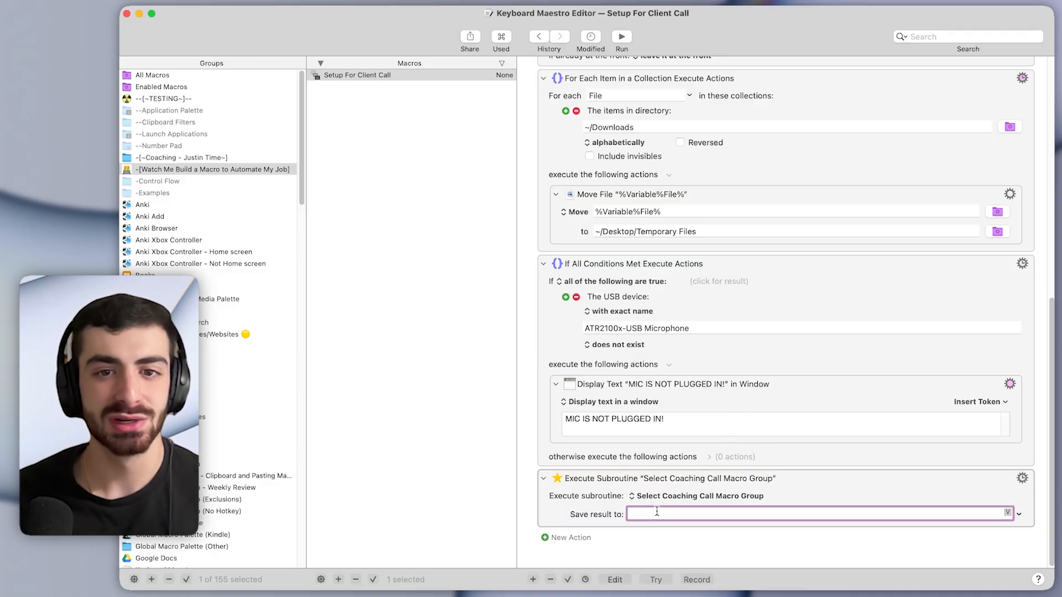
{"action": "mouse_move", "coordinate": [663, 506]}
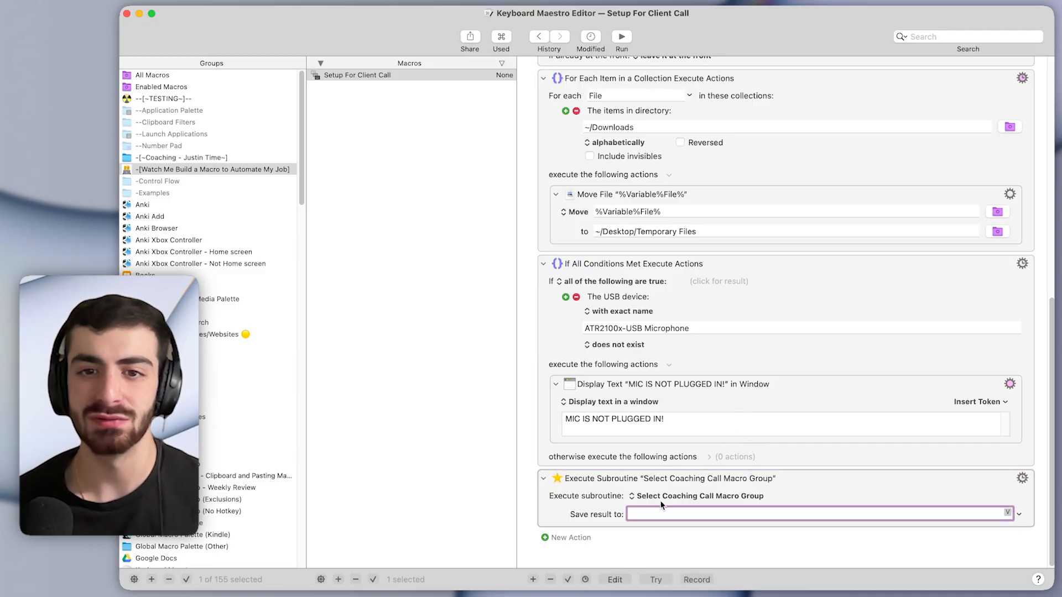
Set the subroutine's Save result to field to the Client Name variable.
{"action": "type", "text": "Client Name"}
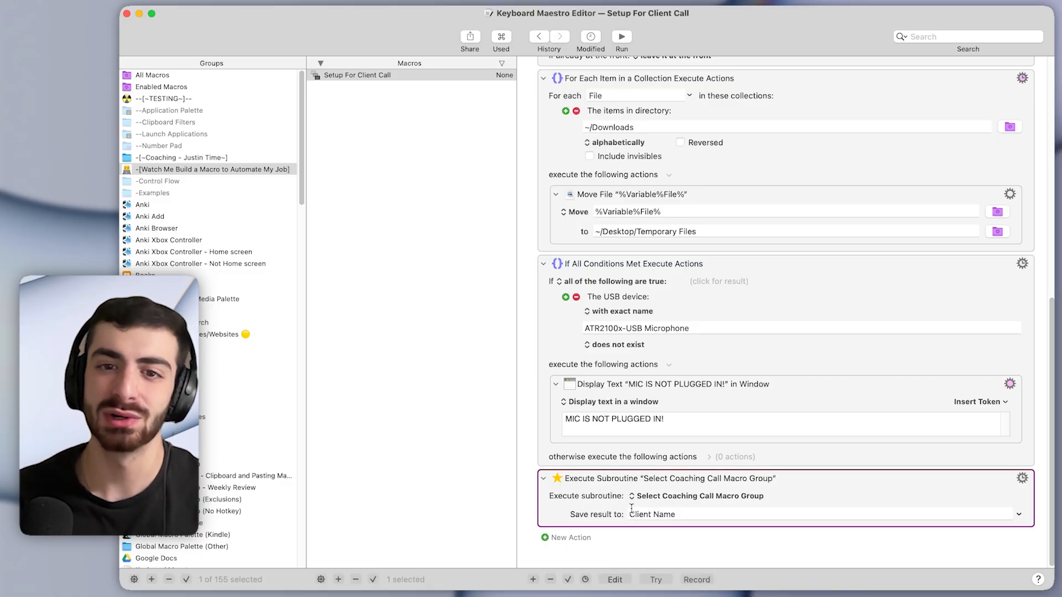
{"action": "left_click", "coordinate": [652, 514]}
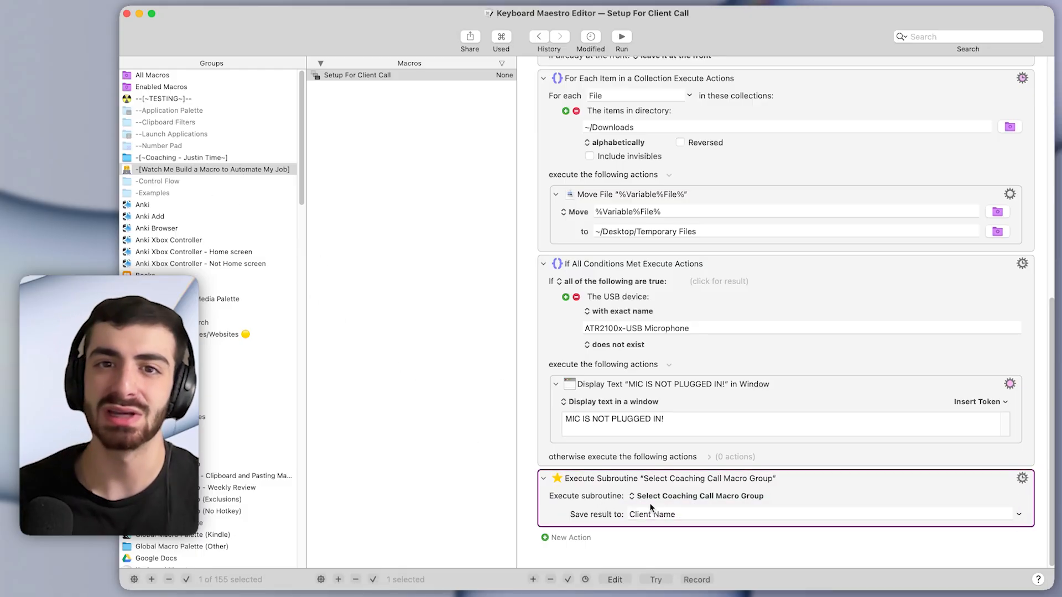
{"action": "mouse_move", "coordinate": [590, 441]}
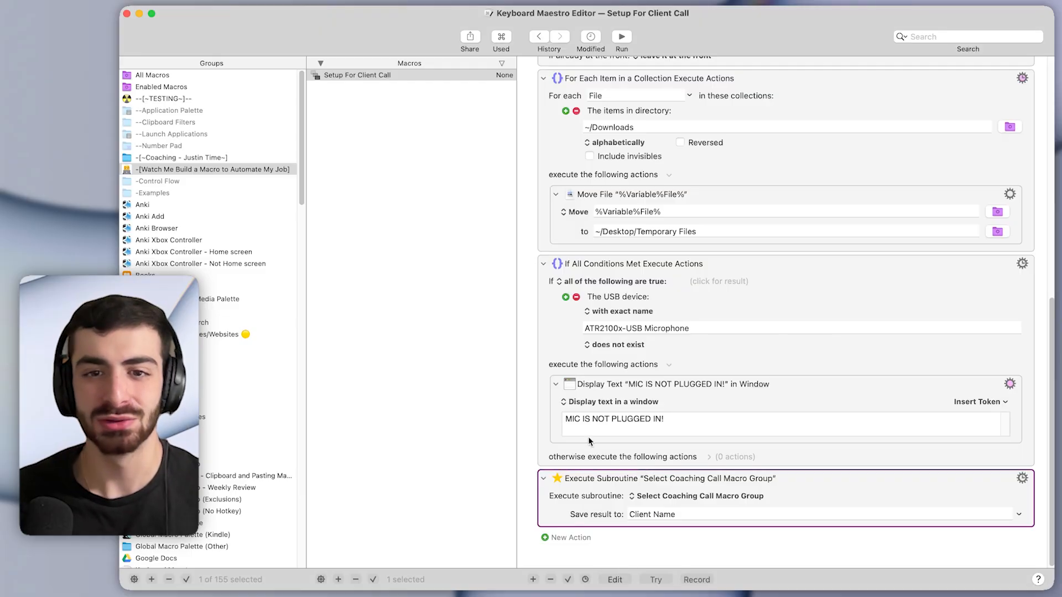
{"action": "left_click", "coordinate": [673, 515]}
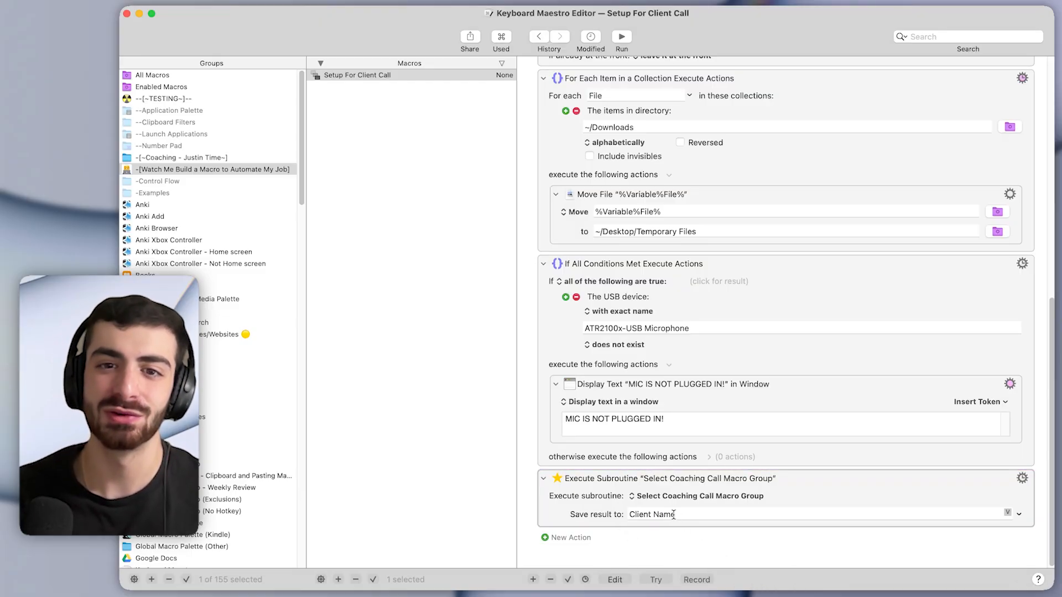
{"action": "left_click", "coordinate": [651, 515]}
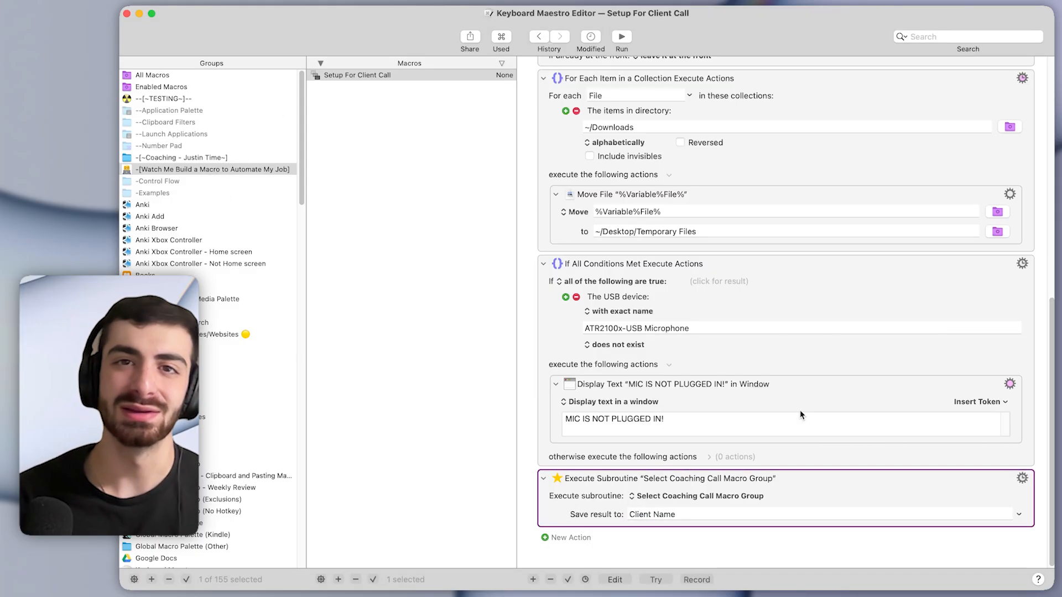
{"action": "mouse_move", "coordinate": [780, 463]}
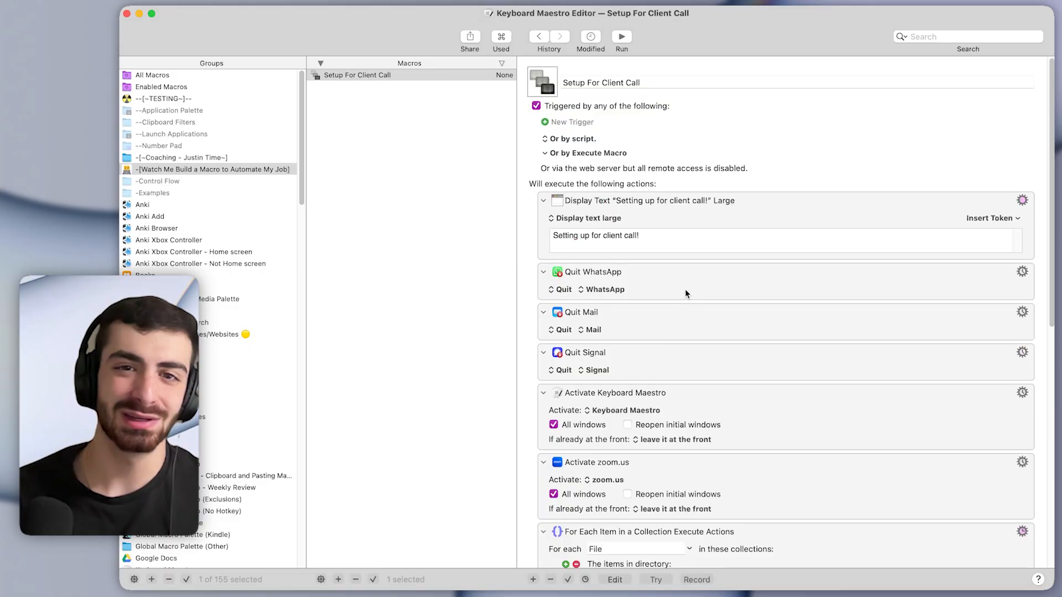
{"action": "scroll", "scroll_direction": "down", "scroll_amount": 3}
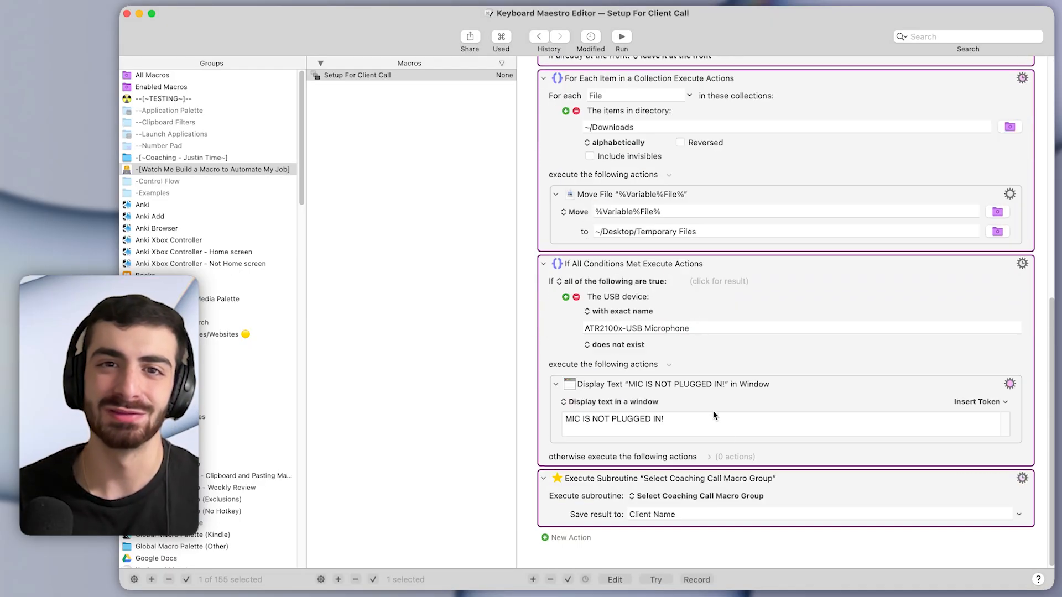
{"action": "scroll", "scroll_direction": "up", "scroll_amount": 3}
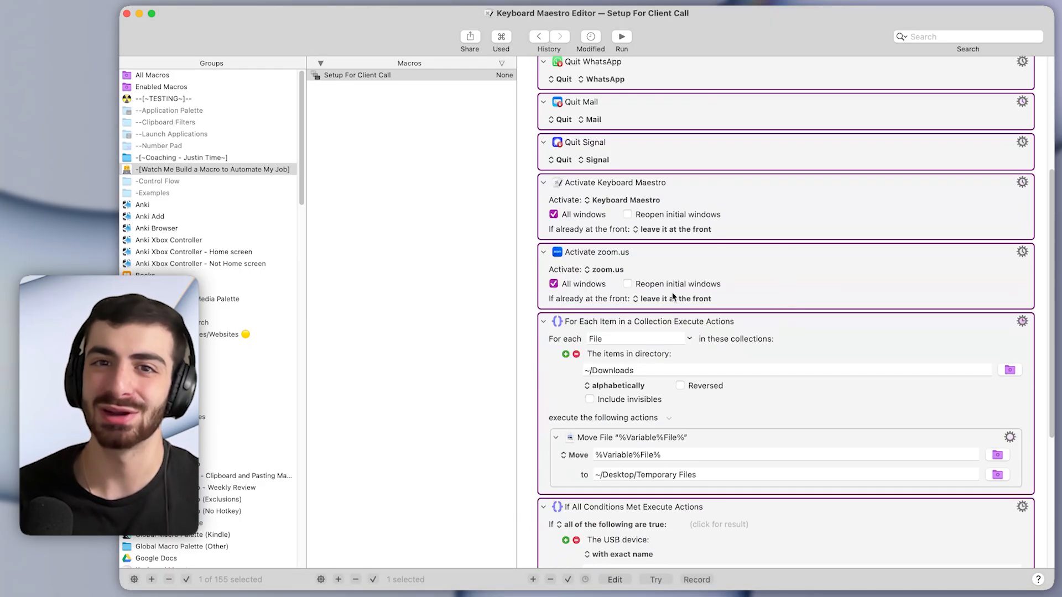
{"action": "scroll", "scroll_direction": "down", "scroll_amount": 3}
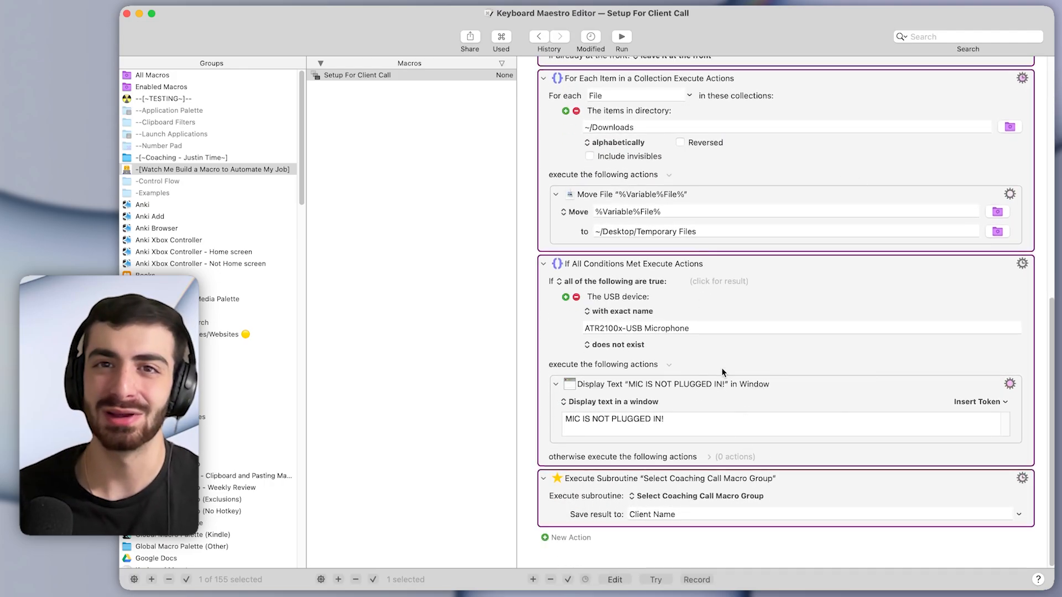
{"action": "mouse_move", "coordinate": [822, 341]}
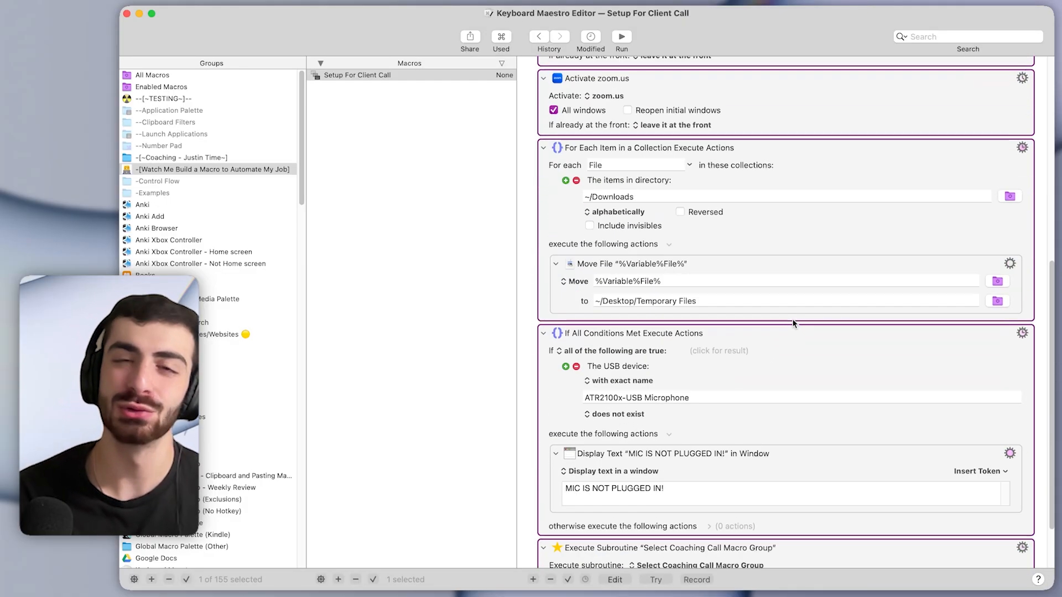
{"action": "scroll", "scroll_direction": "down", "scroll_amount": 3}
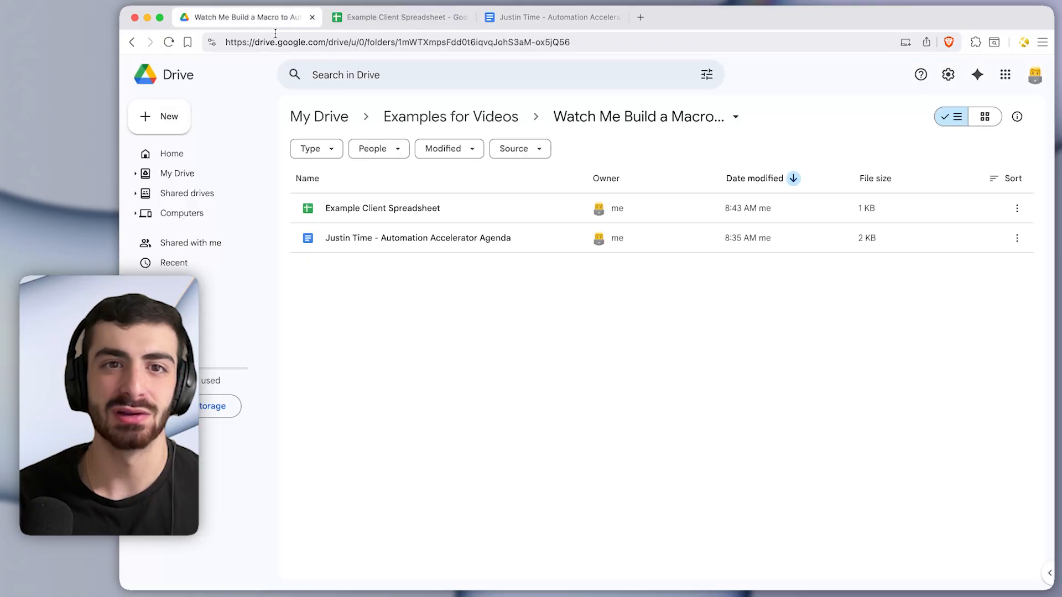
{"action": "mouse_move", "coordinate": [443, 280]}
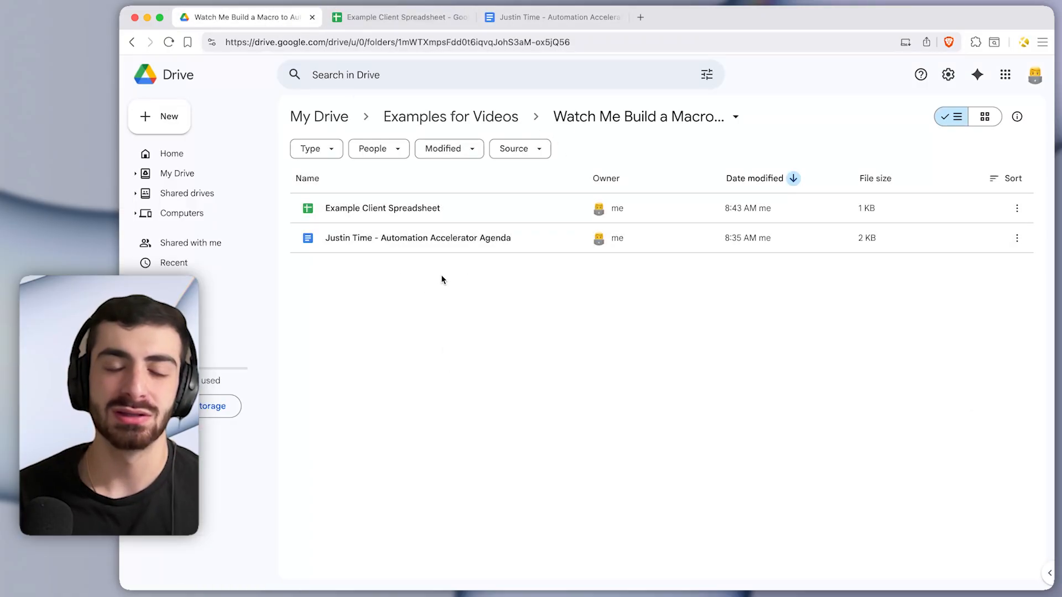
{"action": "mouse_move", "coordinate": [391, 224]}
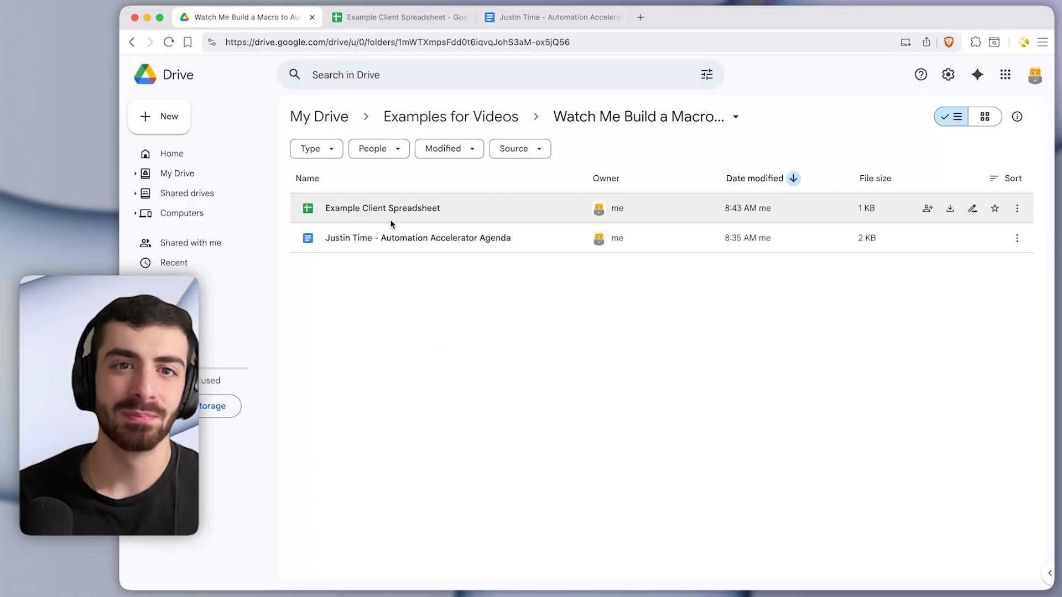
{"action": "double_click", "coordinate": [383, 208]}
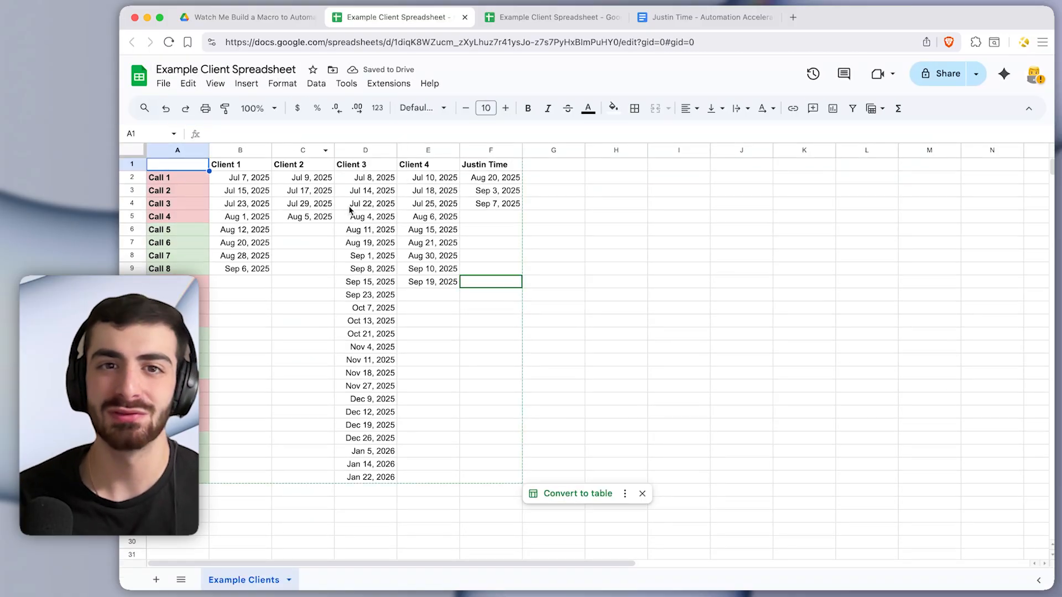
{"action": "mouse_move", "coordinate": [448, 259]}
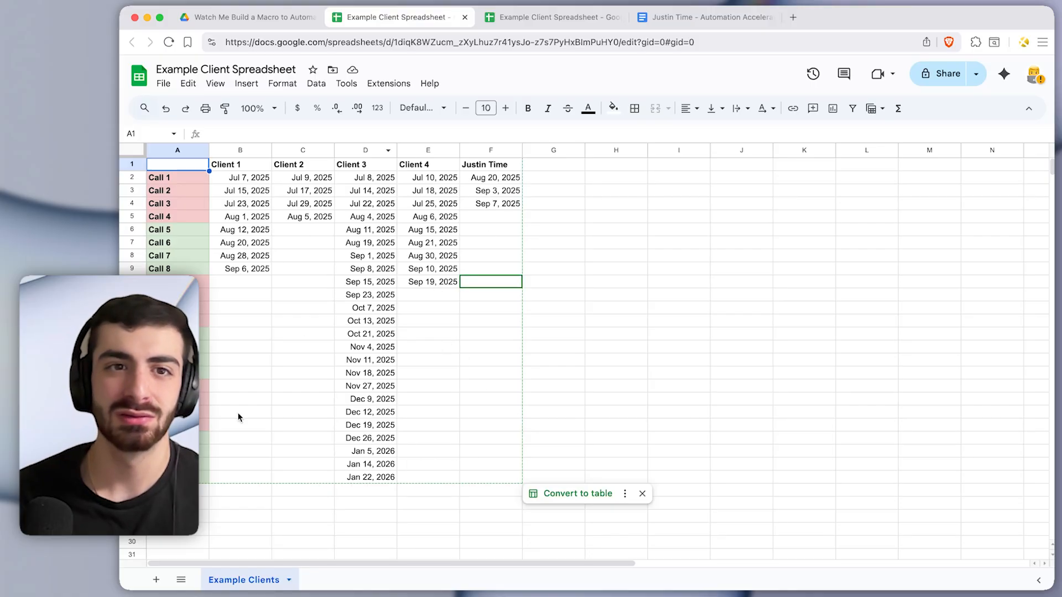
{"action": "mouse_move", "coordinate": [397, 332]}
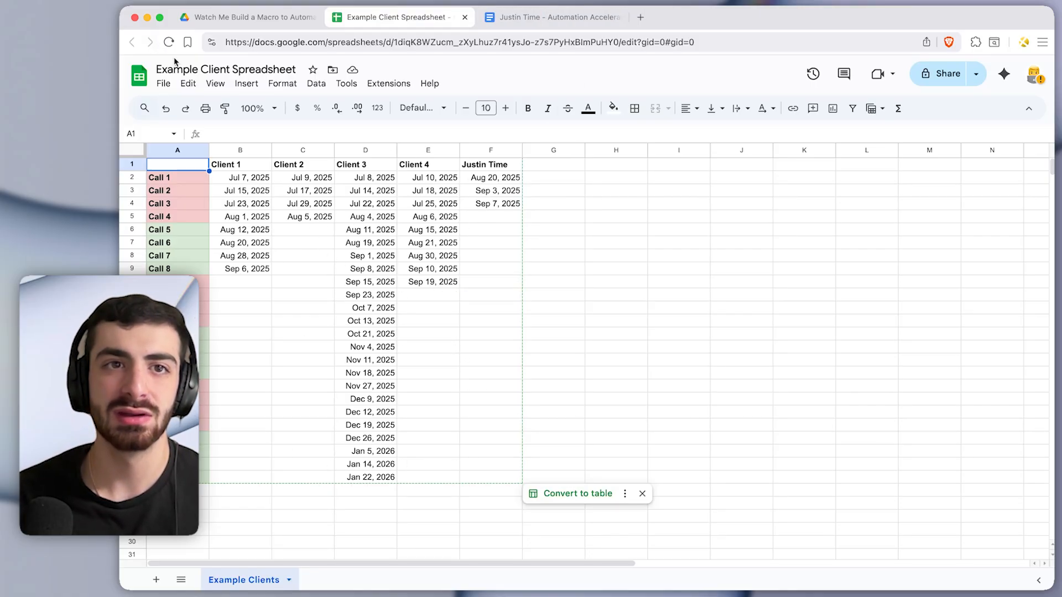
{"action": "left_click", "coordinate": [254, 16]}
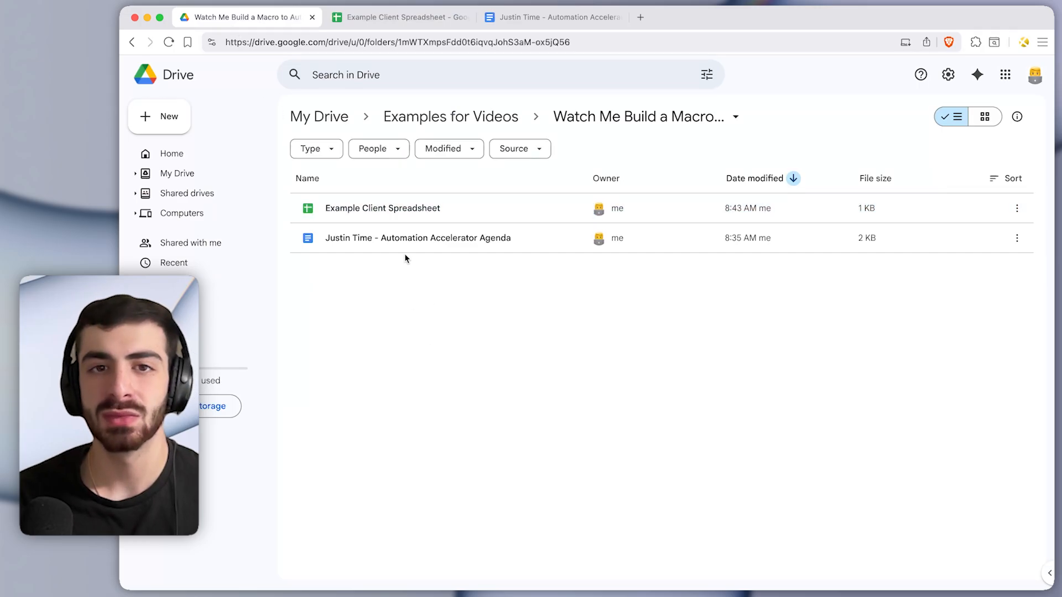
Reopen the Automation Accelerator Agenda doc from Drive, then close its duplicate tab.
{"action": "double_click", "coordinate": [418, 238]}
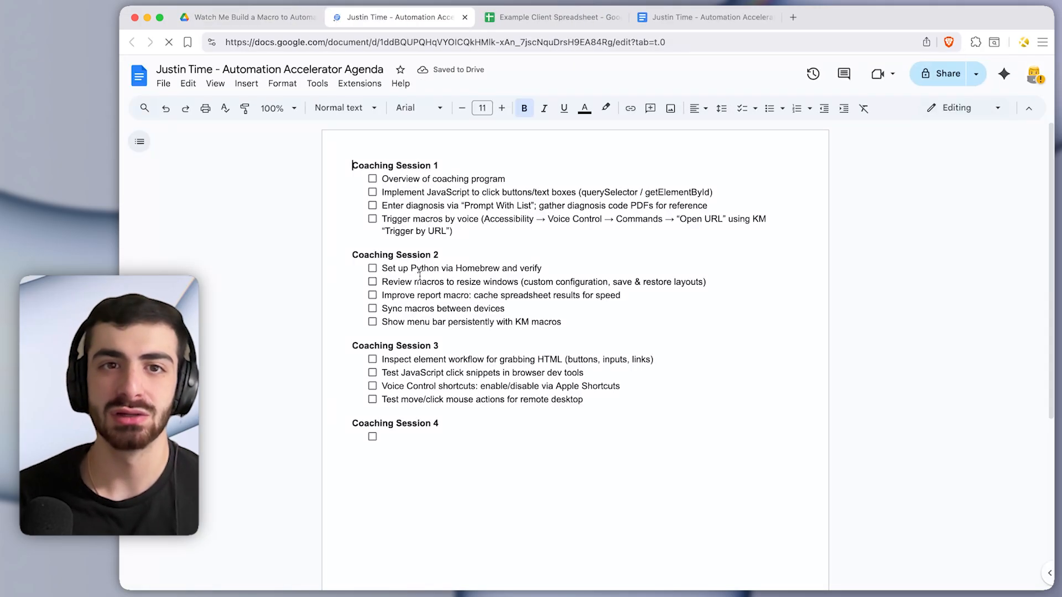
{"action": "left_click", "coordinate": [269, 69]}
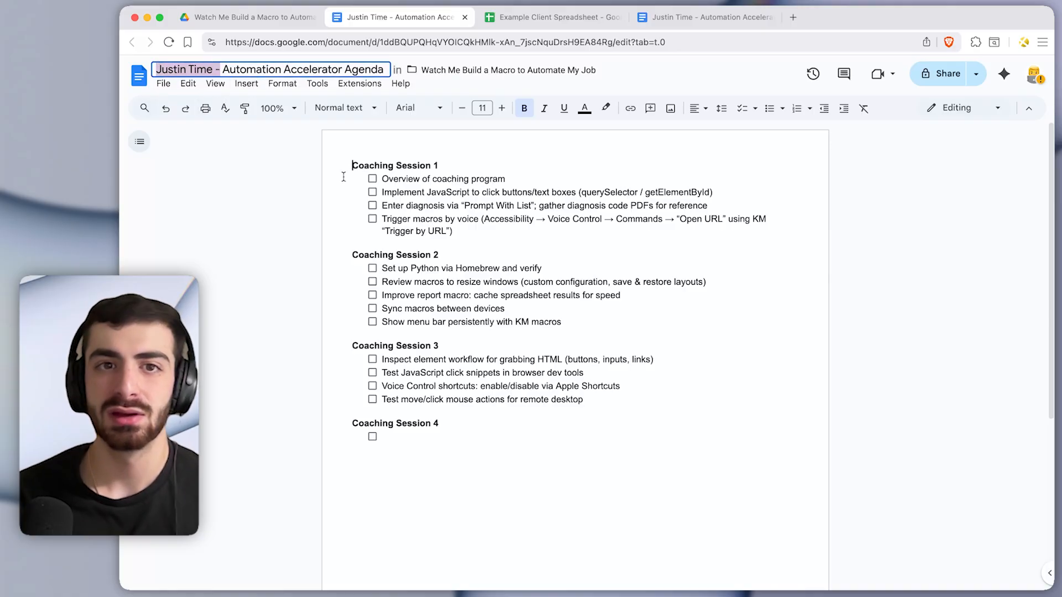
{"action": "left_click", "coordinate": [295, 108]}
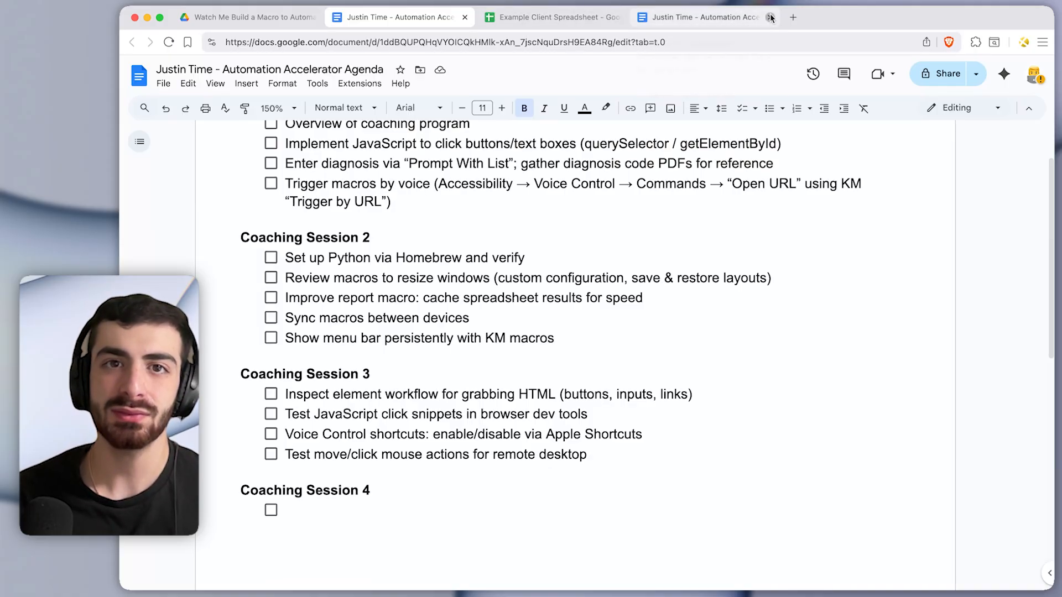
{"action": "left_click", "coordinate": [560, 17]}
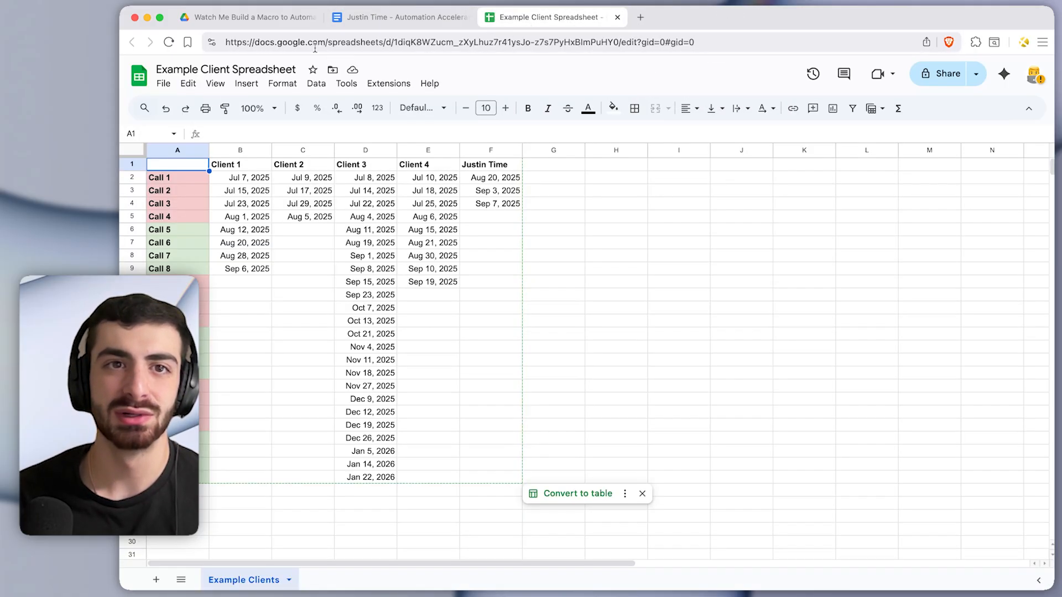
{"action": "left_click", "coordinate": [451, 41]}
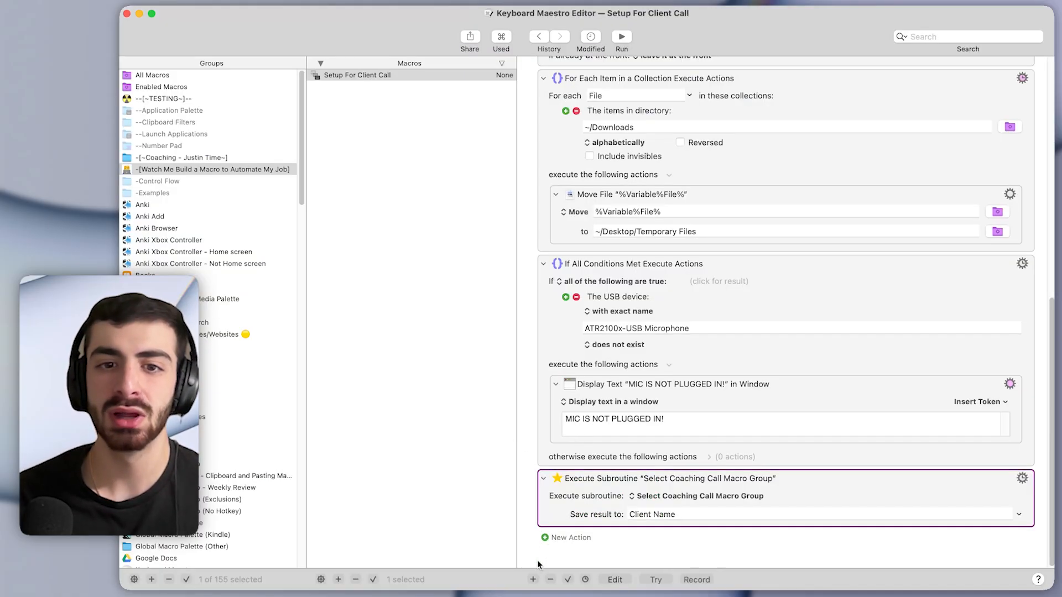
Add the Open URL in Brave If Not Already Open favourite action.
{"action": "left_click", "coordinate": [545, 538]}
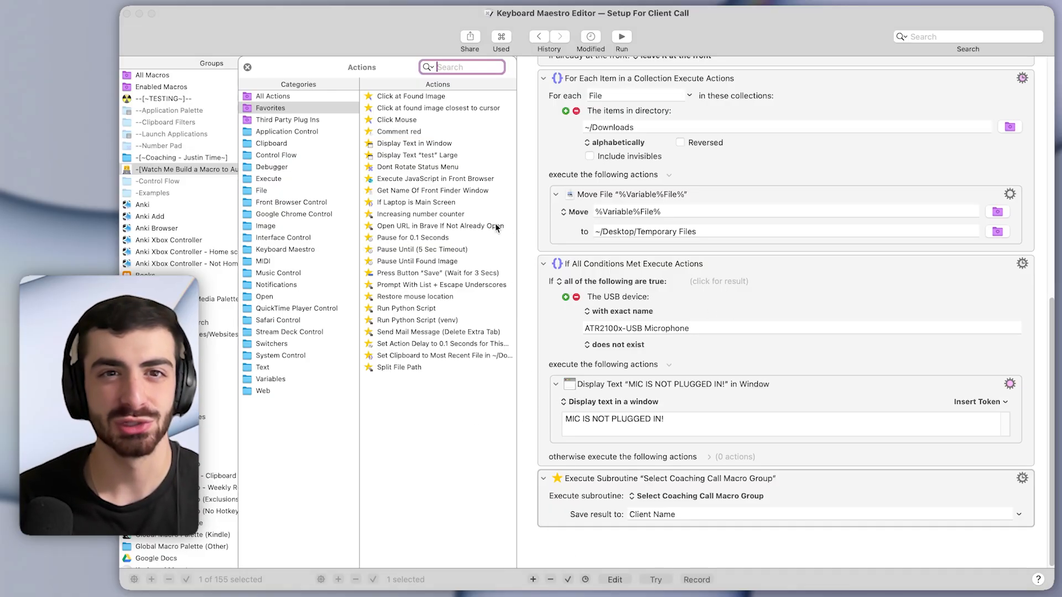
{"action": "mouse_move", "coordinate": [497, 213]}
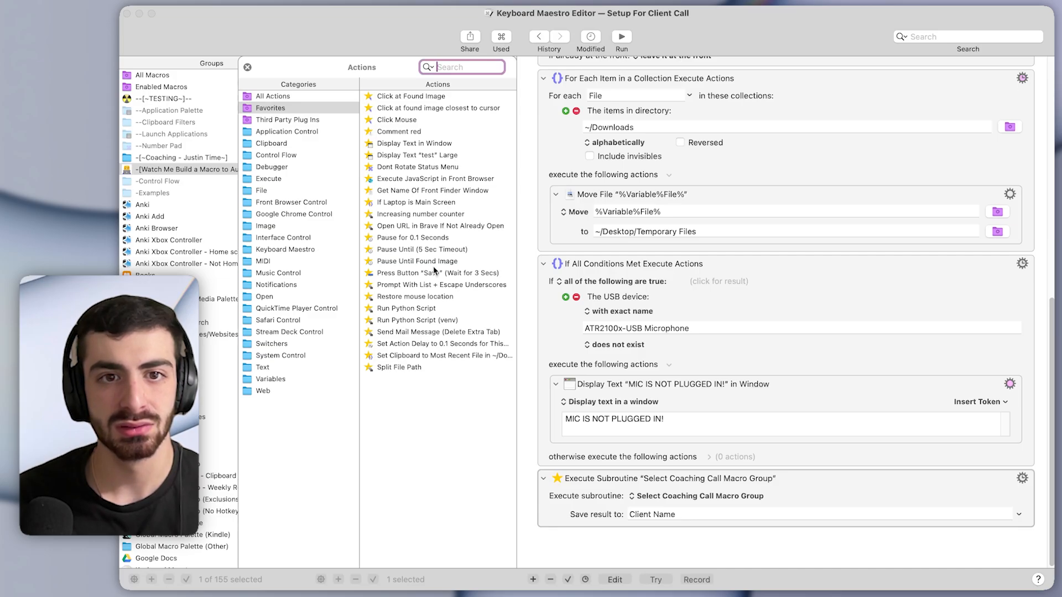
{"action": "left_click", "coordinate": [434, 225]}
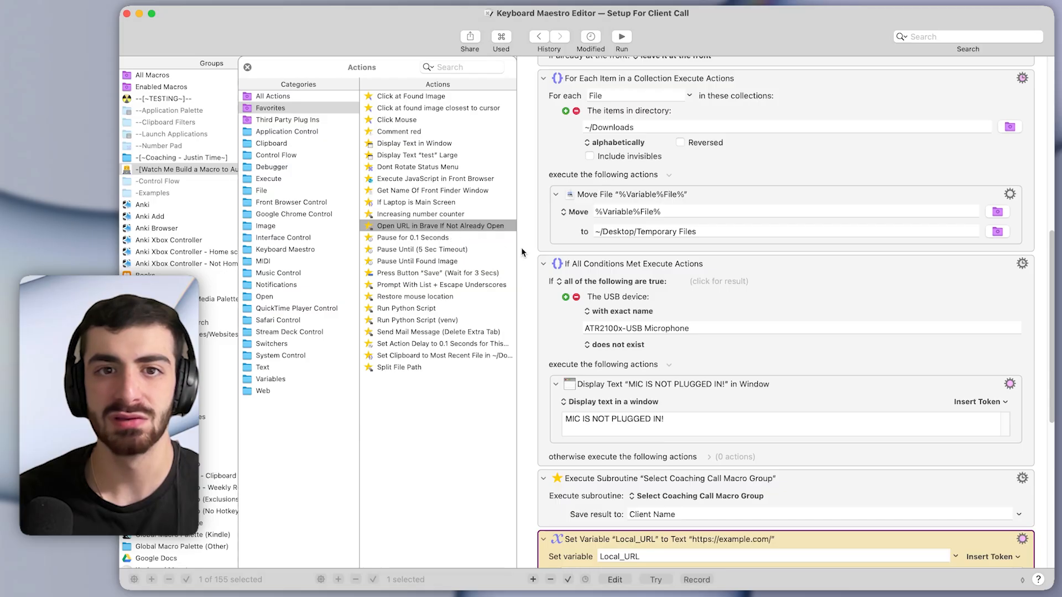
Replace example.com in Local_URL with the client's Google Sheets spreadsheet link.
{"action": "scroll", "scroll_direction": "down", "scroll_amount": 3}
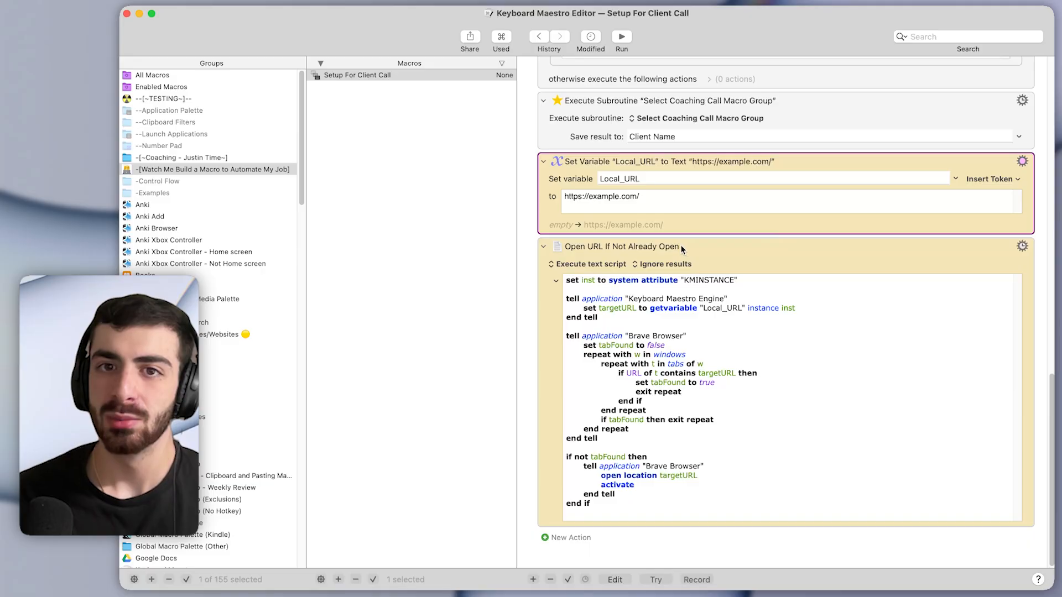
{"action": "left_click", "coordinate": [601, 196]}
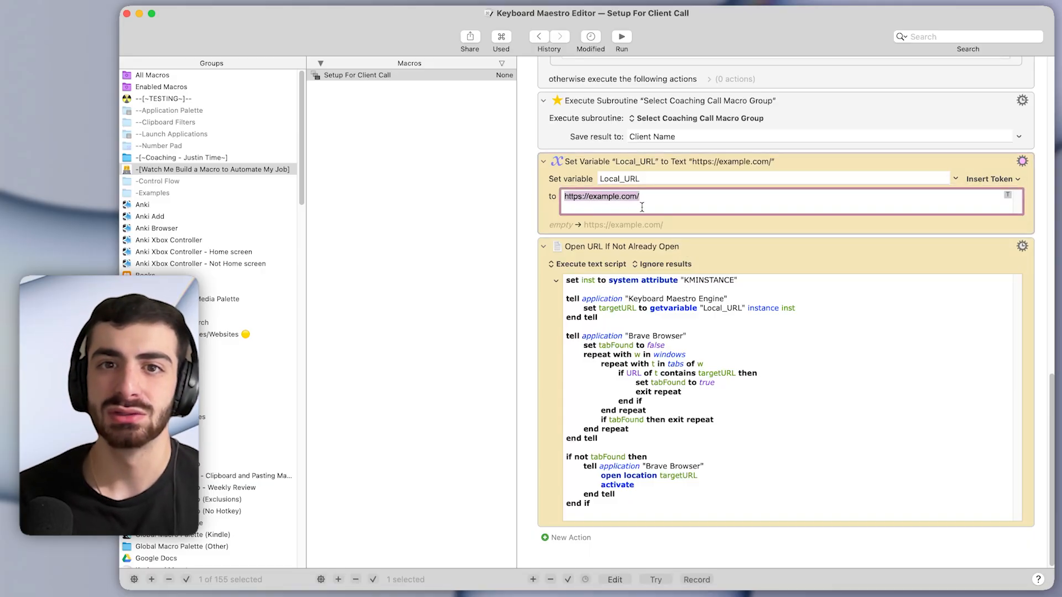
{"action": "type", "text": "https://docs.google.com/spreadsheets/d/1diqK8WZucm_zXyLhuz7r41ysJo-z7s7PyHxBlmPuHY0/edit?gid=0#gid=0"}
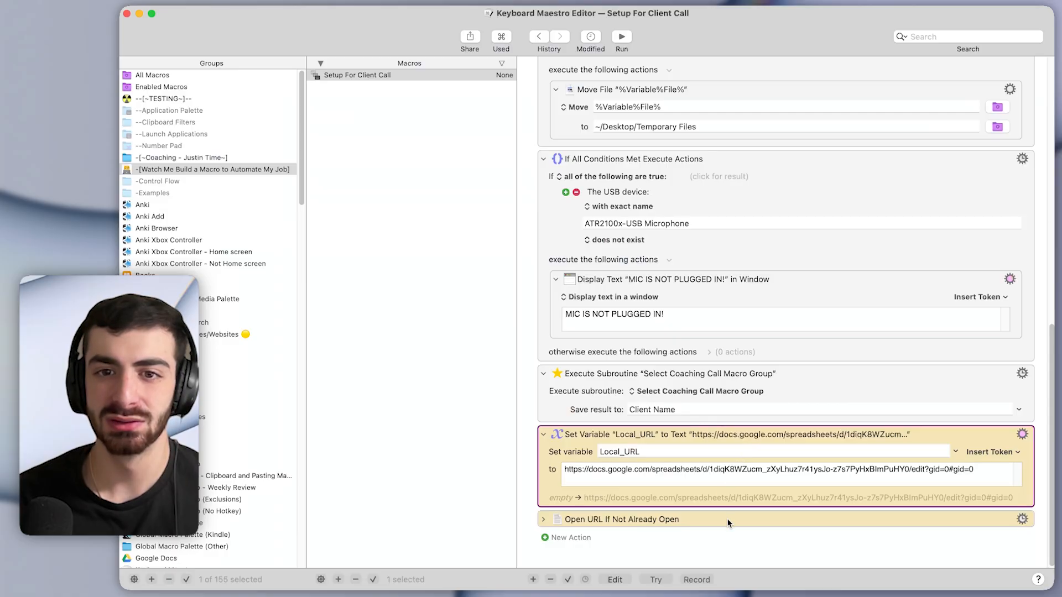
{"action": "right_click", "coordinate": [728, 523]}
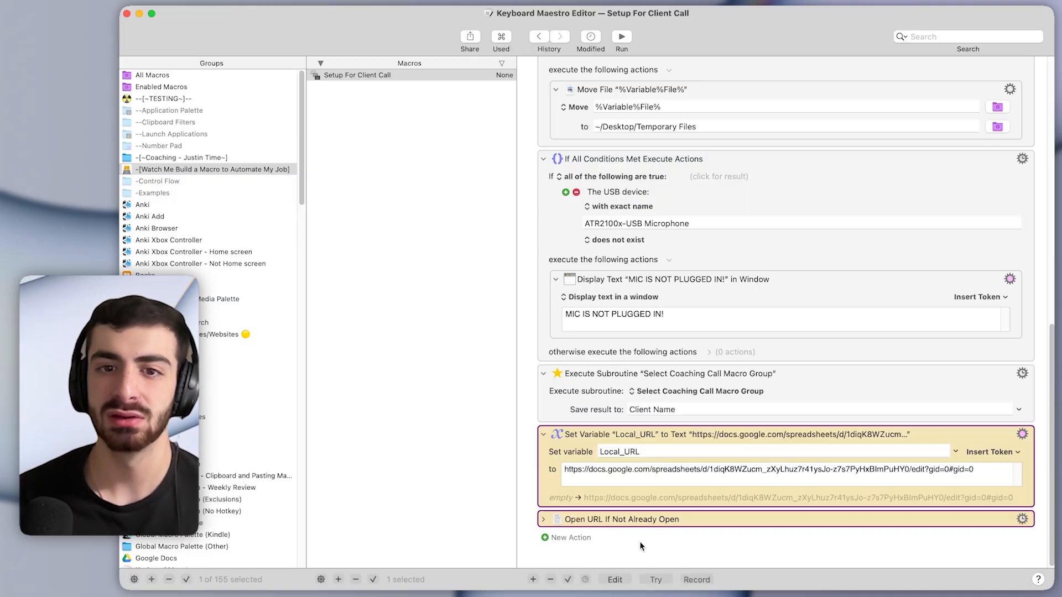
{"action": "left_click", "coordinate": [621, 520]}
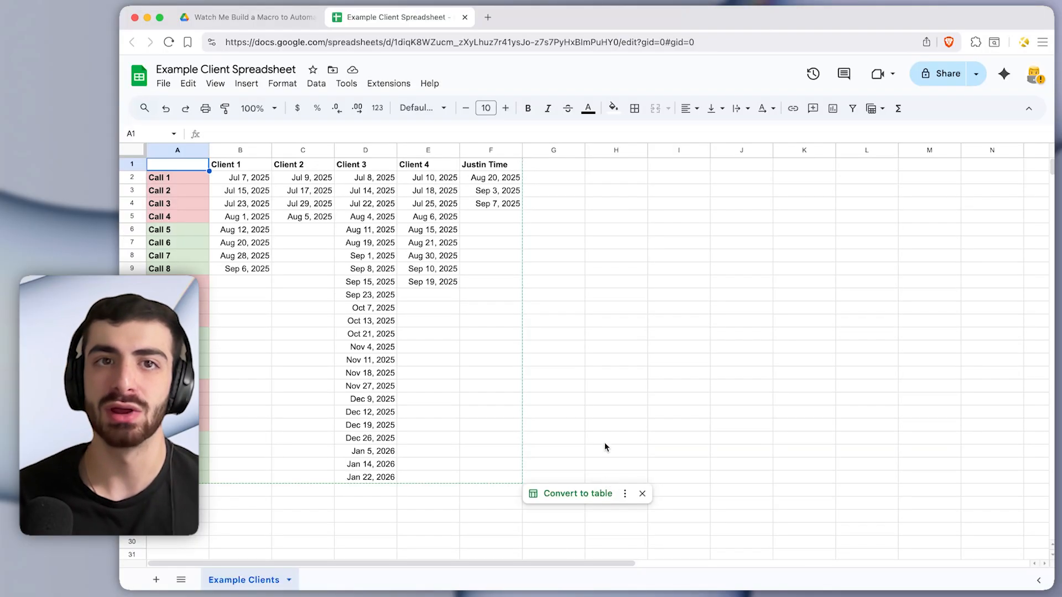
{"action": "mouse_move", "coordinate": [491, 362]}
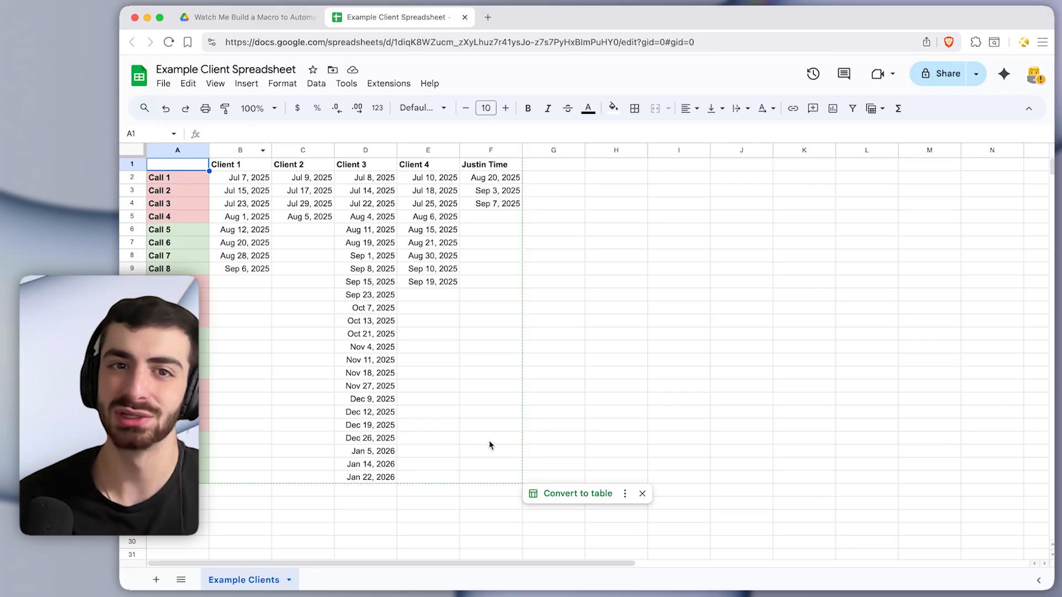
{"action": "mouse_move", "coordinate": [439, 33]}
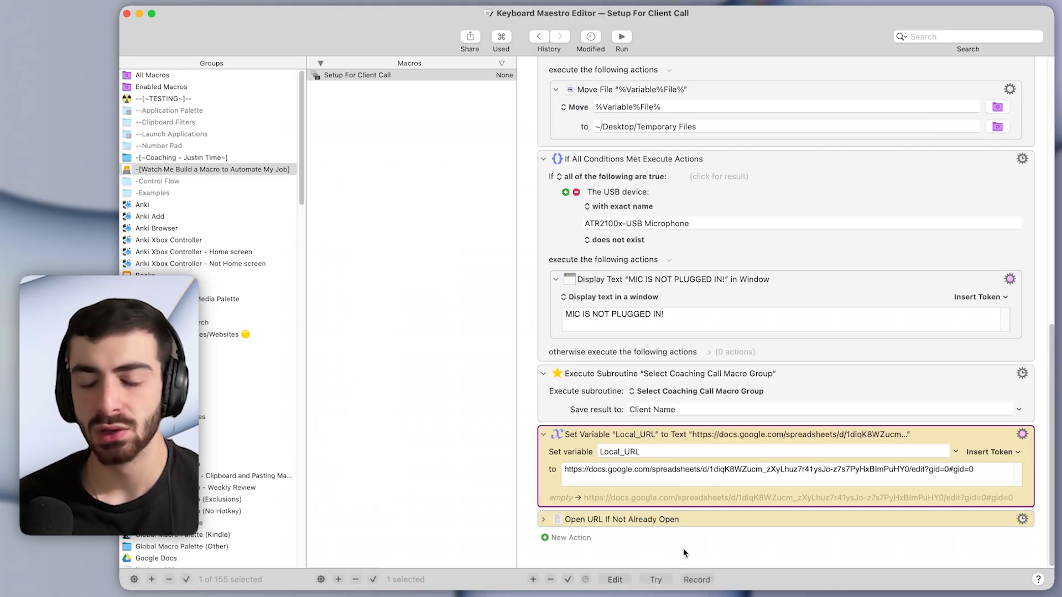
{"action": "mouse_move", "coordinate": [724, 505]}
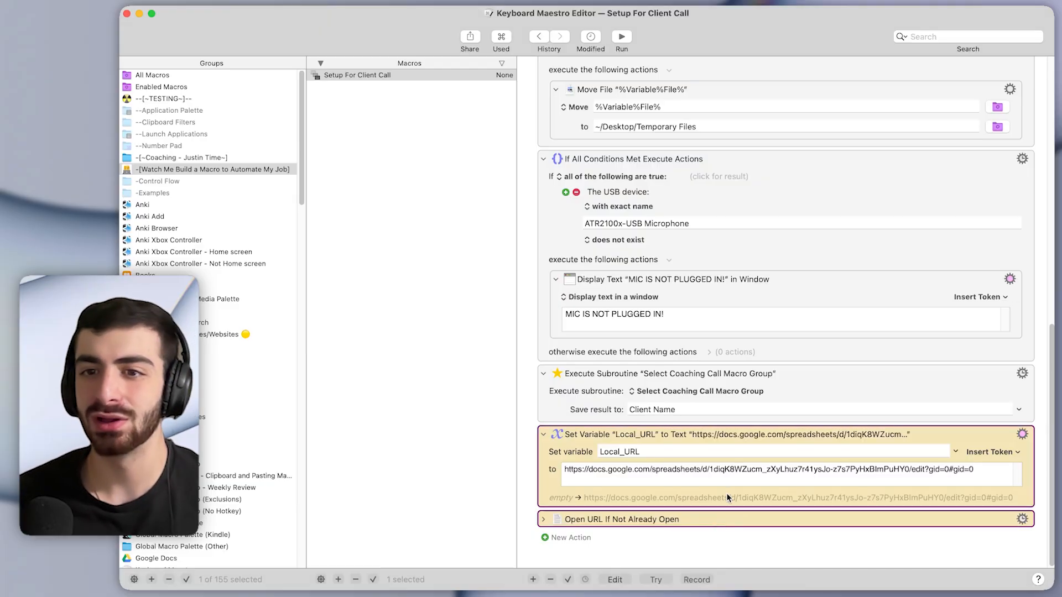
Rename the subroutine's result variable to Local Client Name, then show the agenda doc in Brave.
{"action": "left_click", "coordinate": [621, 520]}
{"action": "type", "text": "Local "}
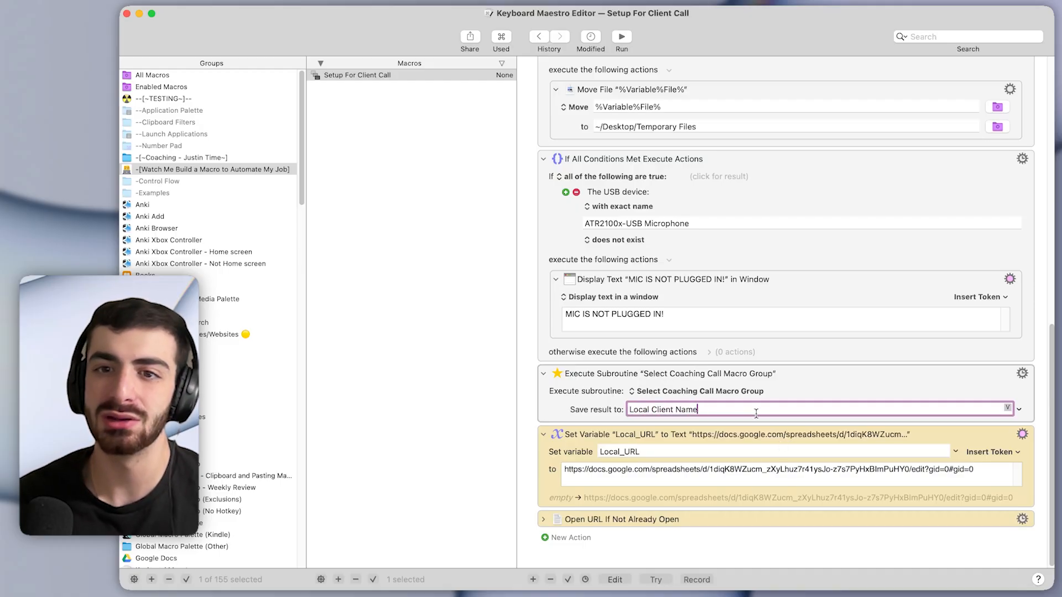
{"action": "double_click", "coordinate": [662, 409]}
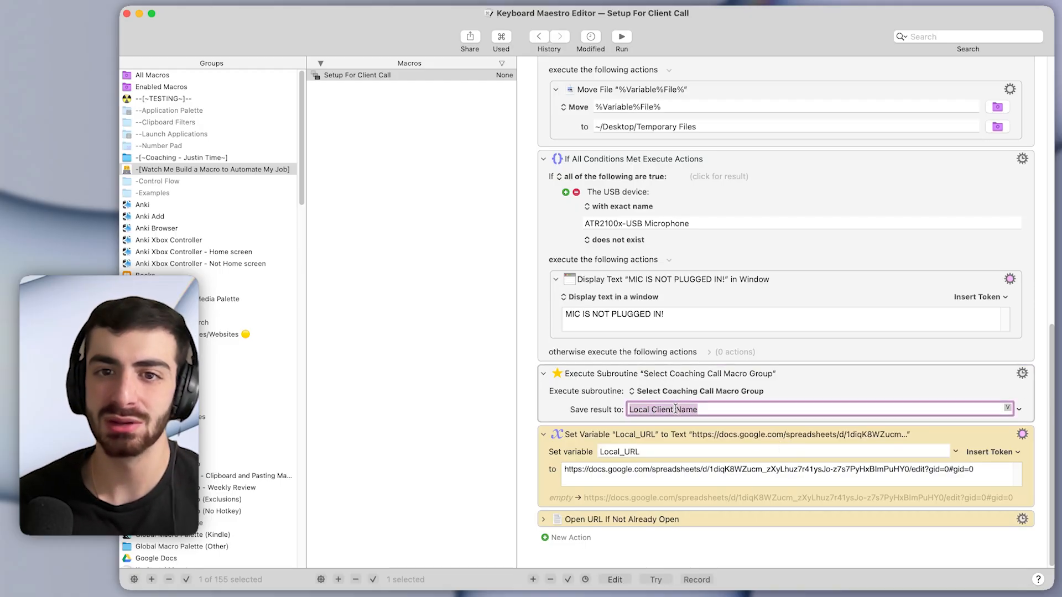
{"action": "left_click", "coordinate": [1021, 405]}
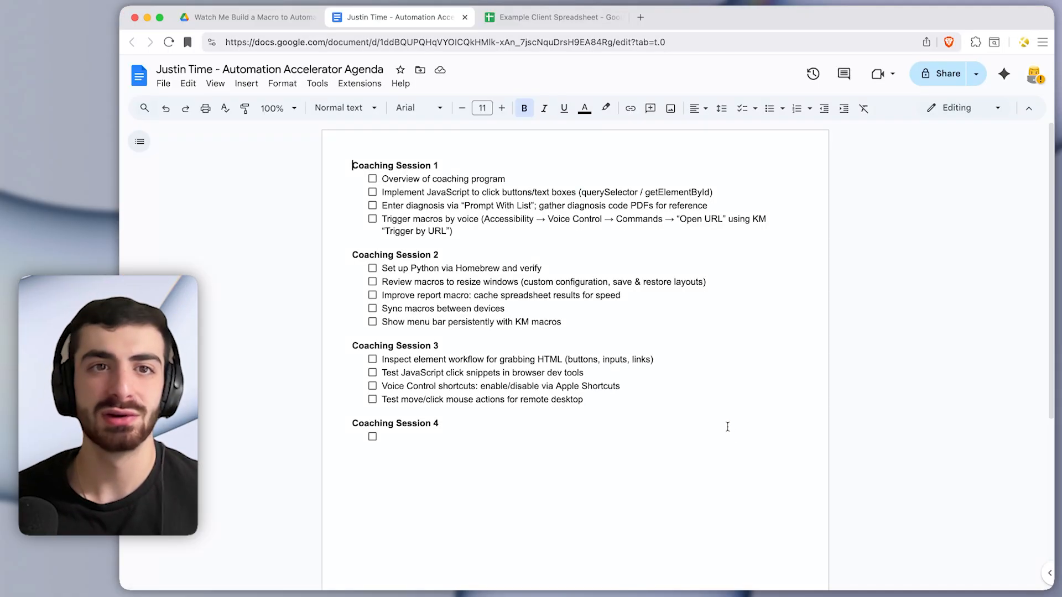
Bookmark the Automation Accelerator Agenda doc in Brave's Bookmarks folder.
{"action": "left_click", "coordinate": [270, 69]}
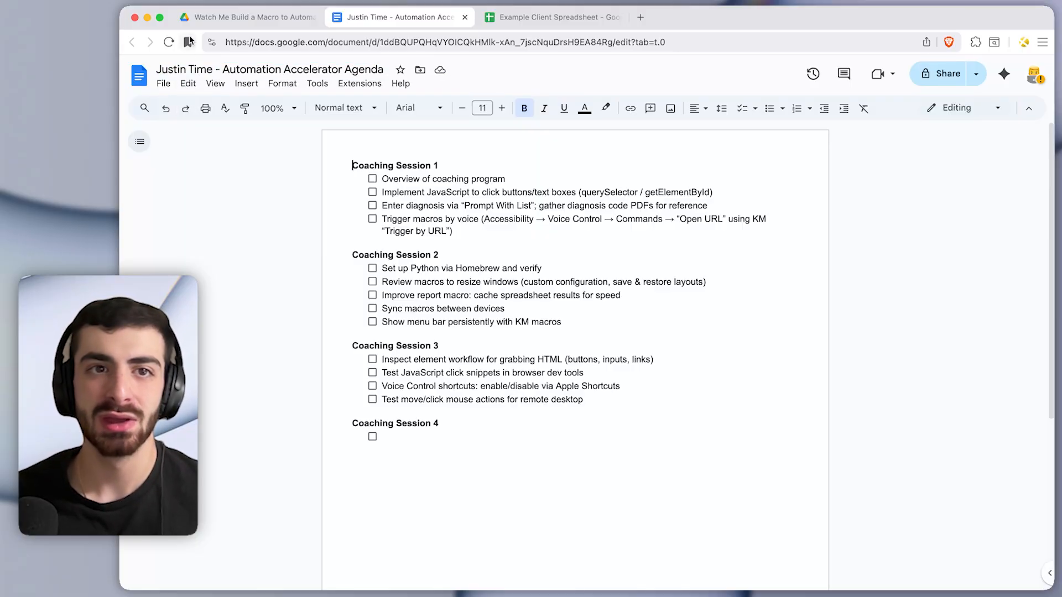
{"action": "left_click", "coordinate": [188, 42]}
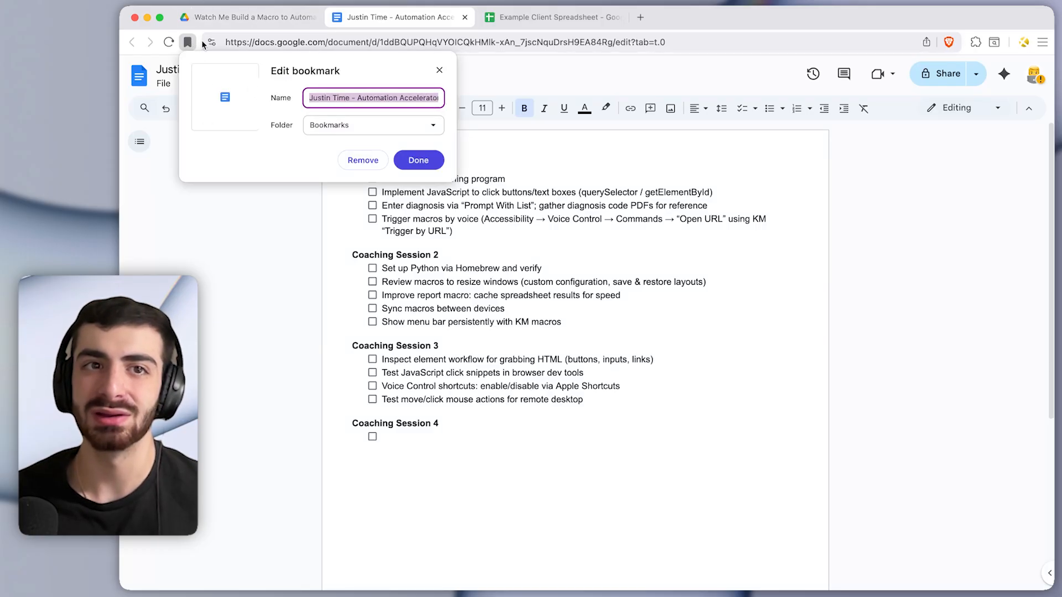
{"action": "left_click", "coordinate": [418, 160]}
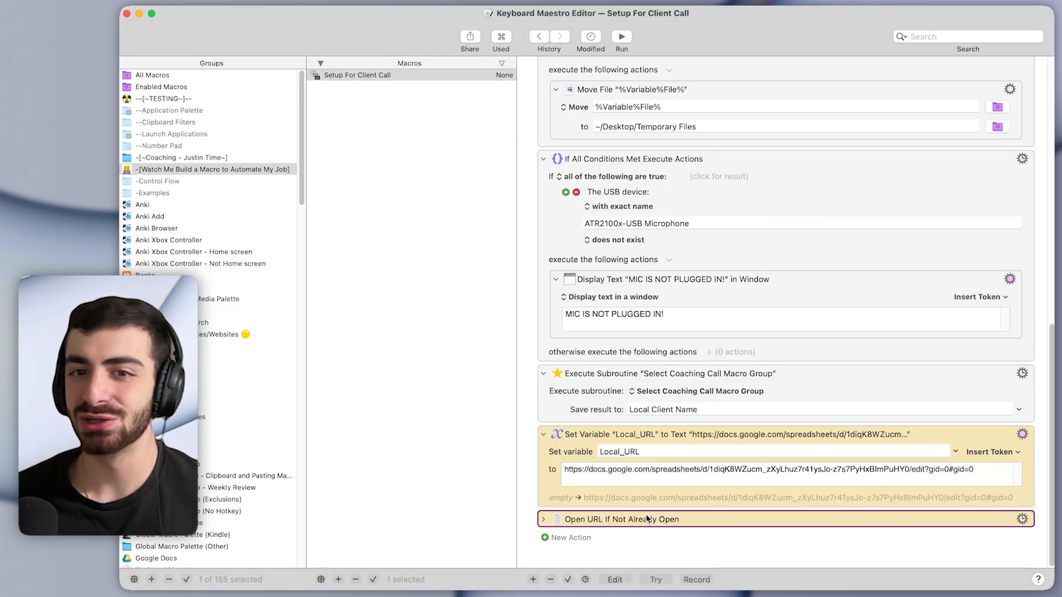
Search the Bookmarks variable for the client name, extract the URL into Local_URL, and open it.
{"action": "scroll", "scroll_direction": "down", "scroll_amount": 3}
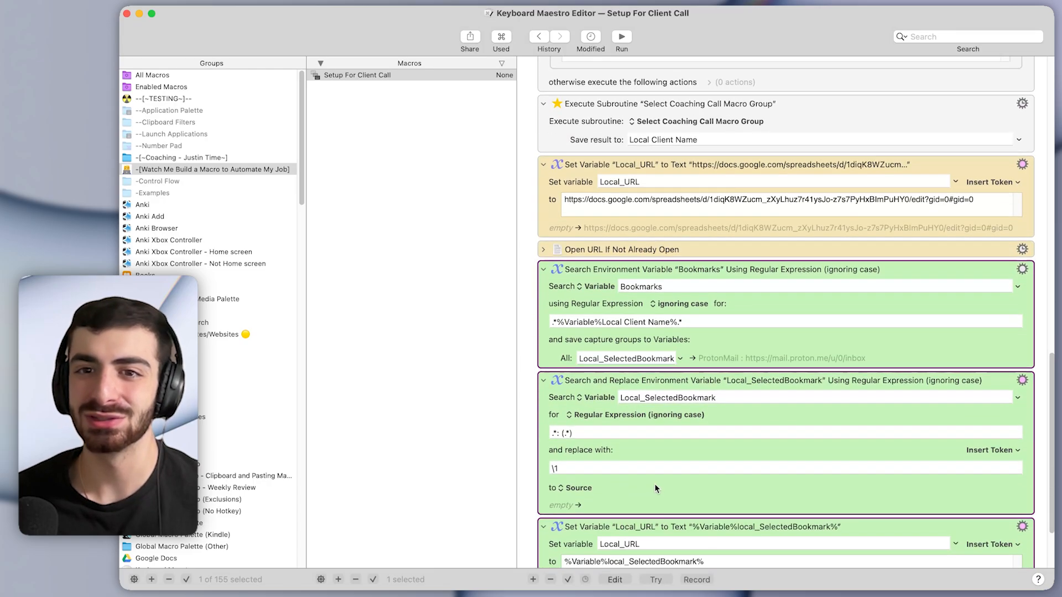
{"action": "scroll", "scroll_direction": "down", "scroll_amount": 3}
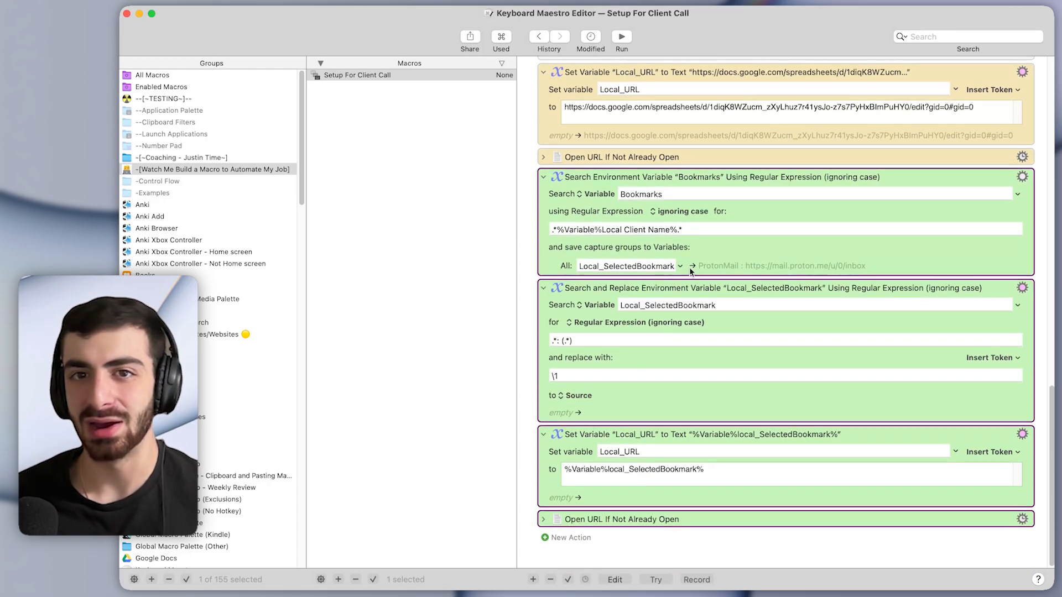
{"action": "left_click", "coordinate": [644, 194]}
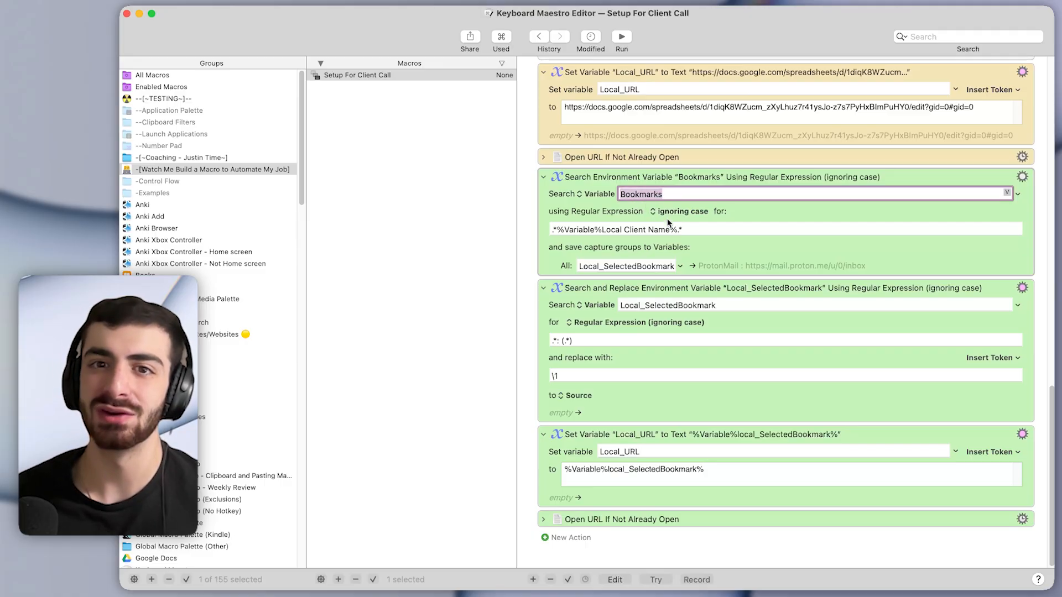
{"action": "left_click", "coordinate": [684, 229]}
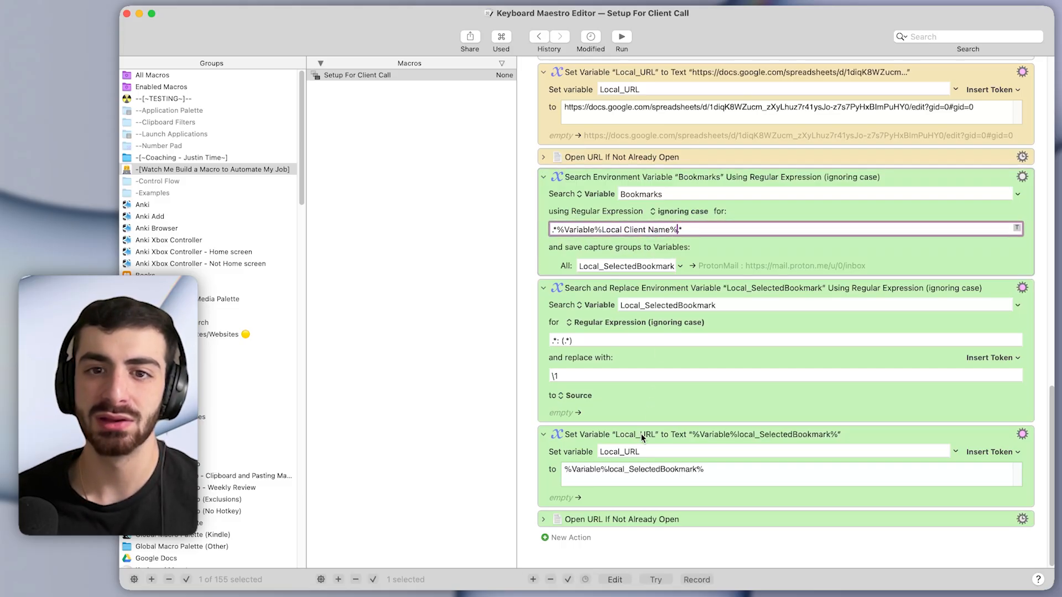
{"action": "left_click", "coordinate": [630, 451]}
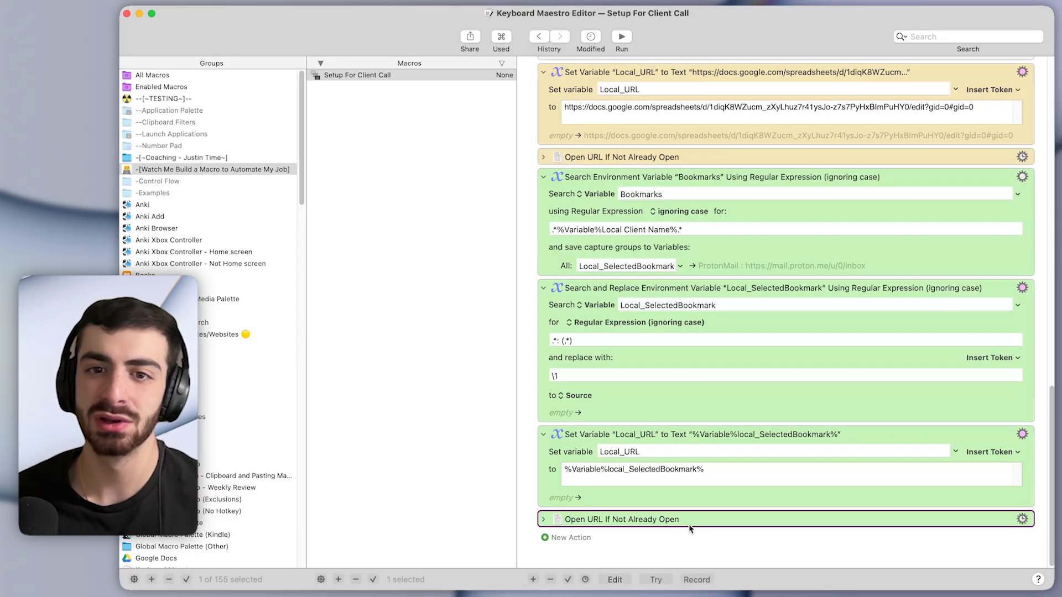
{"action": "mouse_move", "coordinate": [804, 316]}
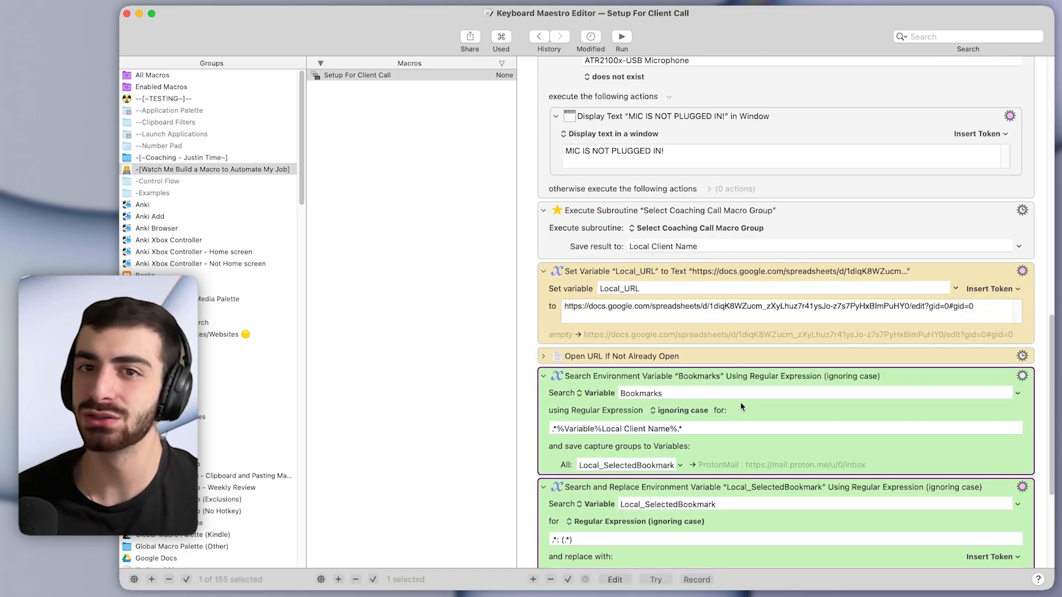
{"action": "mouse_move", "coordinate": [726, 446]}
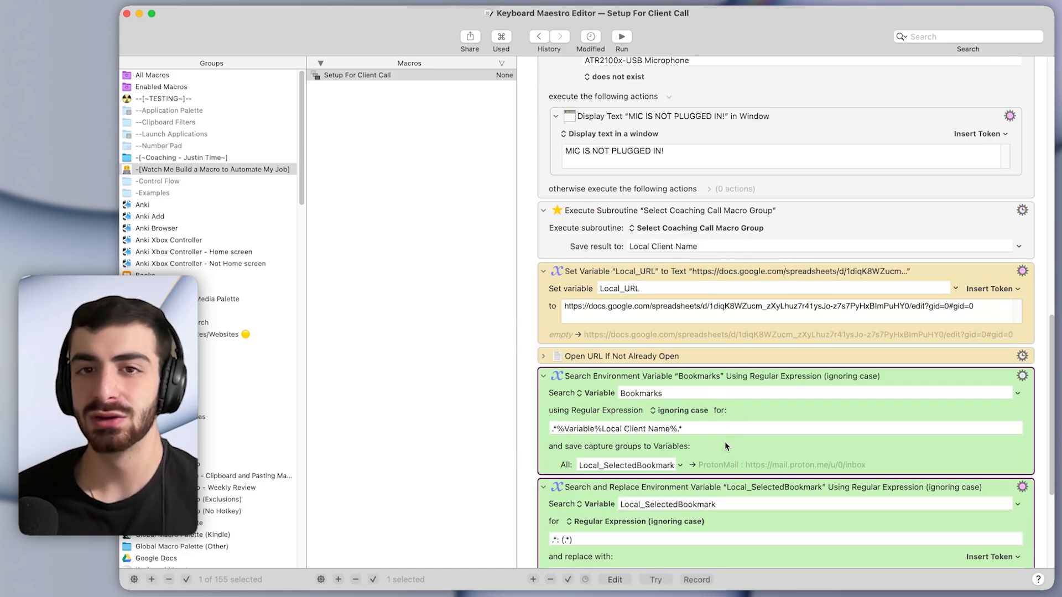
{"action": "scroll", "scroll_direction": "down", "scroll_amount": 3}
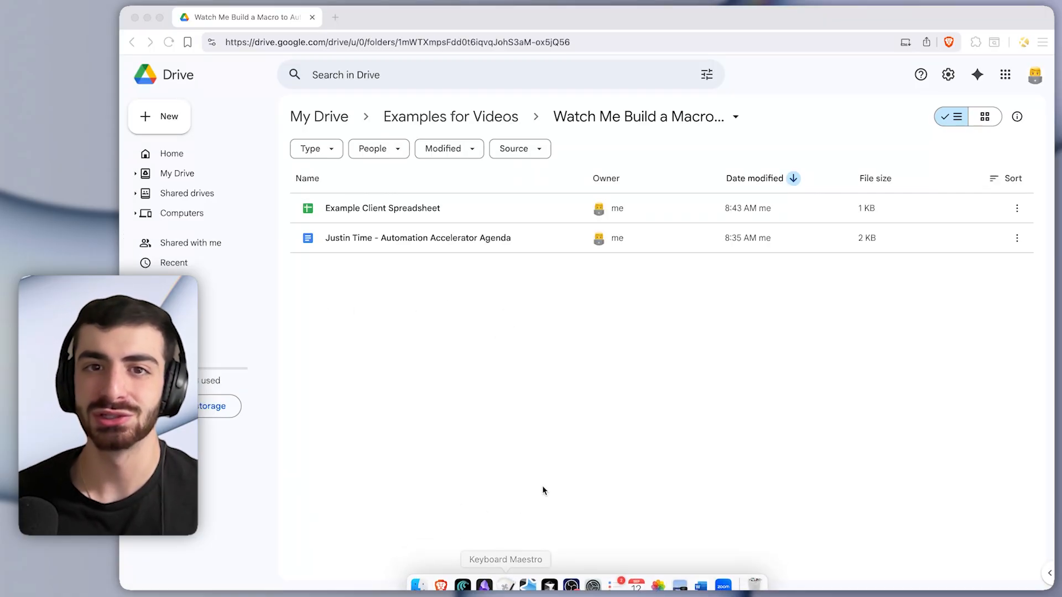
Give the macro a ⌃⌥⌘S hot key trigger and test-run it for a client group.
{"action": "left_click", "coordinate": [505, 587]}
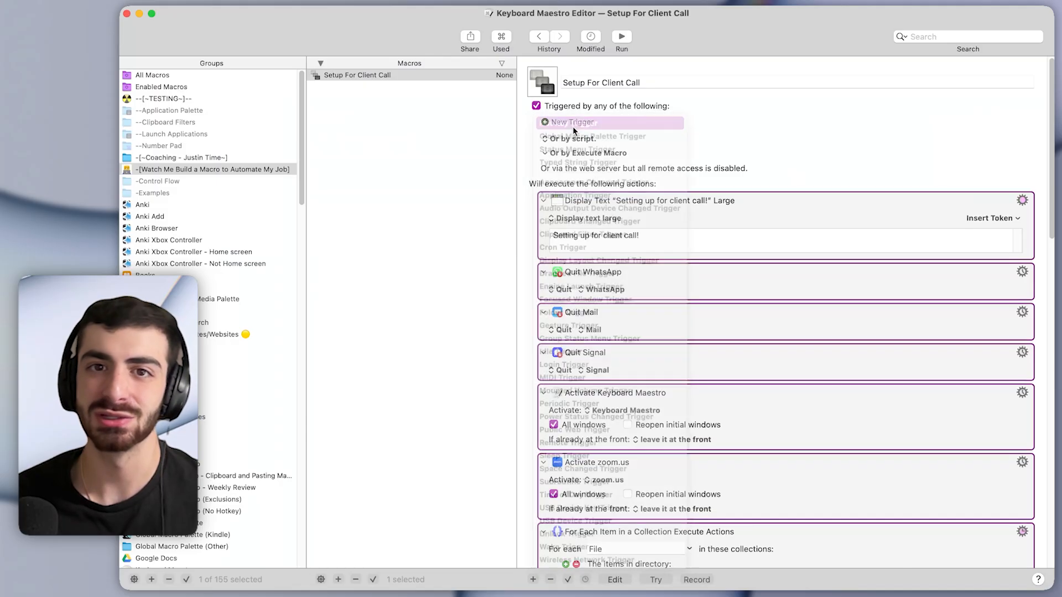
{"action": "left_click", "coordinate": [572, 122]}
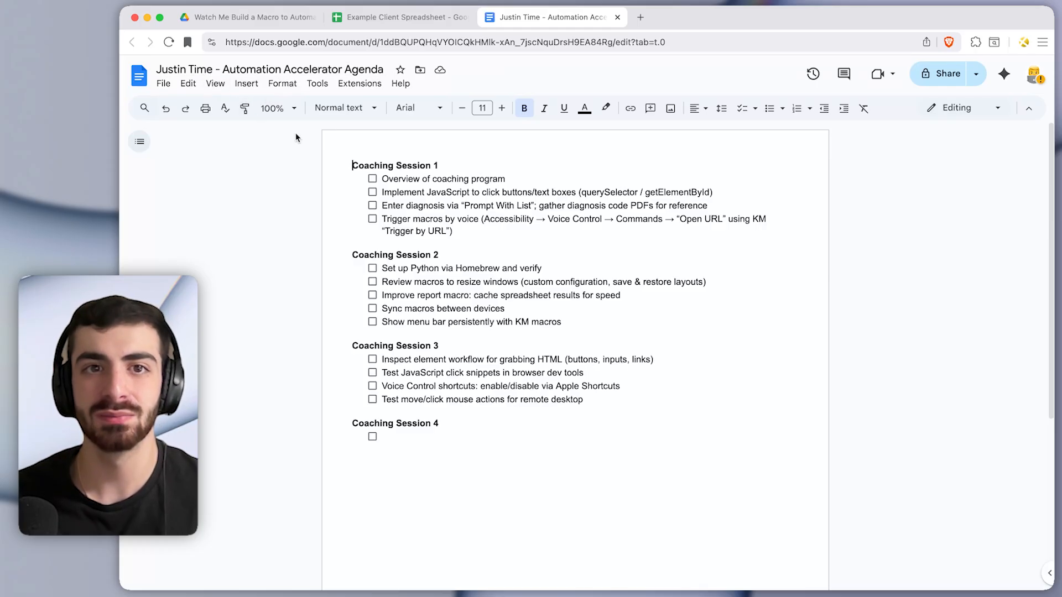
{"action": "left_click", "coordinate": [397, 17]}
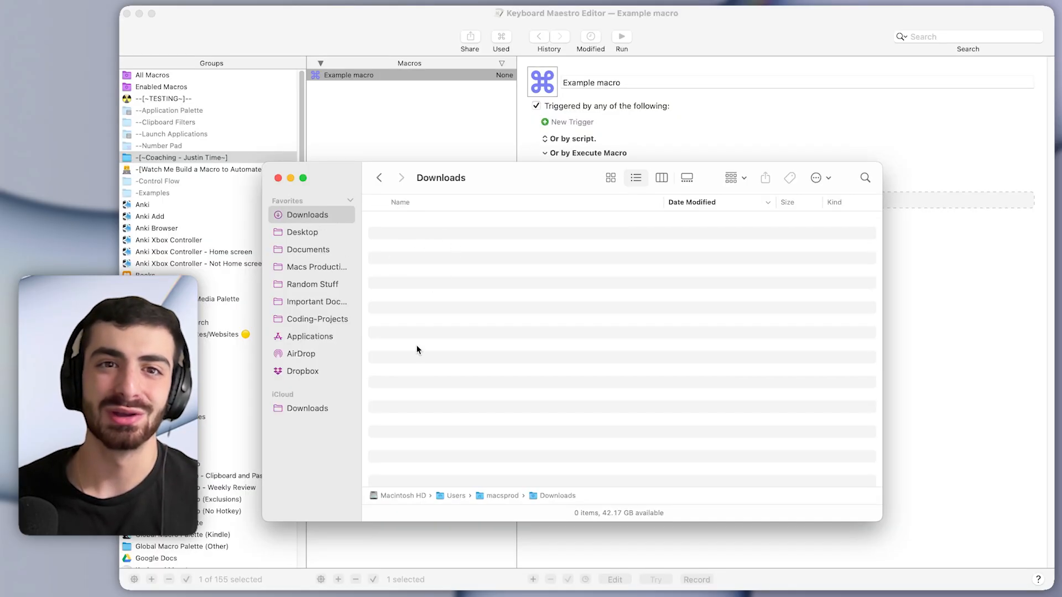
{"action": "mouse_move", "coordinate": [338, 233]}
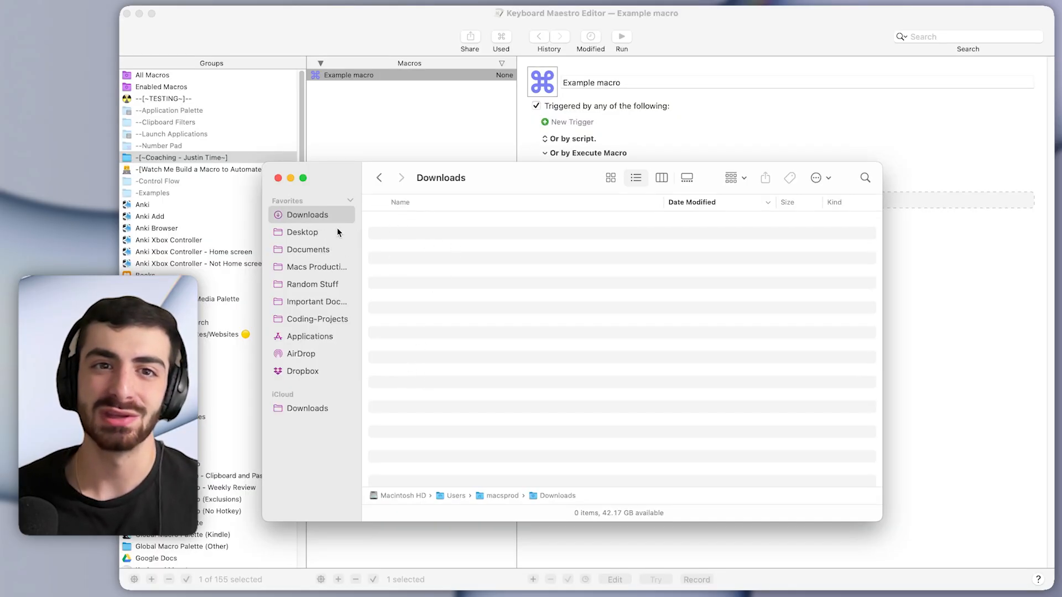
{"action": "left_click", "coordinate": [303, 232]}
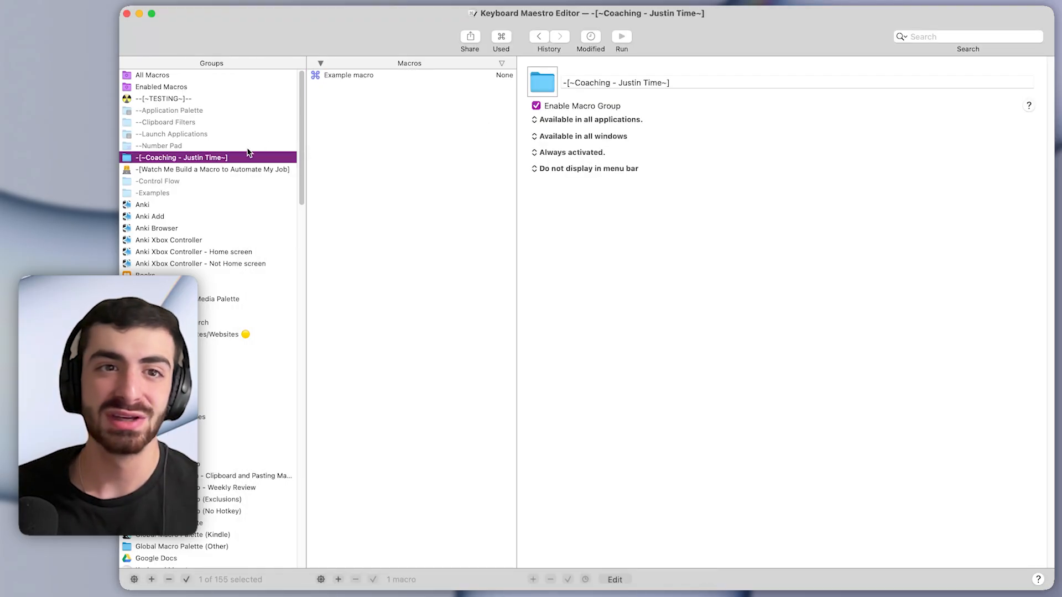
{"action": "left_click", "coordinate": [212, 169]}
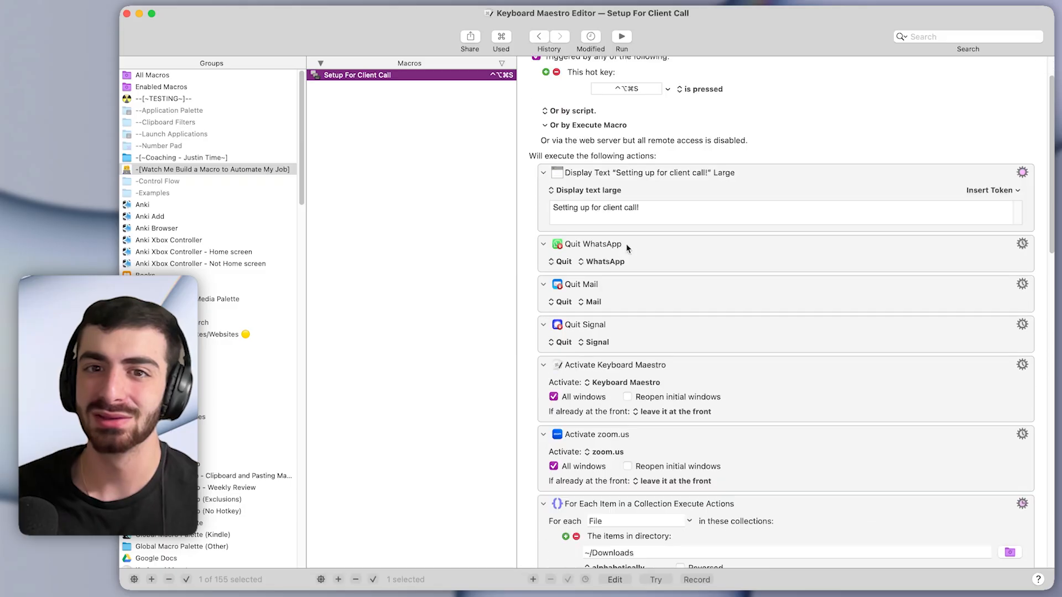
{"action": "scroll", "scroll_direction": "down", "scroll_amount": 3}
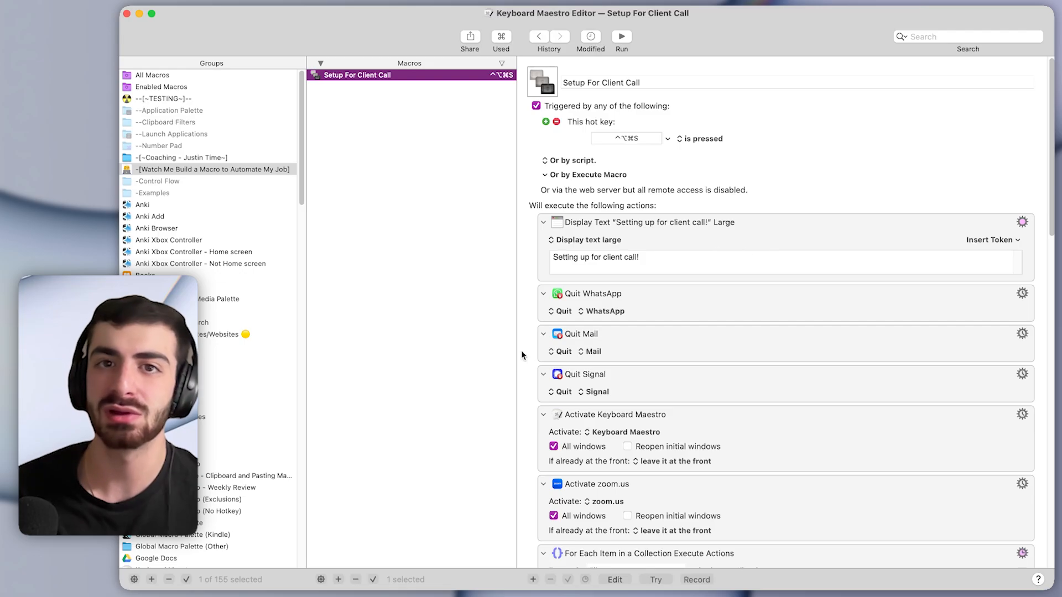
{"action": "scroll", "scroll_direction": "down", "scroll_amount": 3}
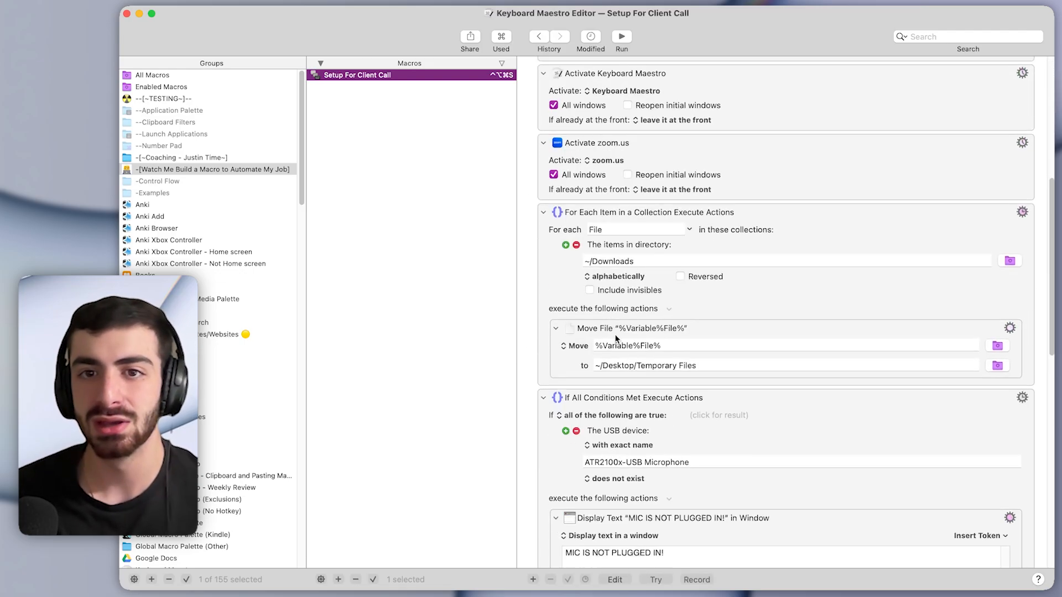
{"action": "scroll", "scroll_direction": "down", "scroll_amount": 3}
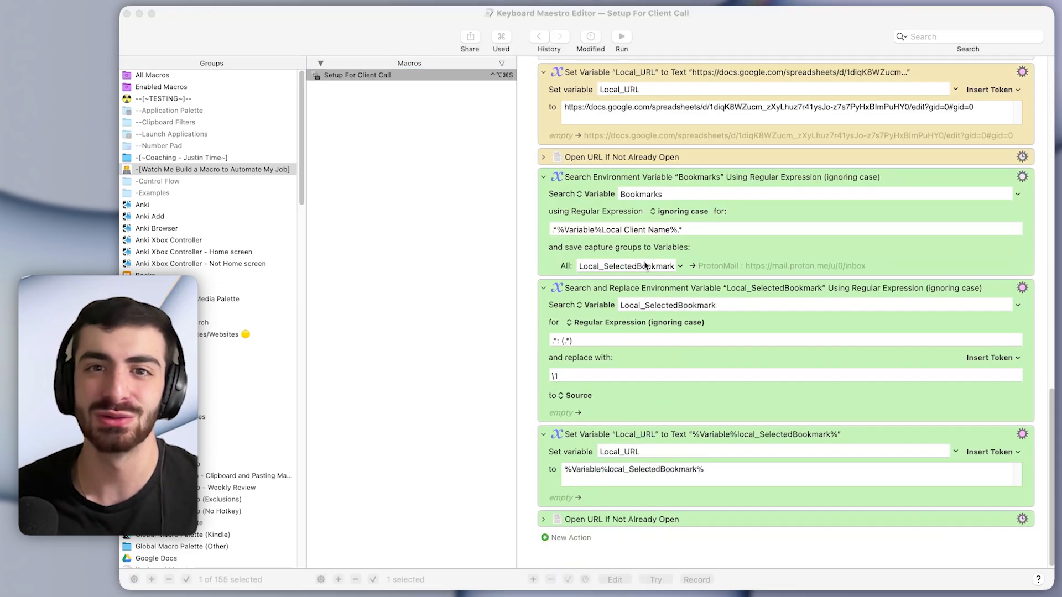
{"action": "mouse_move", "coordinate": [714, 378]}
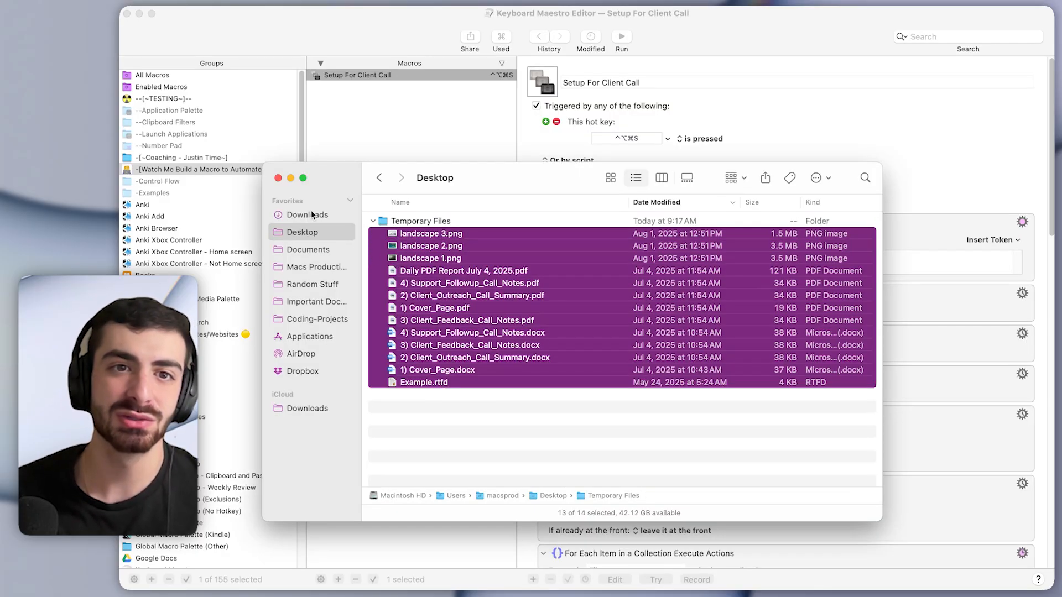
{"action": "left_click", "coordinate": [307, 214]}
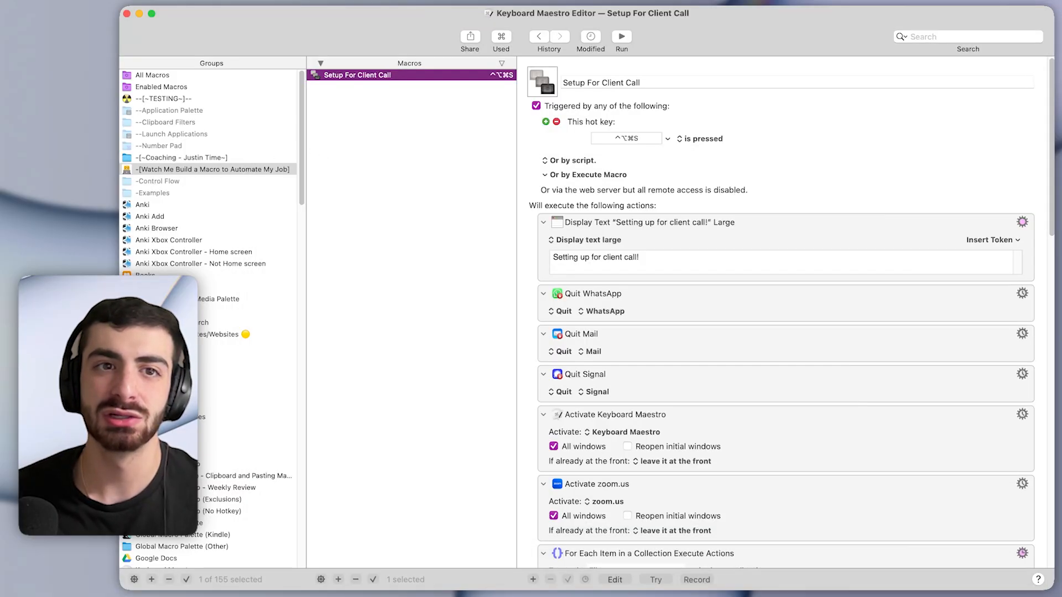
{"action": "scroll", "scroll_direction": "down", "scroll_amount": 3}
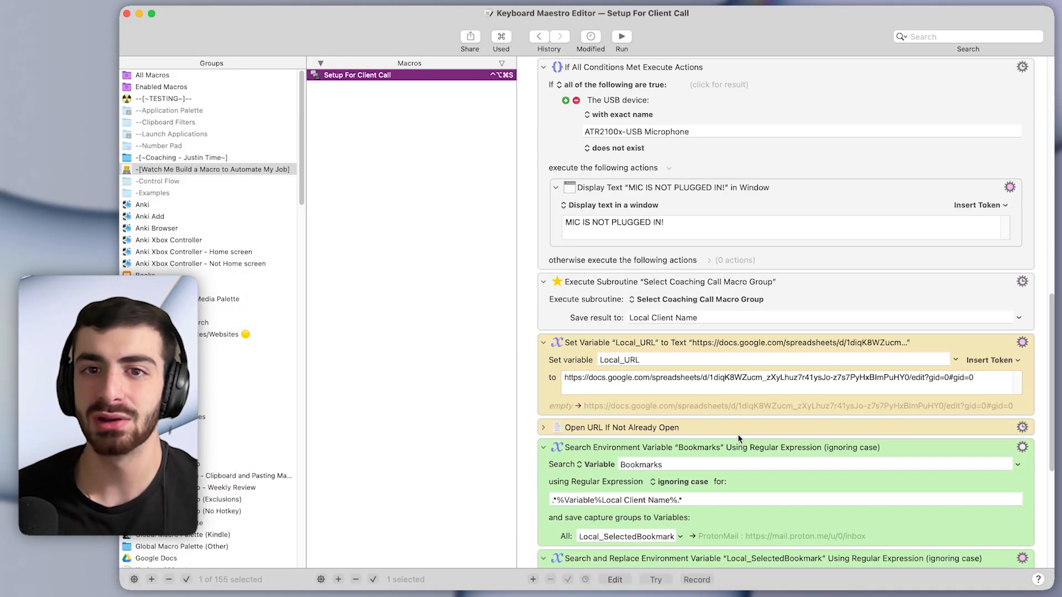
{"action": "scroll", "scroll_direction": "down", "scroll_amount": 3}
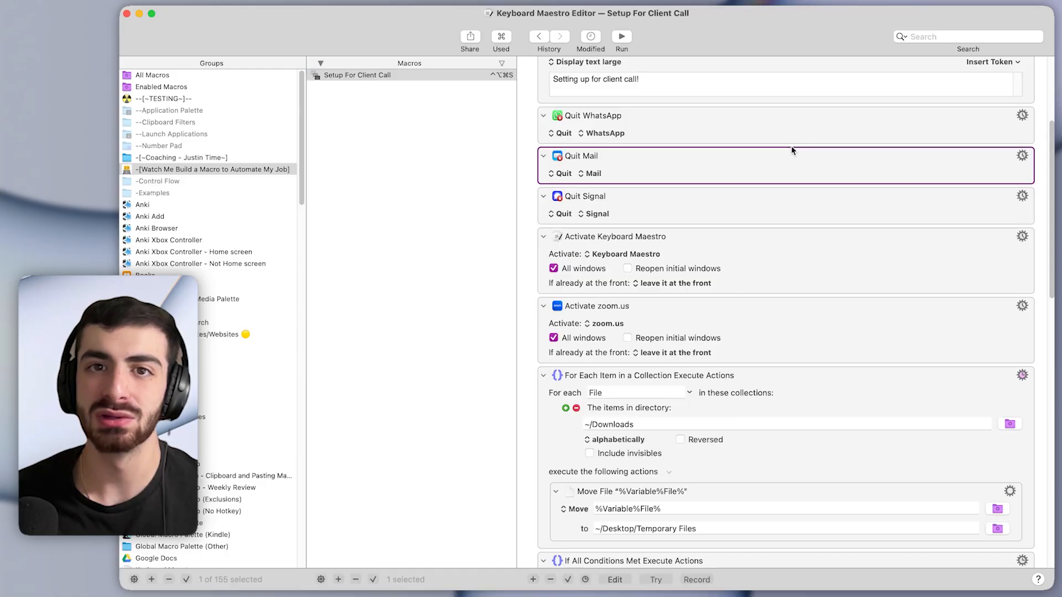
{"action": "scroll", "scroll_direction": "down", "scroll_amount": 3}
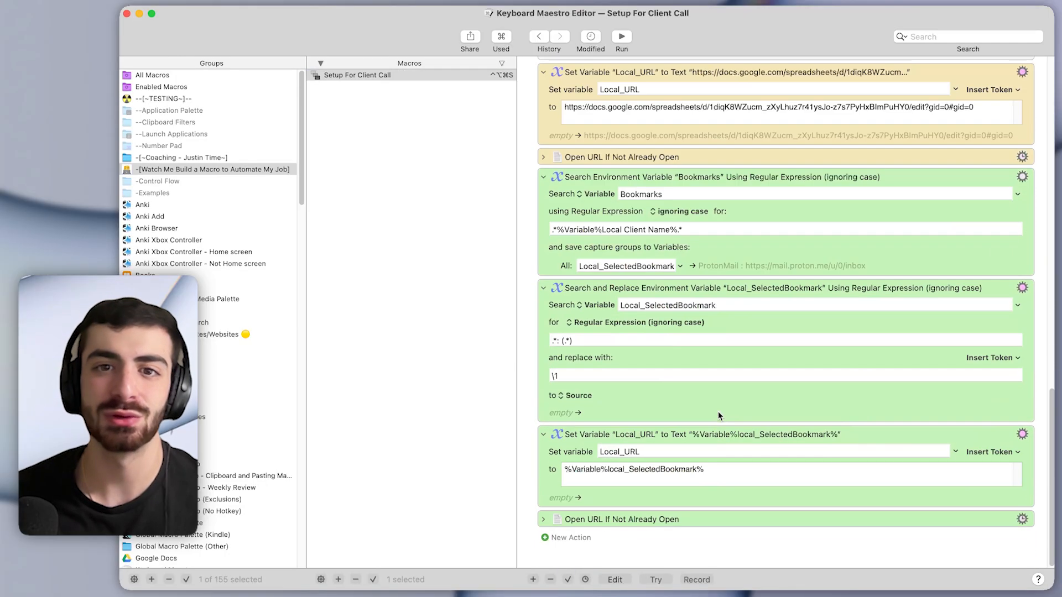
{"action": "scroll", "scroll_direction": "down", "scroll_amount": 3}
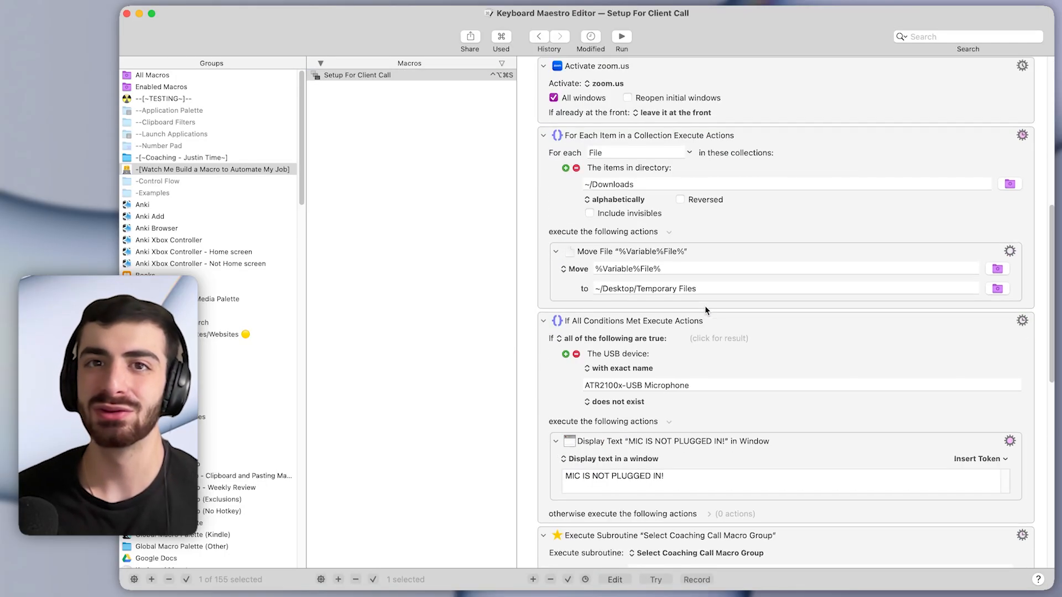
{"action": "scroll", "scroll_direction": "down", "scroll_amount": 3}
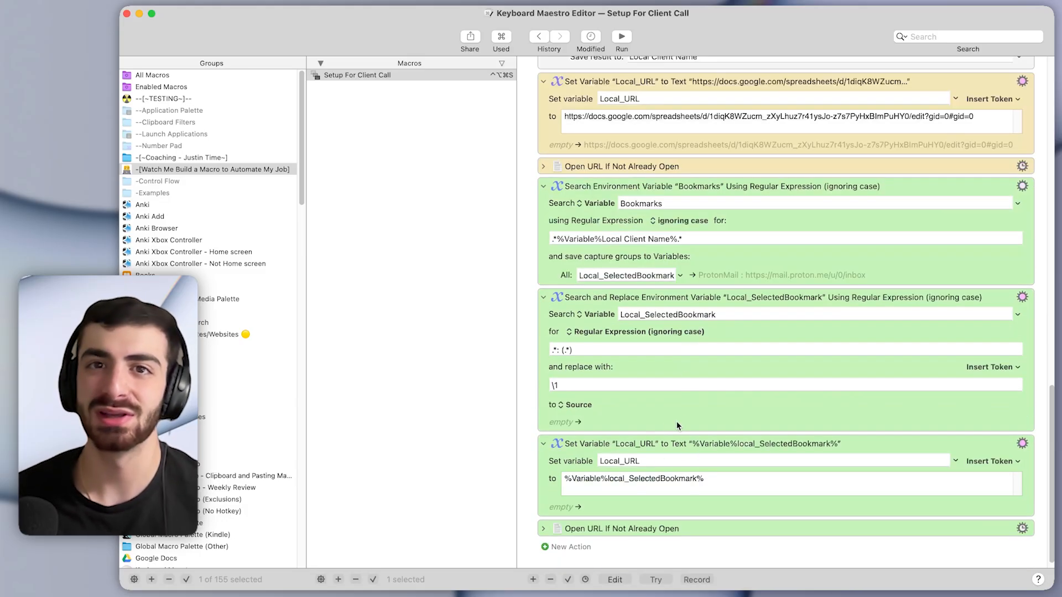
{"action": "scroll", "scroll_direction": "down", "scroll_amount": 3}
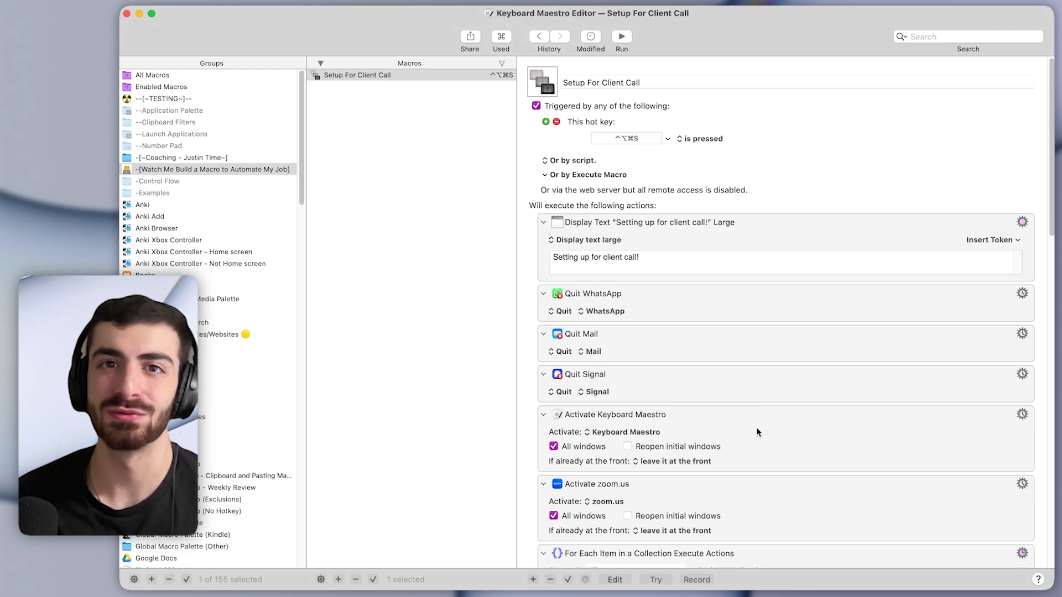
{"action": "scroll", "scroll_direction": "down", "scroll_amount": 3}
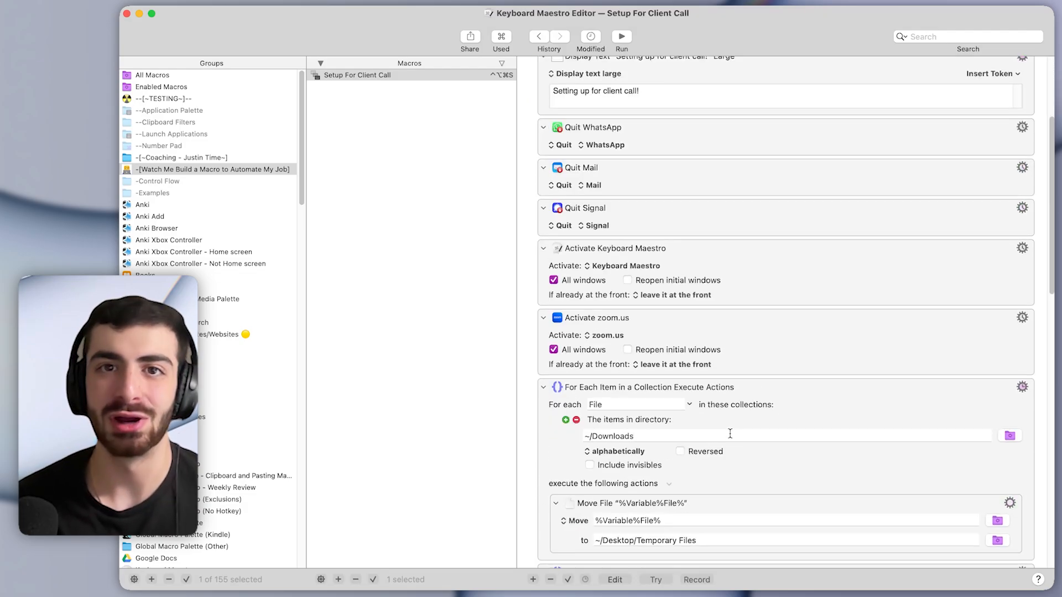